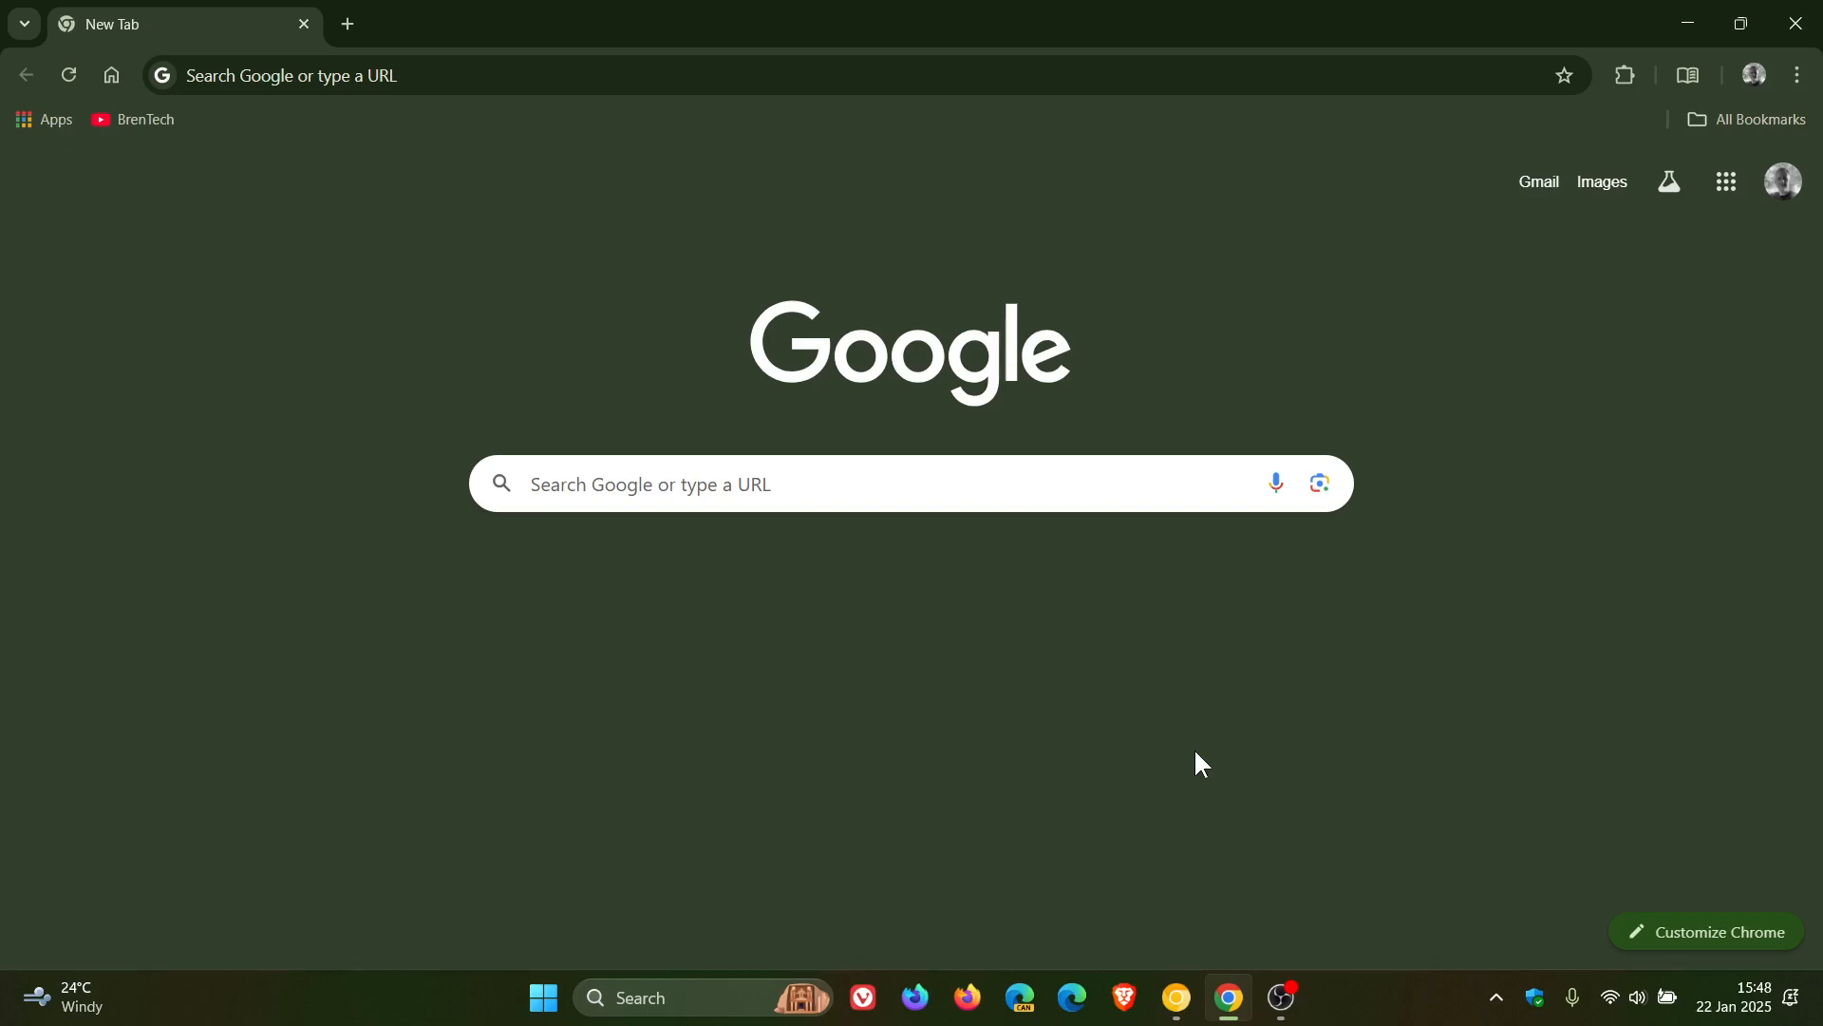
{"action": "mouse_move", "coordinate": [1369, 766]}
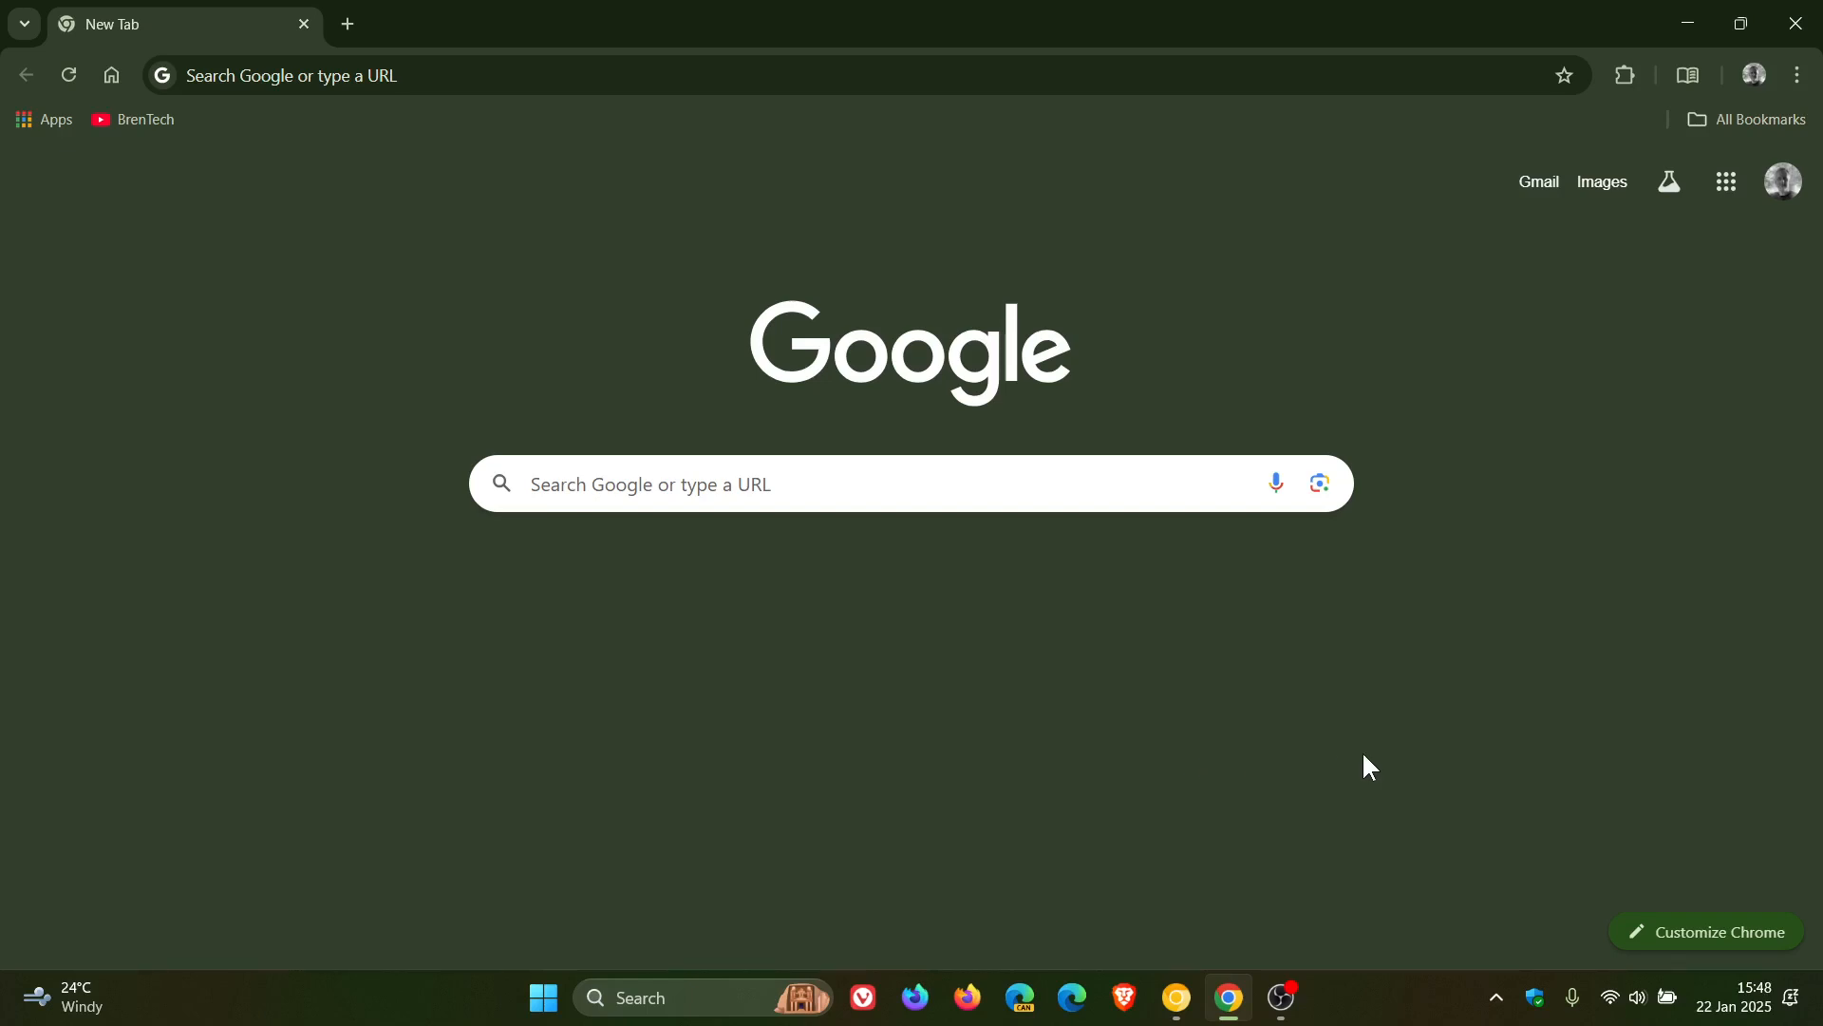
{"action": "mouse_move", "coordinate": [1195, 644]}
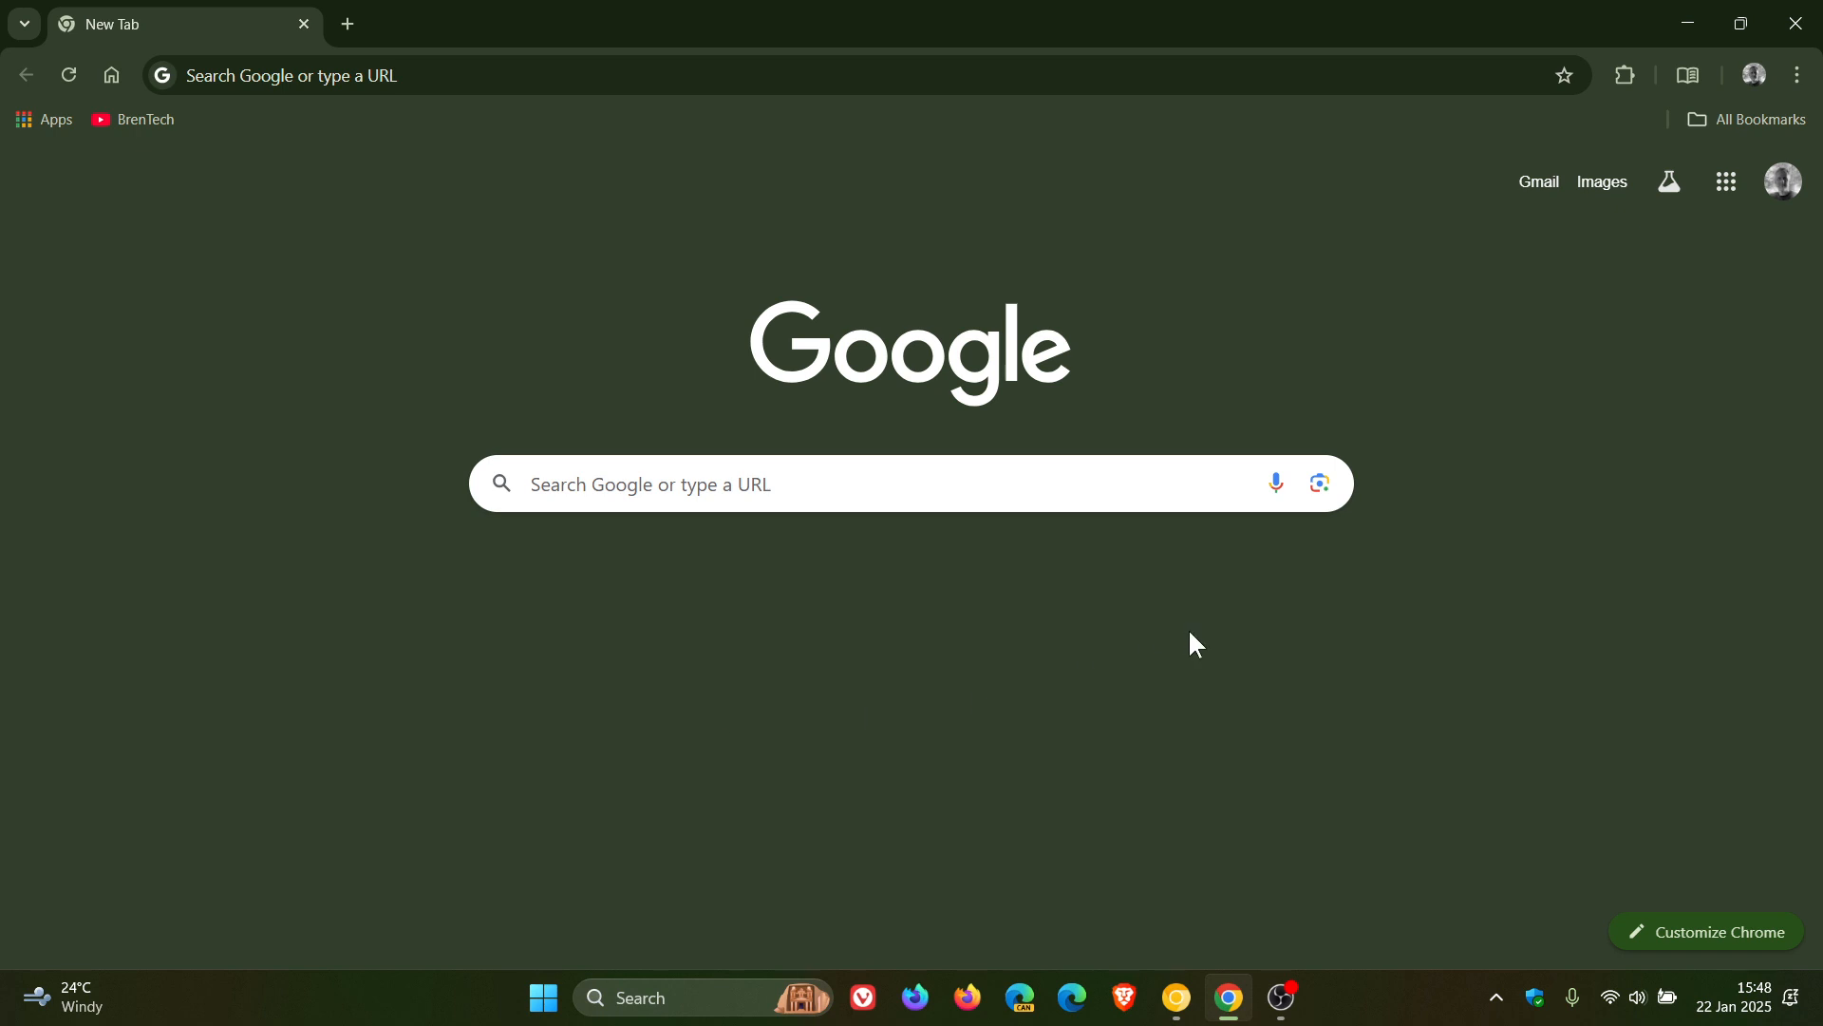
{"action": "mouse_move", "coordinate": [1151, 639]}
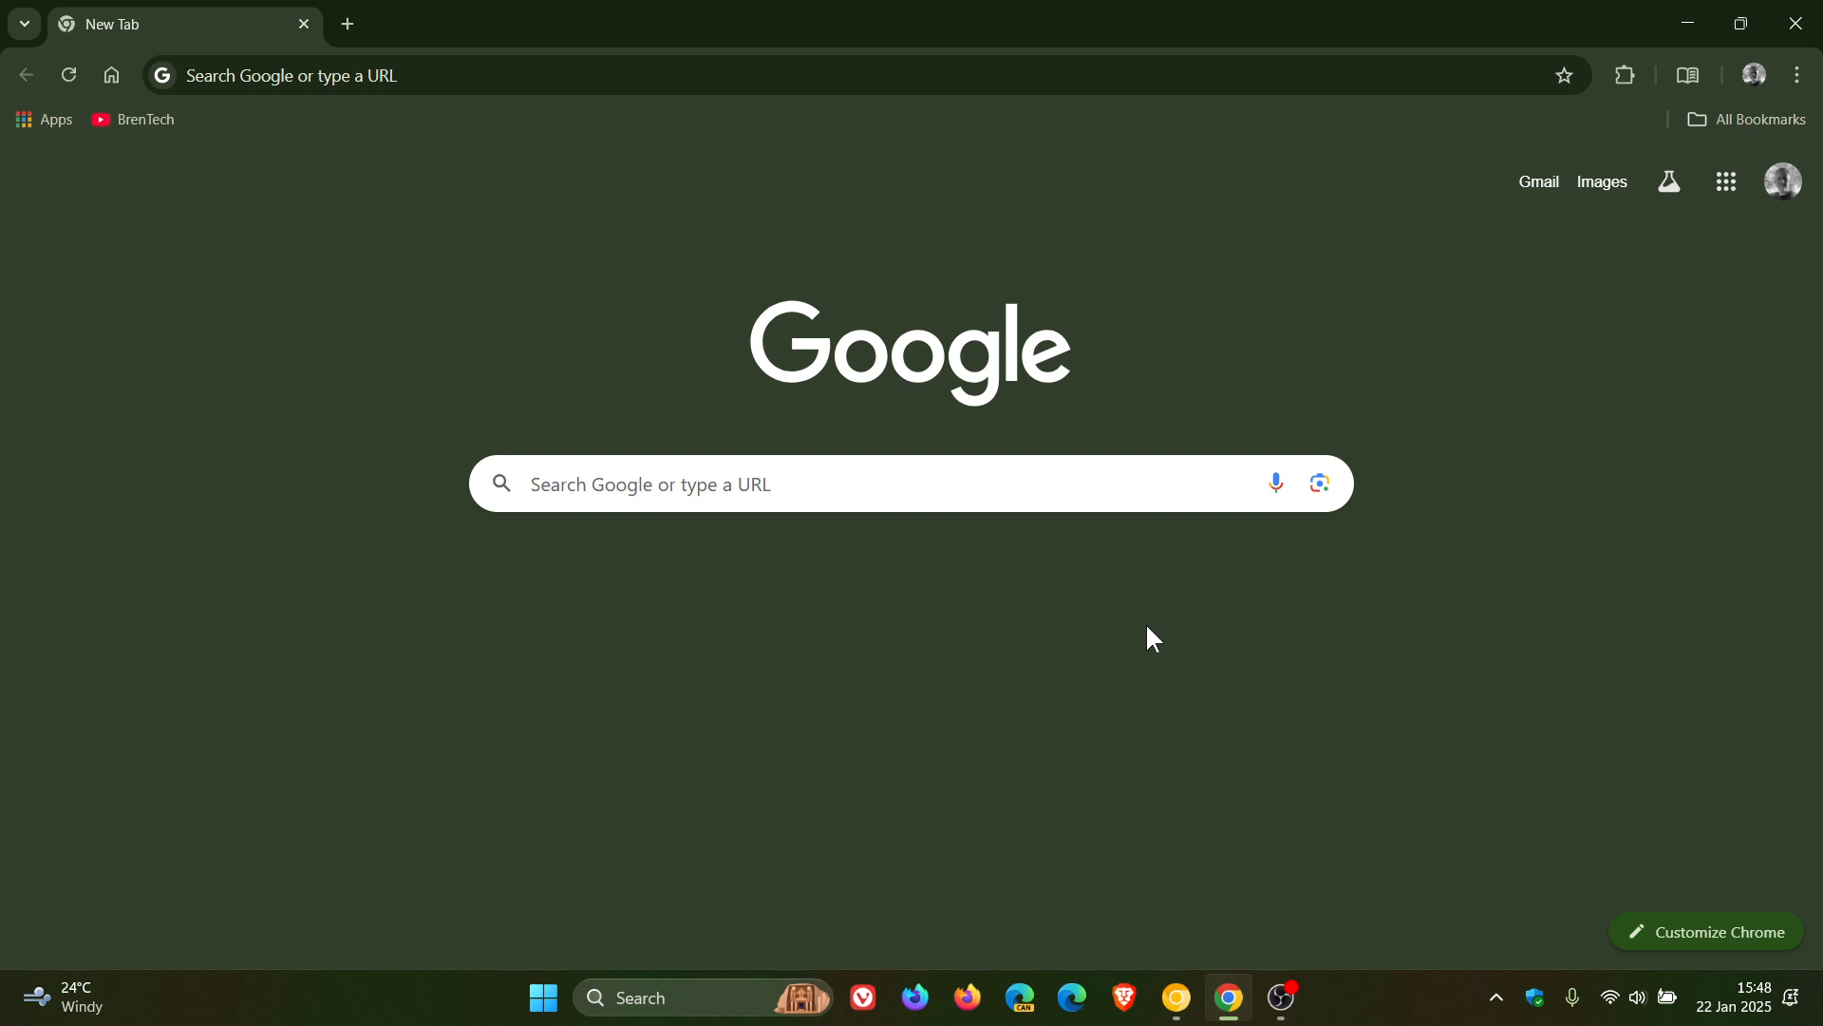
{"action": "mouse_move", "coordinate": [23, 23]}
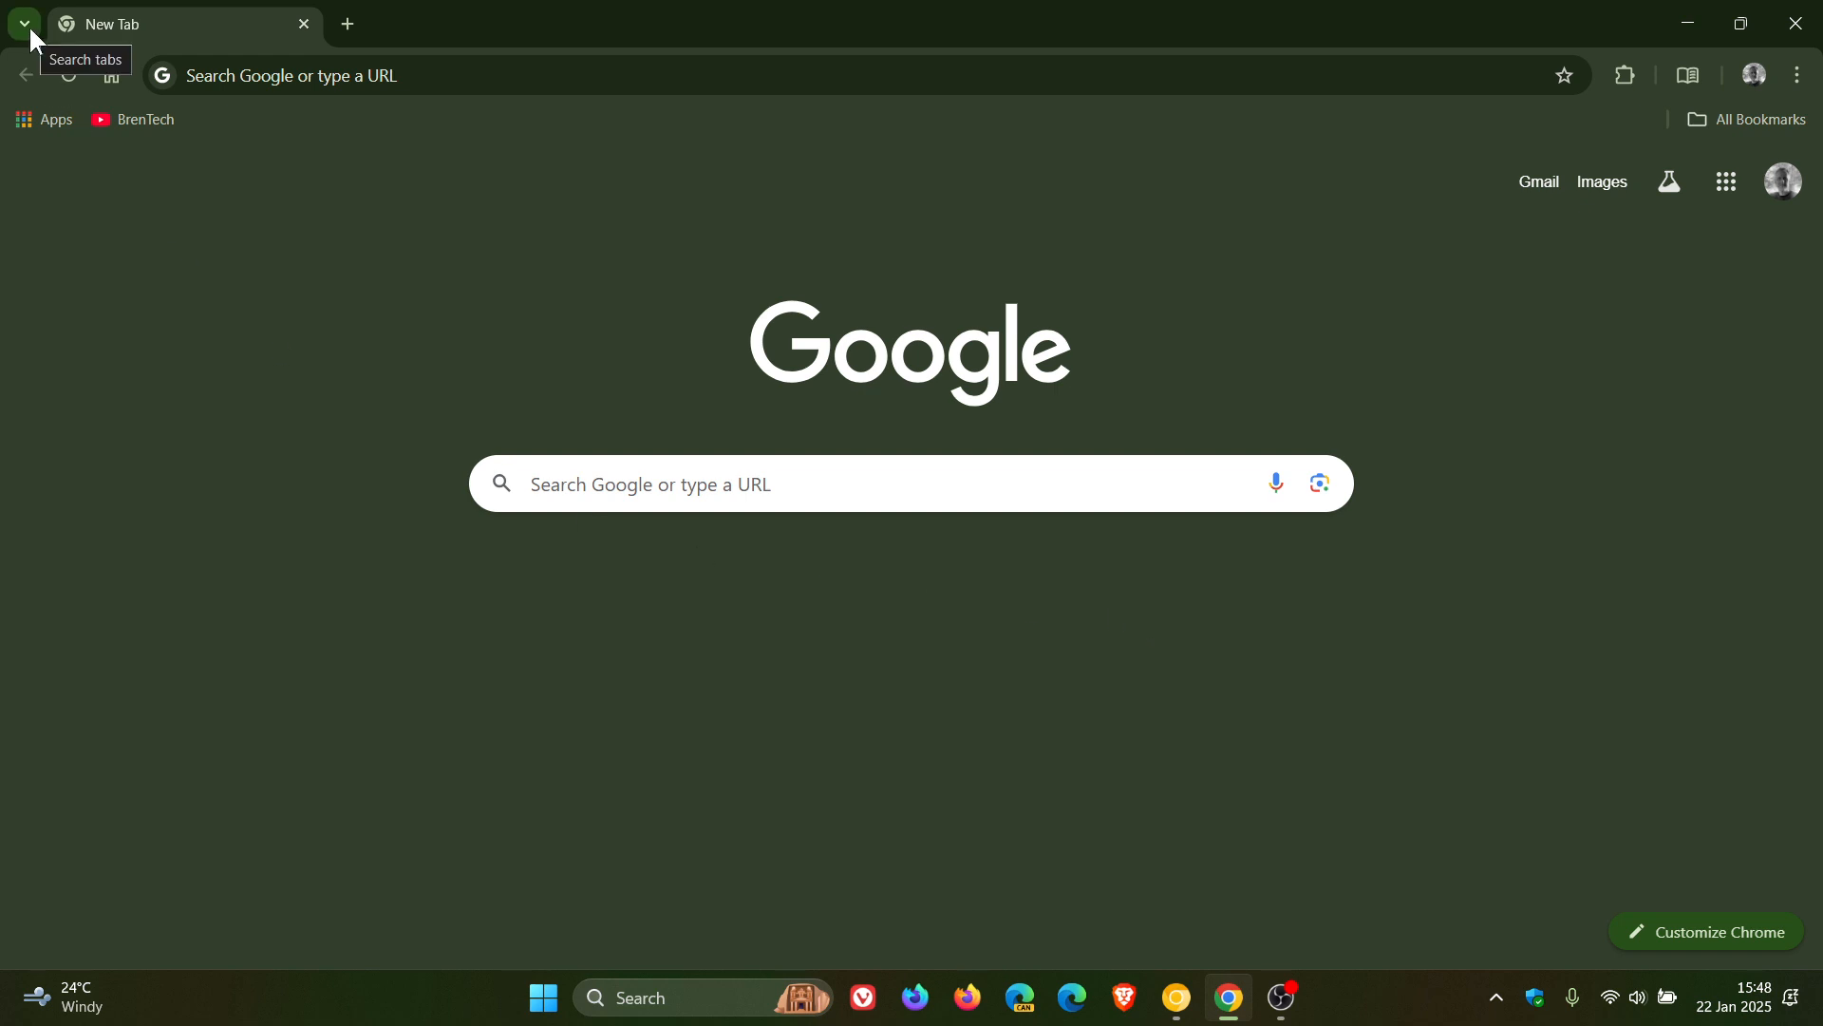
{"action": "mouse_move", "coordinate": [393, 32]}
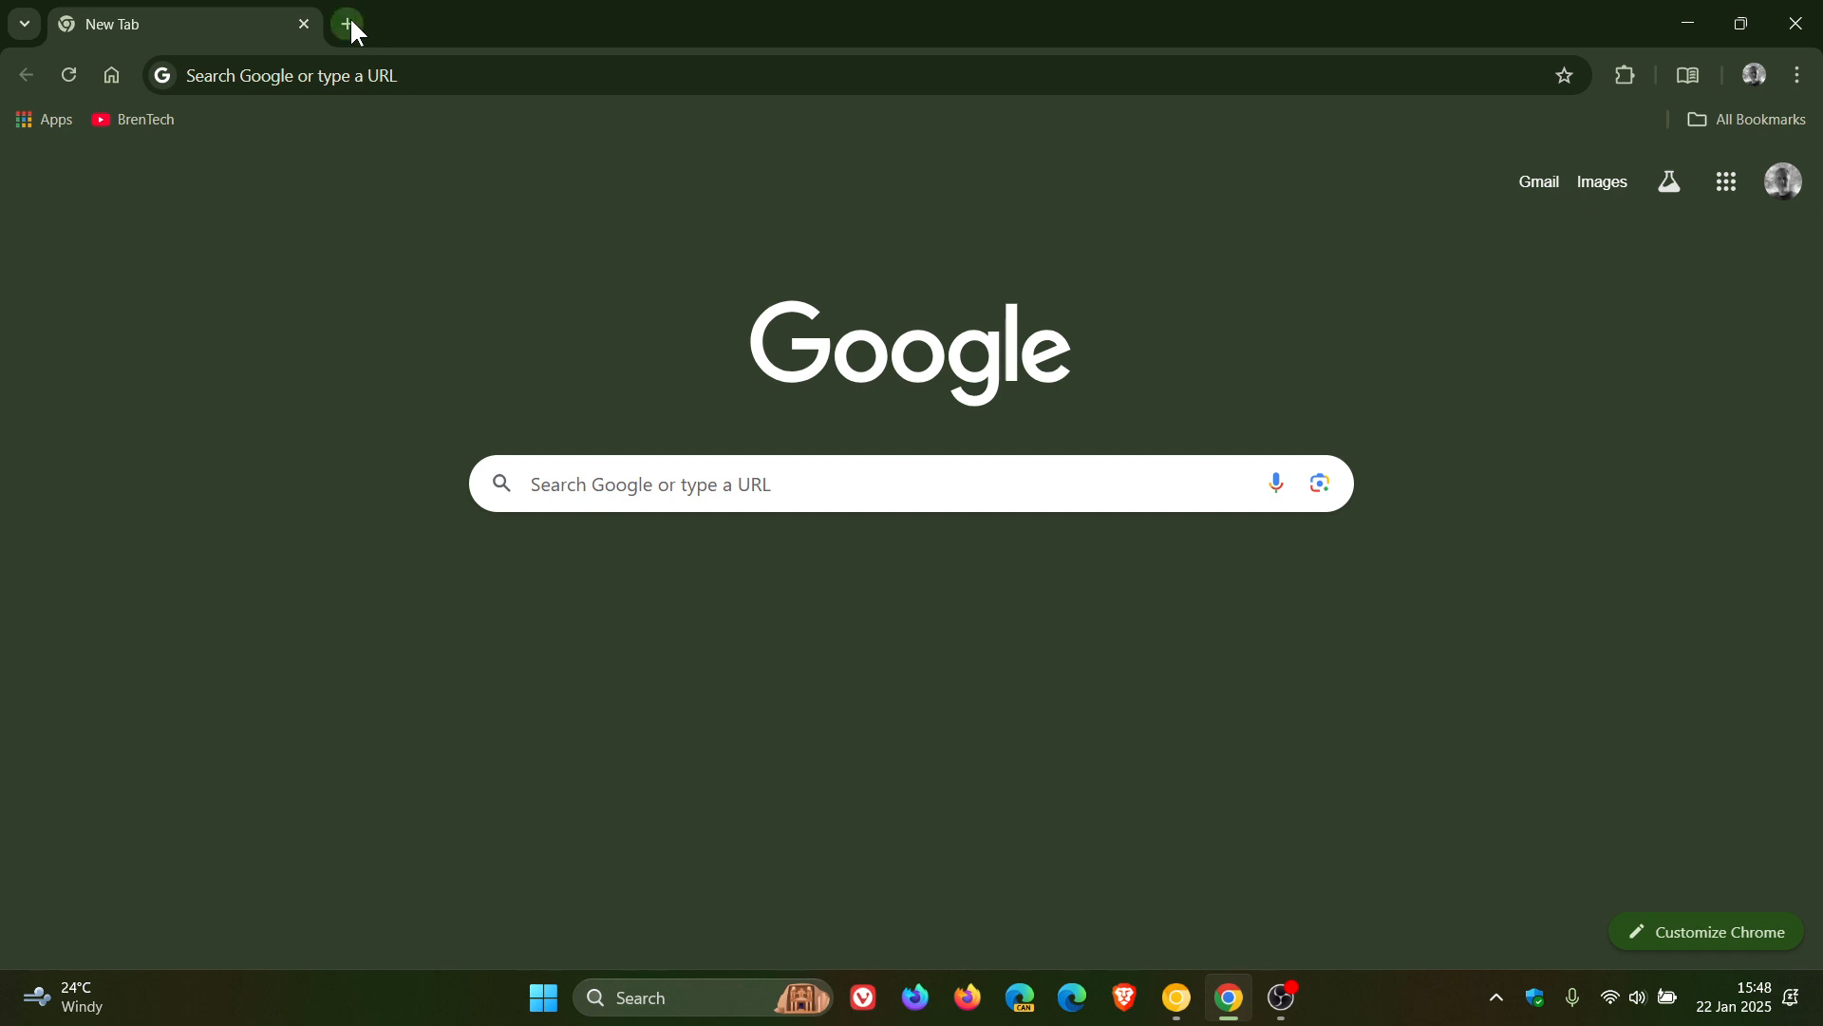
{"action": "mouse_move", "coordinate": [1174, 997]}
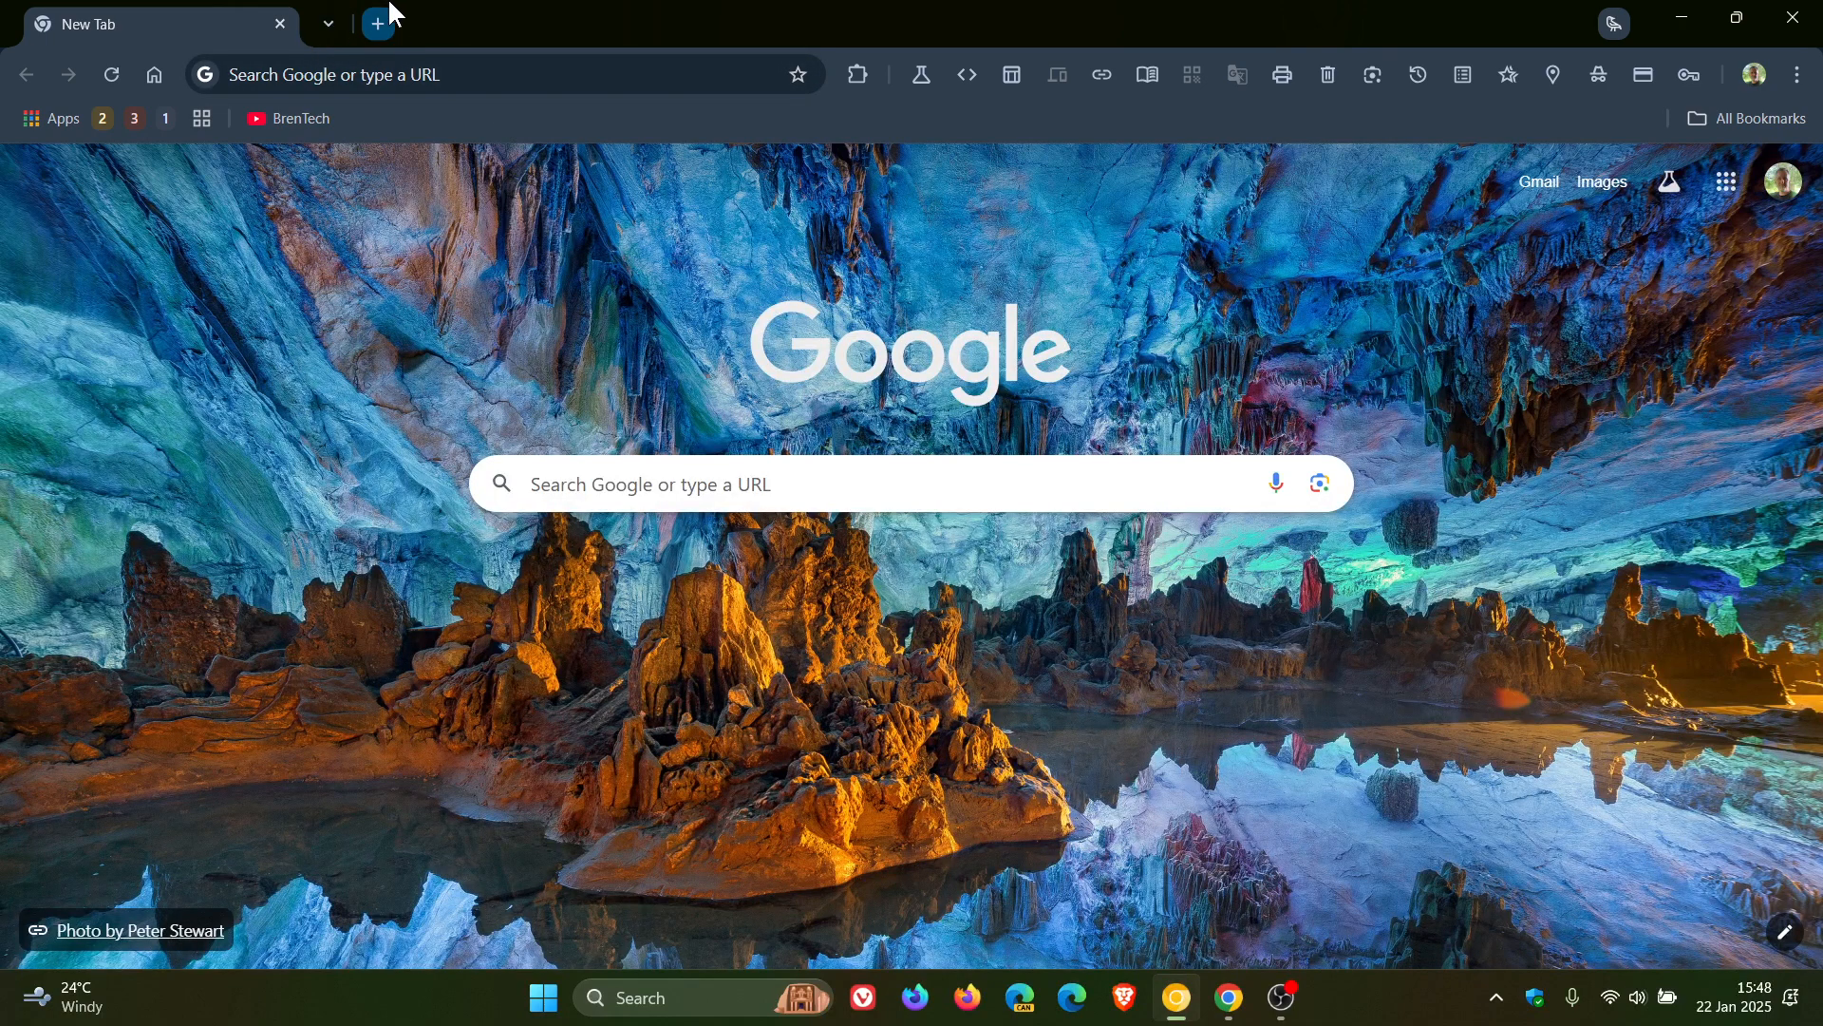
{"action": "mouse_move", "coordinate": [406, 49]}
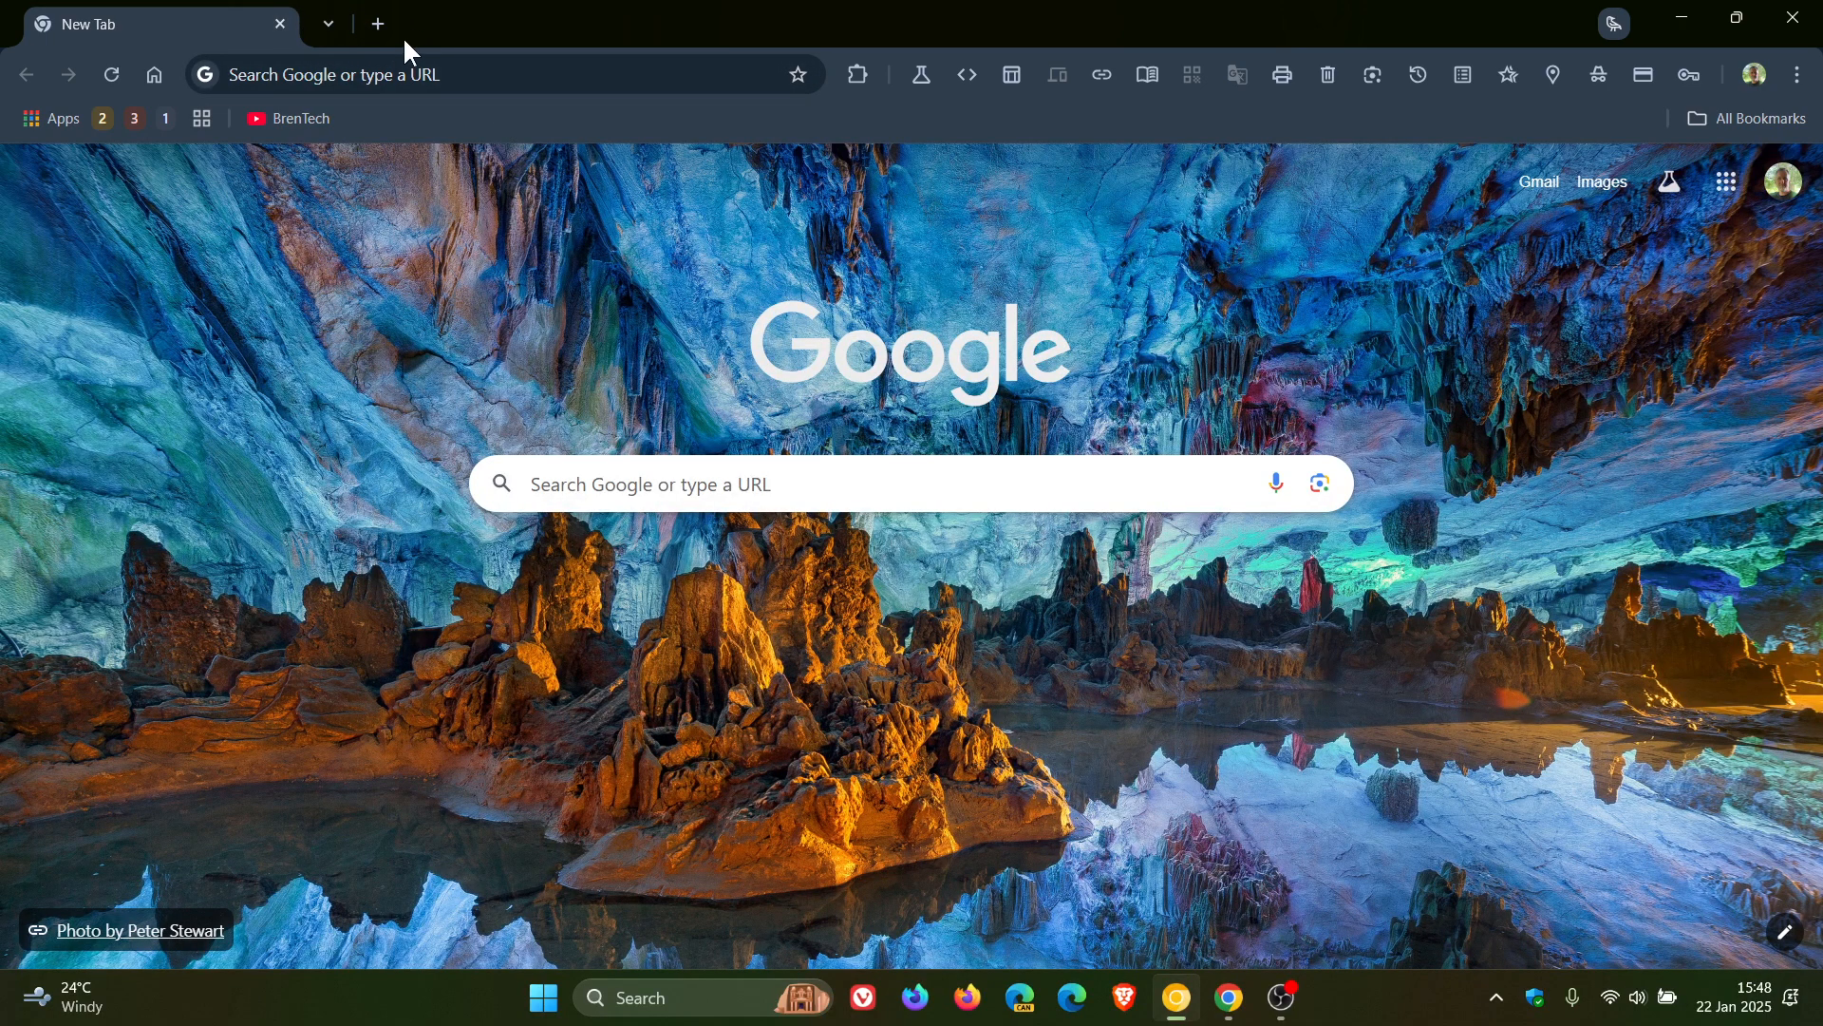
{"action": "mouse_move", "coordinate": [1299, 349]}
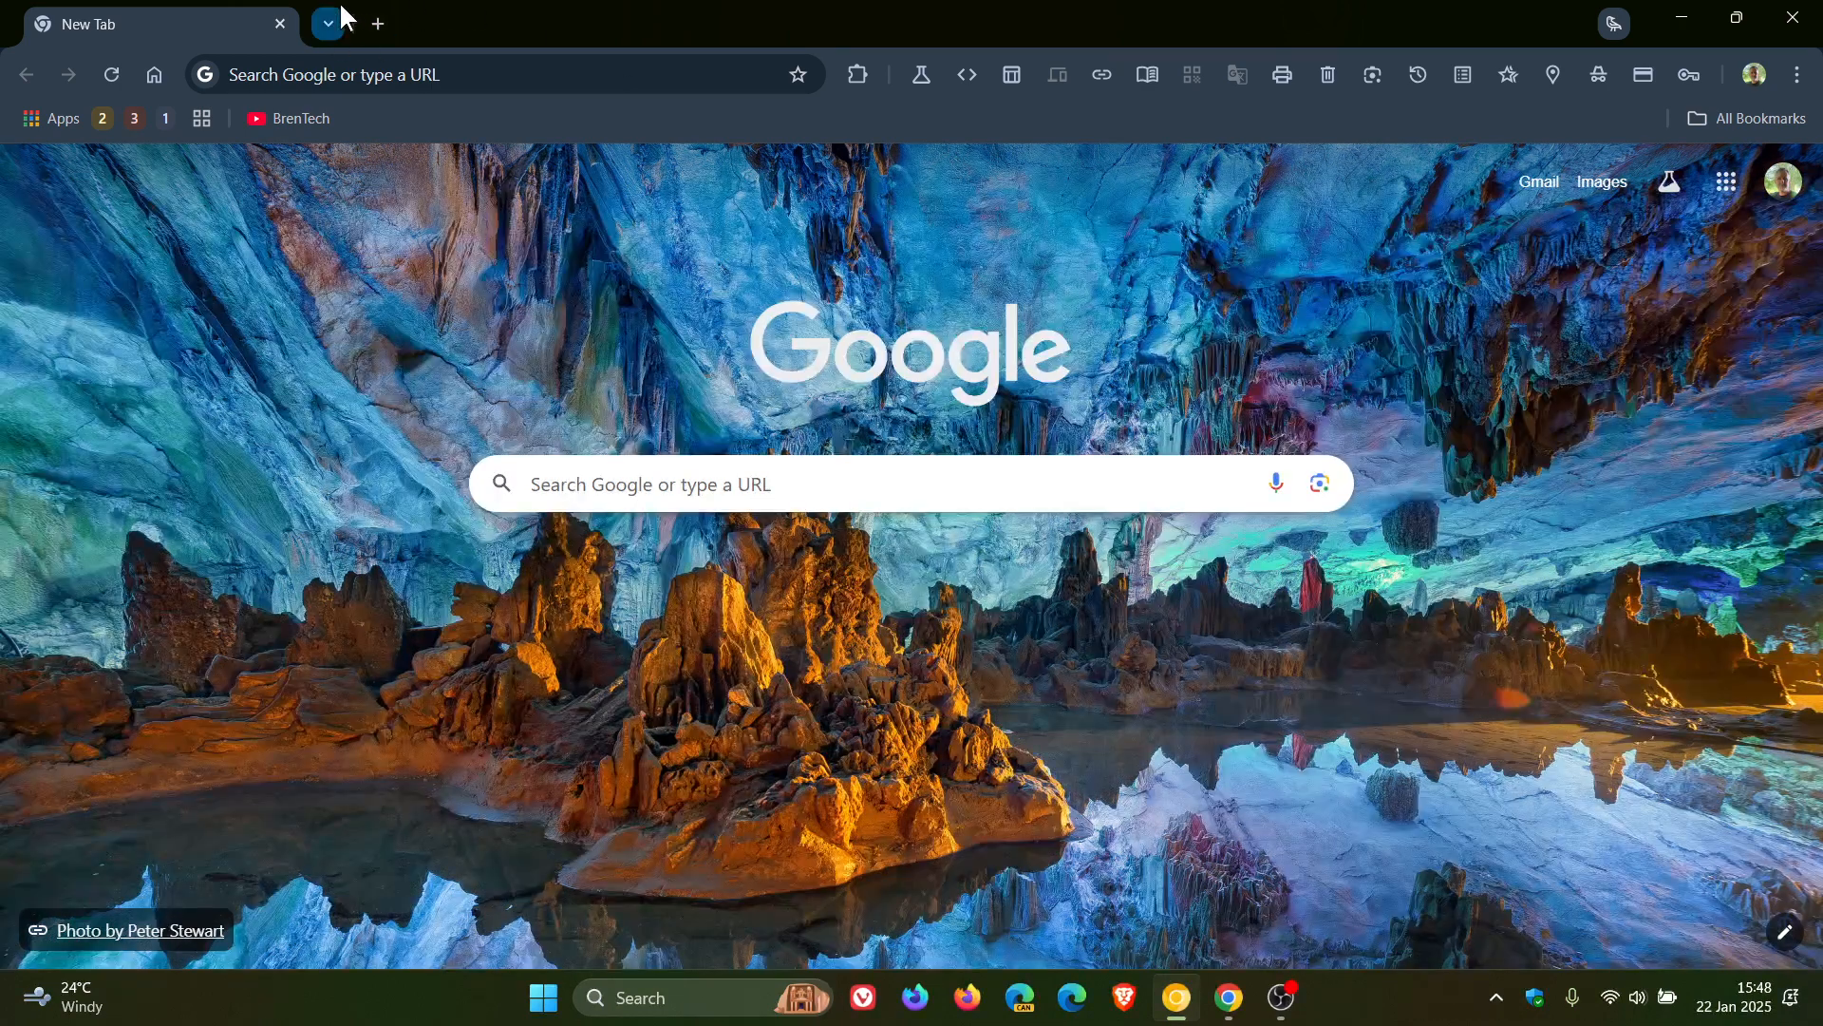
{"action": "mouse_move", "coordinate": [1315, 355]}
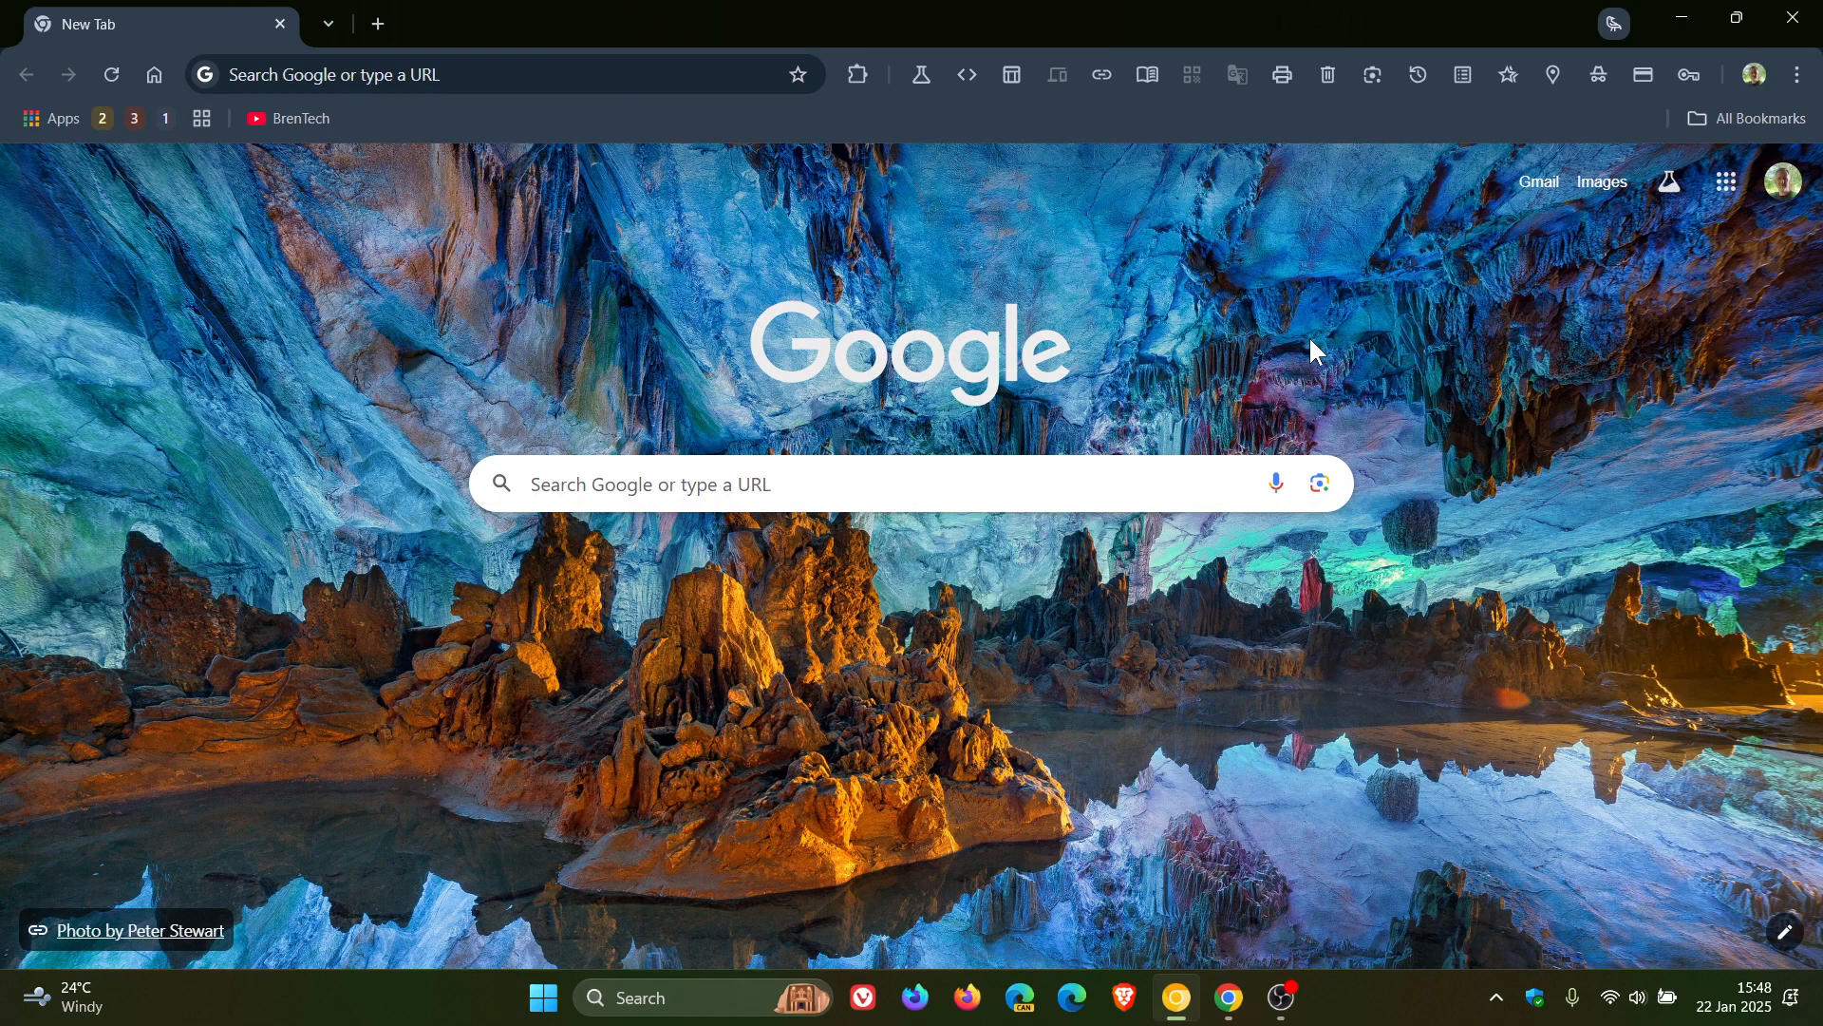
{"action": "mouse_move", "coordinate": [1229, 997]}
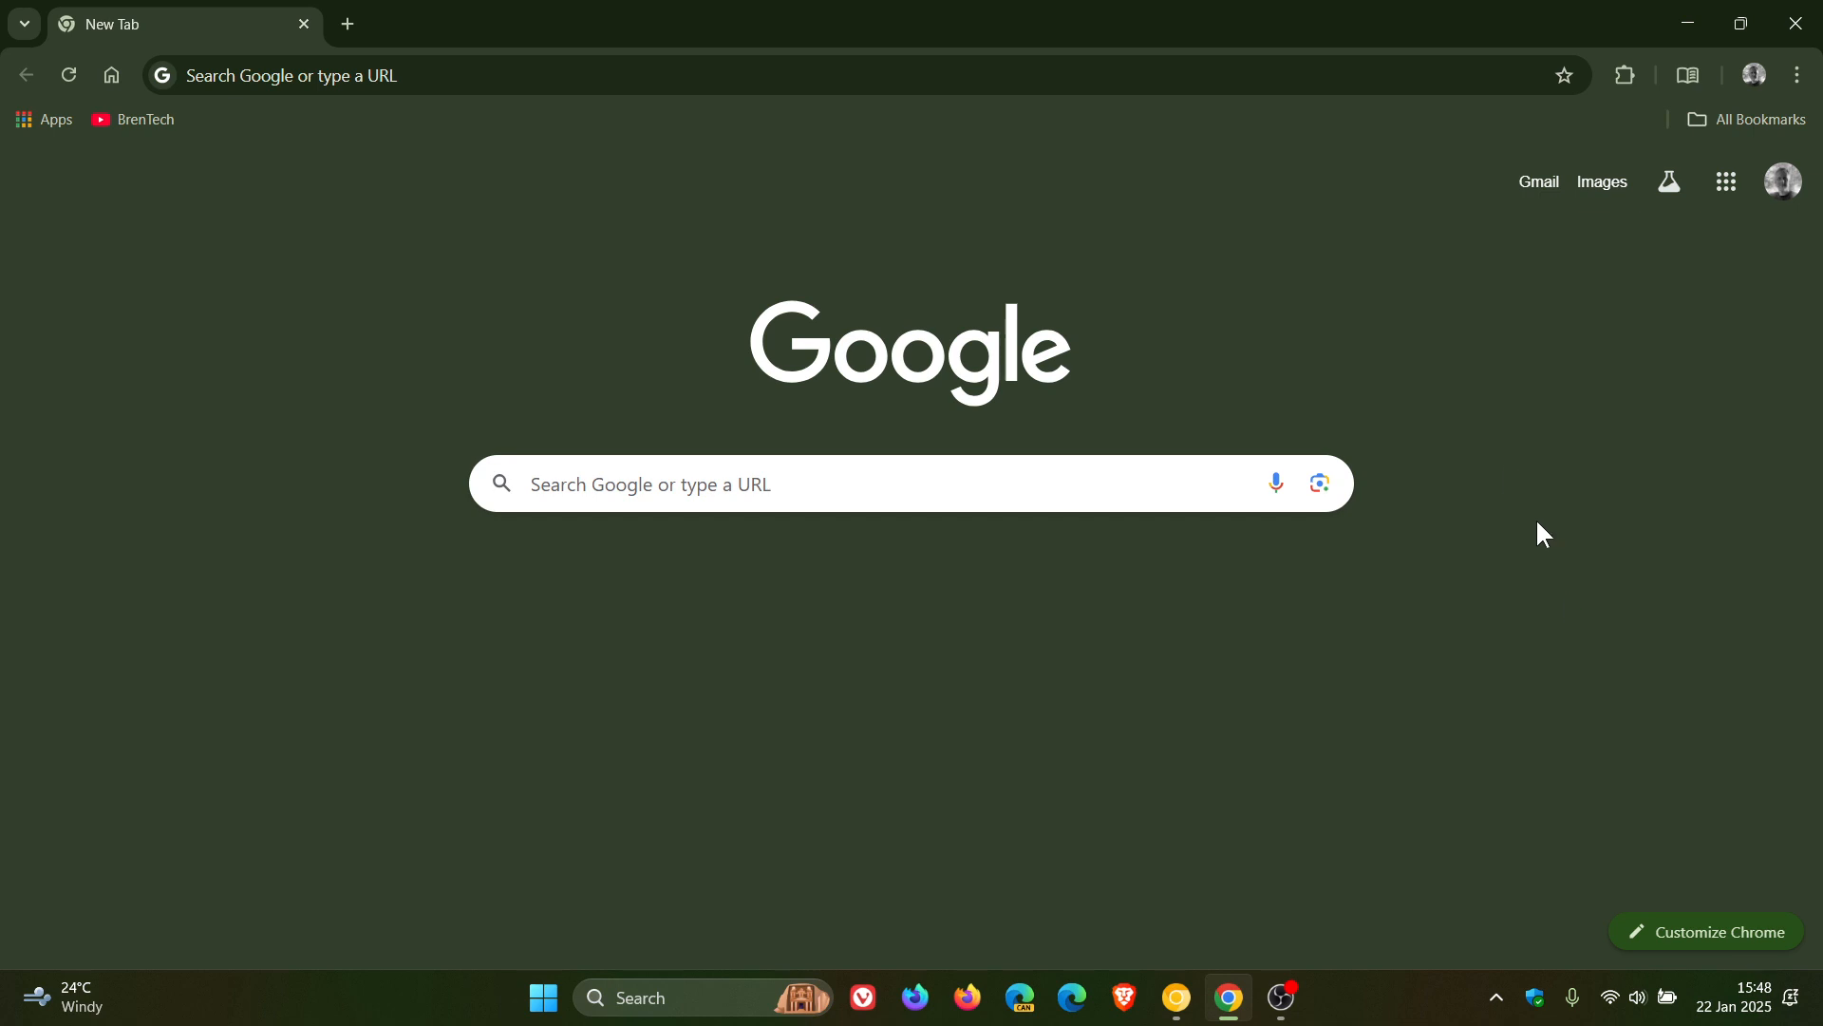
{"action": "mouse_move", "coordinate": [1403, 632]}
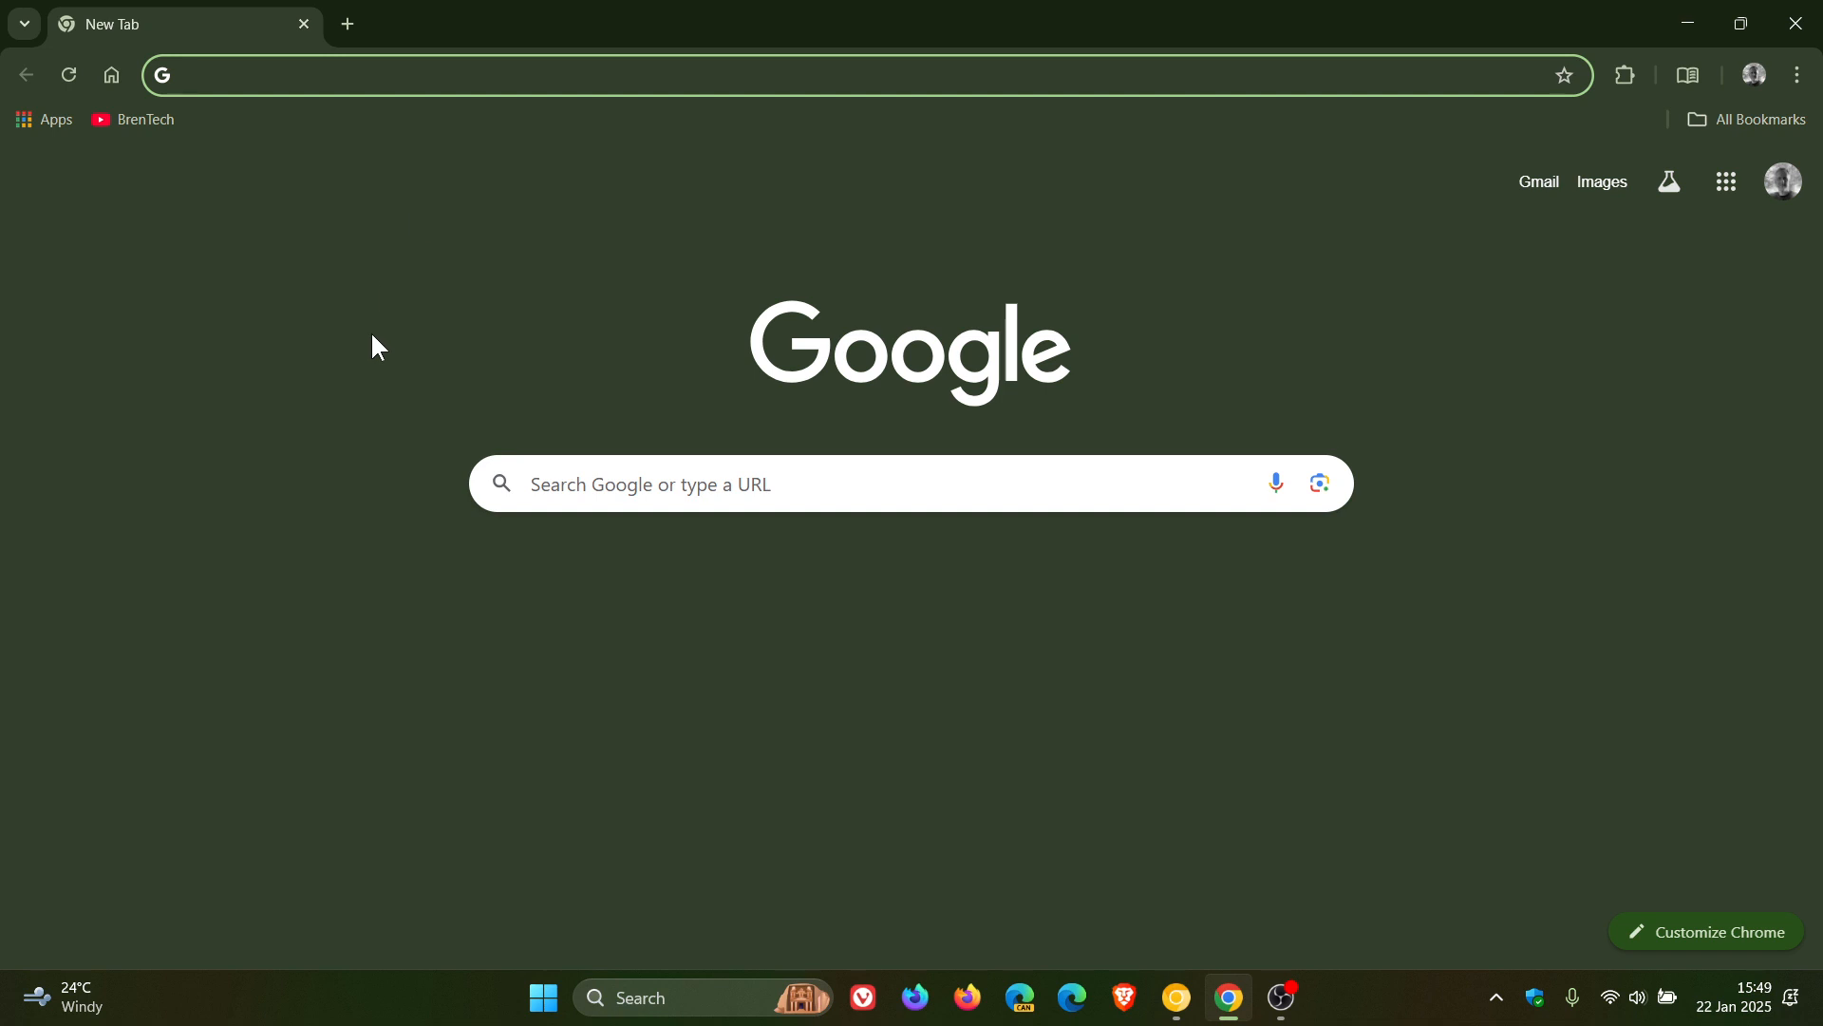
Step: Load chrome://flags and filter it to the Tabstrip Combo Button flag by searching 'combo'
{"action": "type", "text": "cf"}
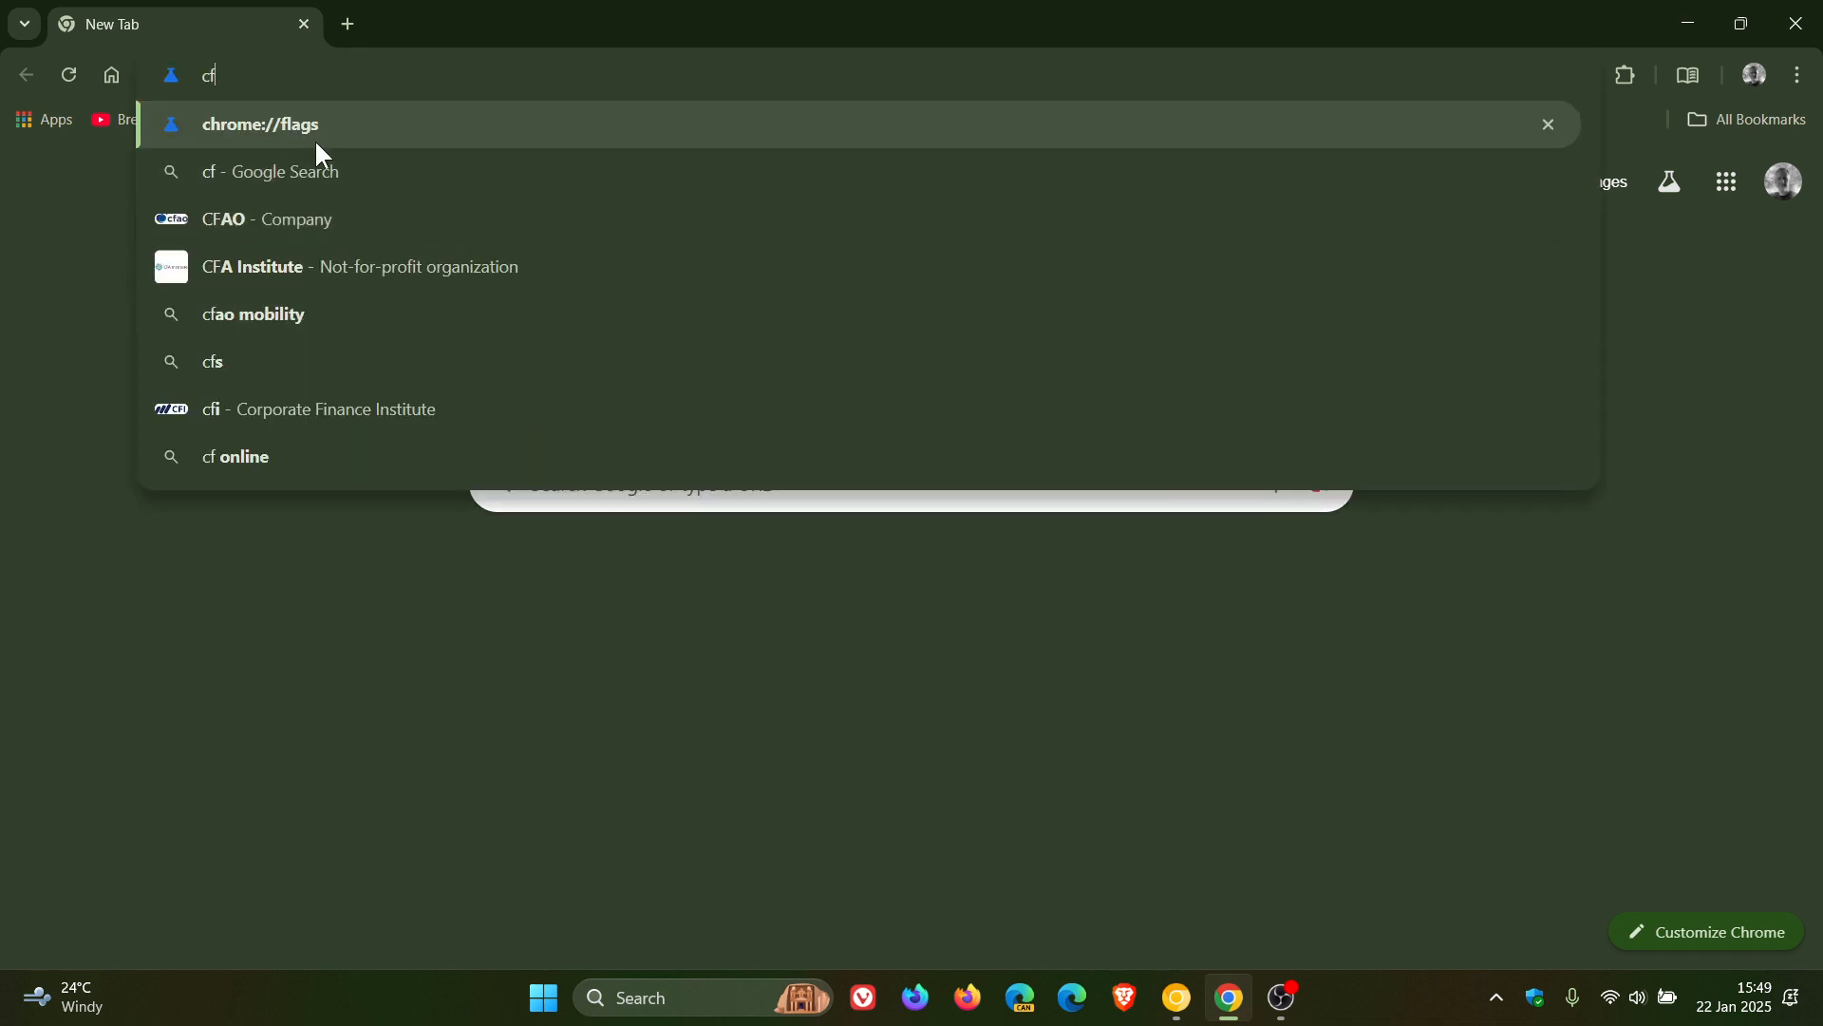
{"action": "left_click", "coordinate": [263, 125]}
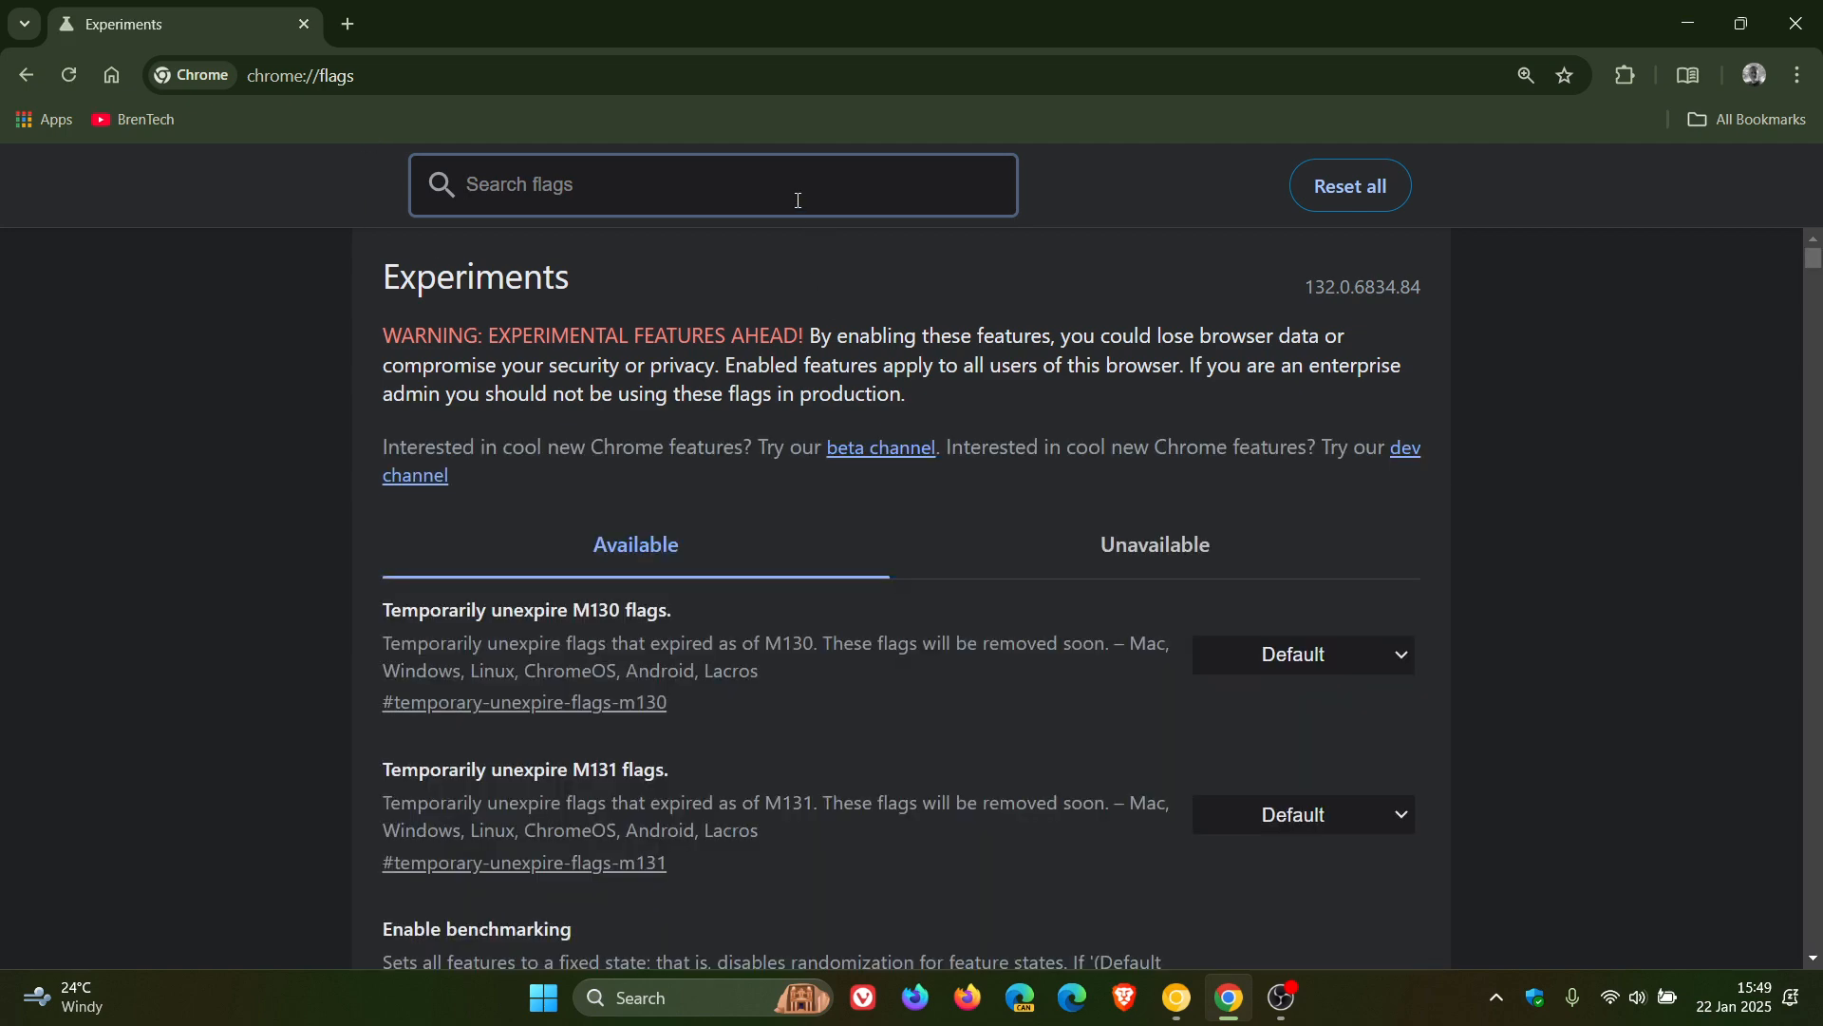
{"action": "type", "text": "co"}
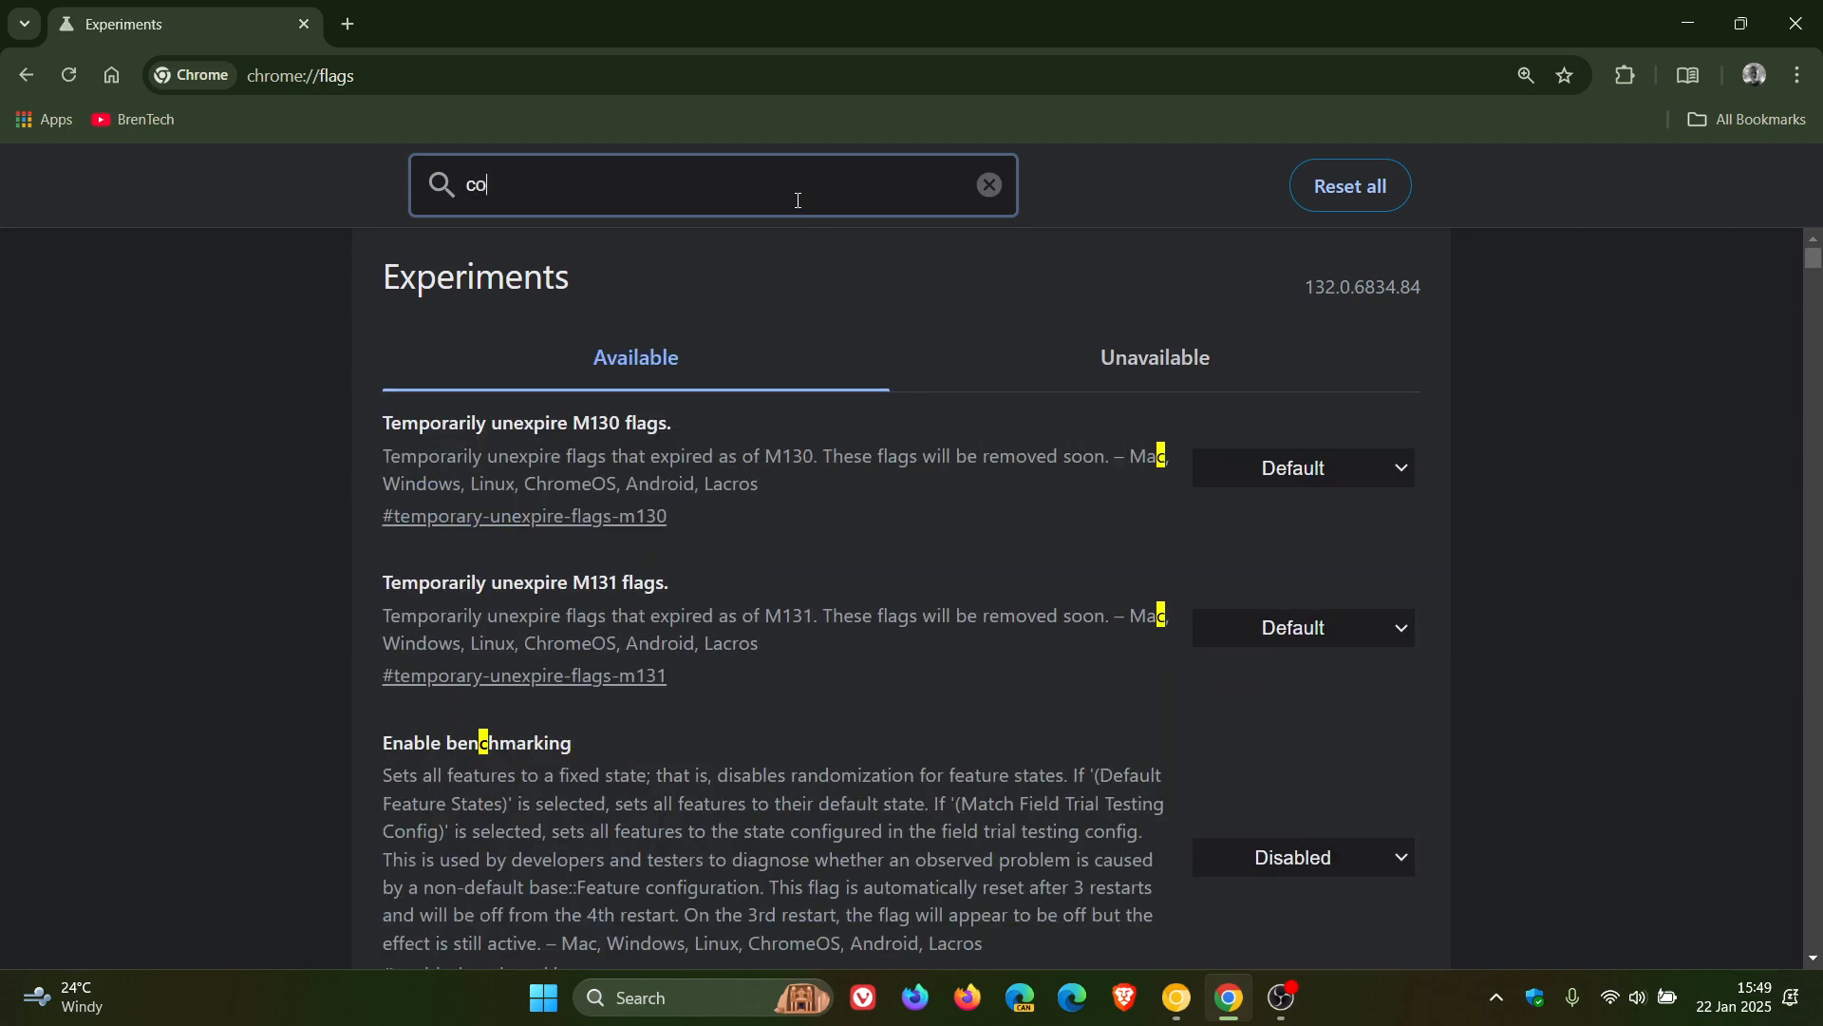
{"action": "type", "text": "mb"}
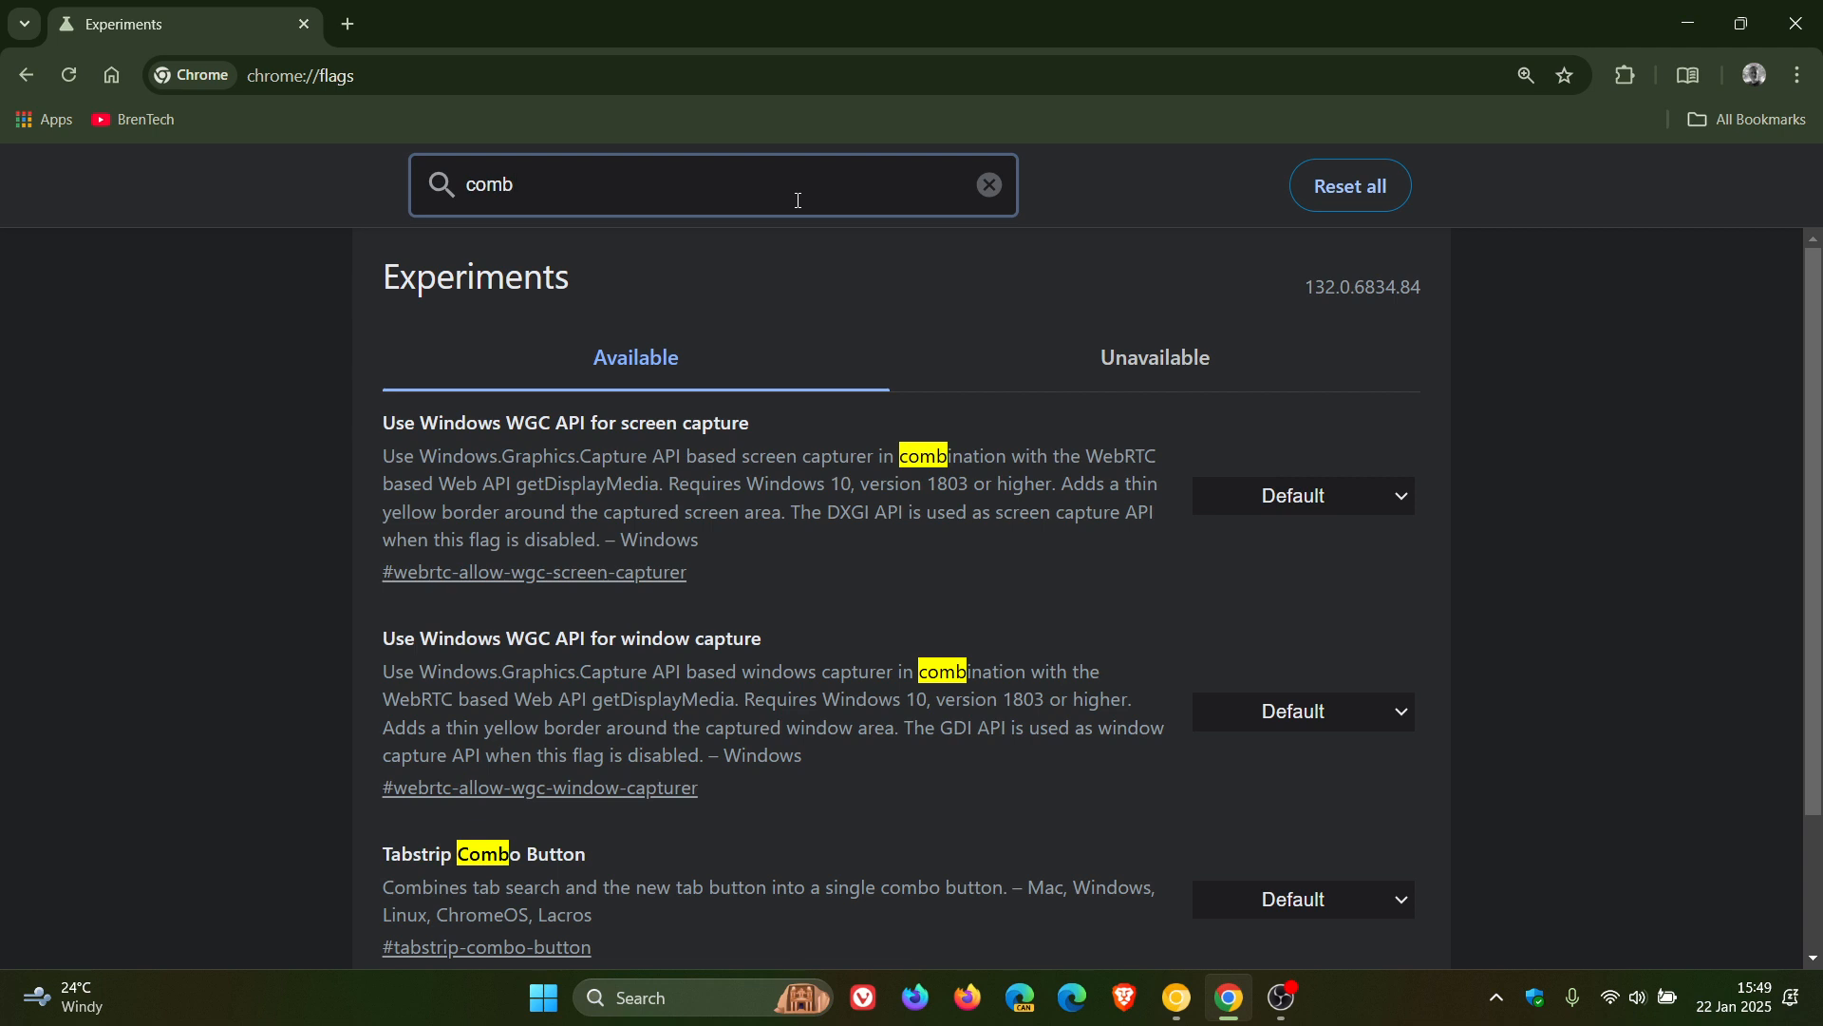
{"action": "type", "text": "o"}
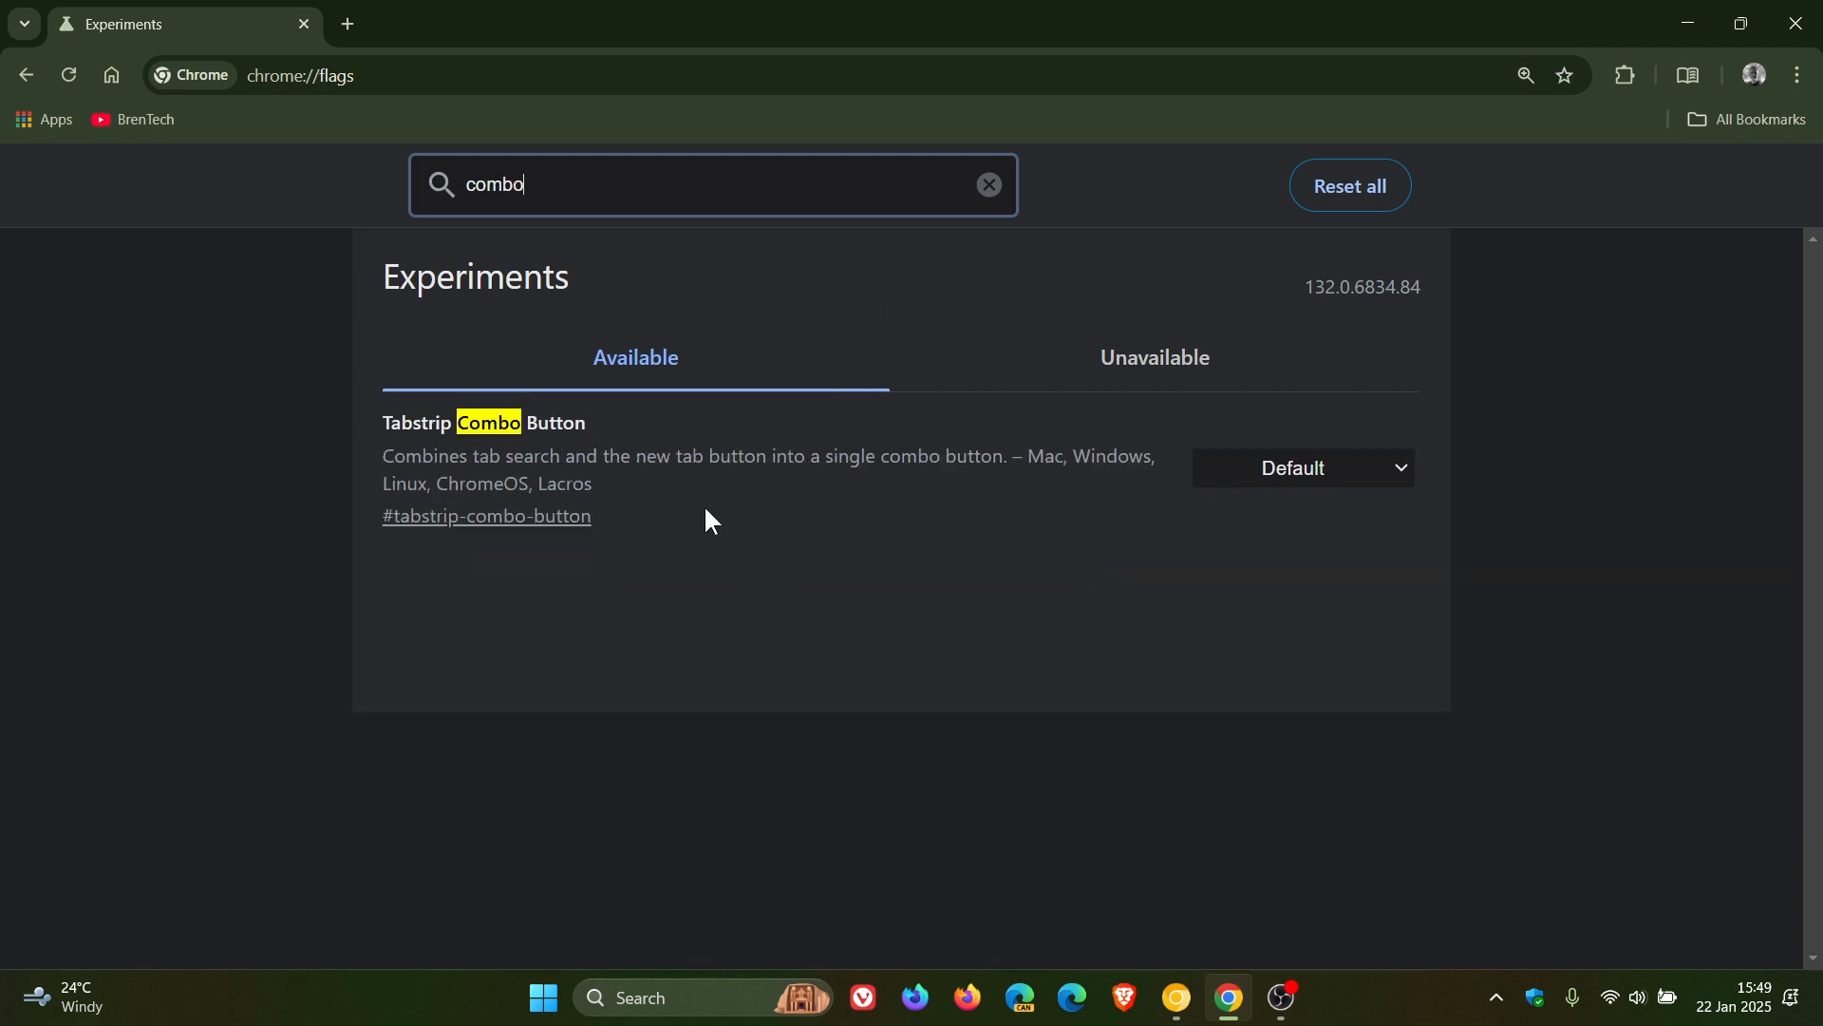
{"action": "mouse_move", "coordinate": [669, 498]}
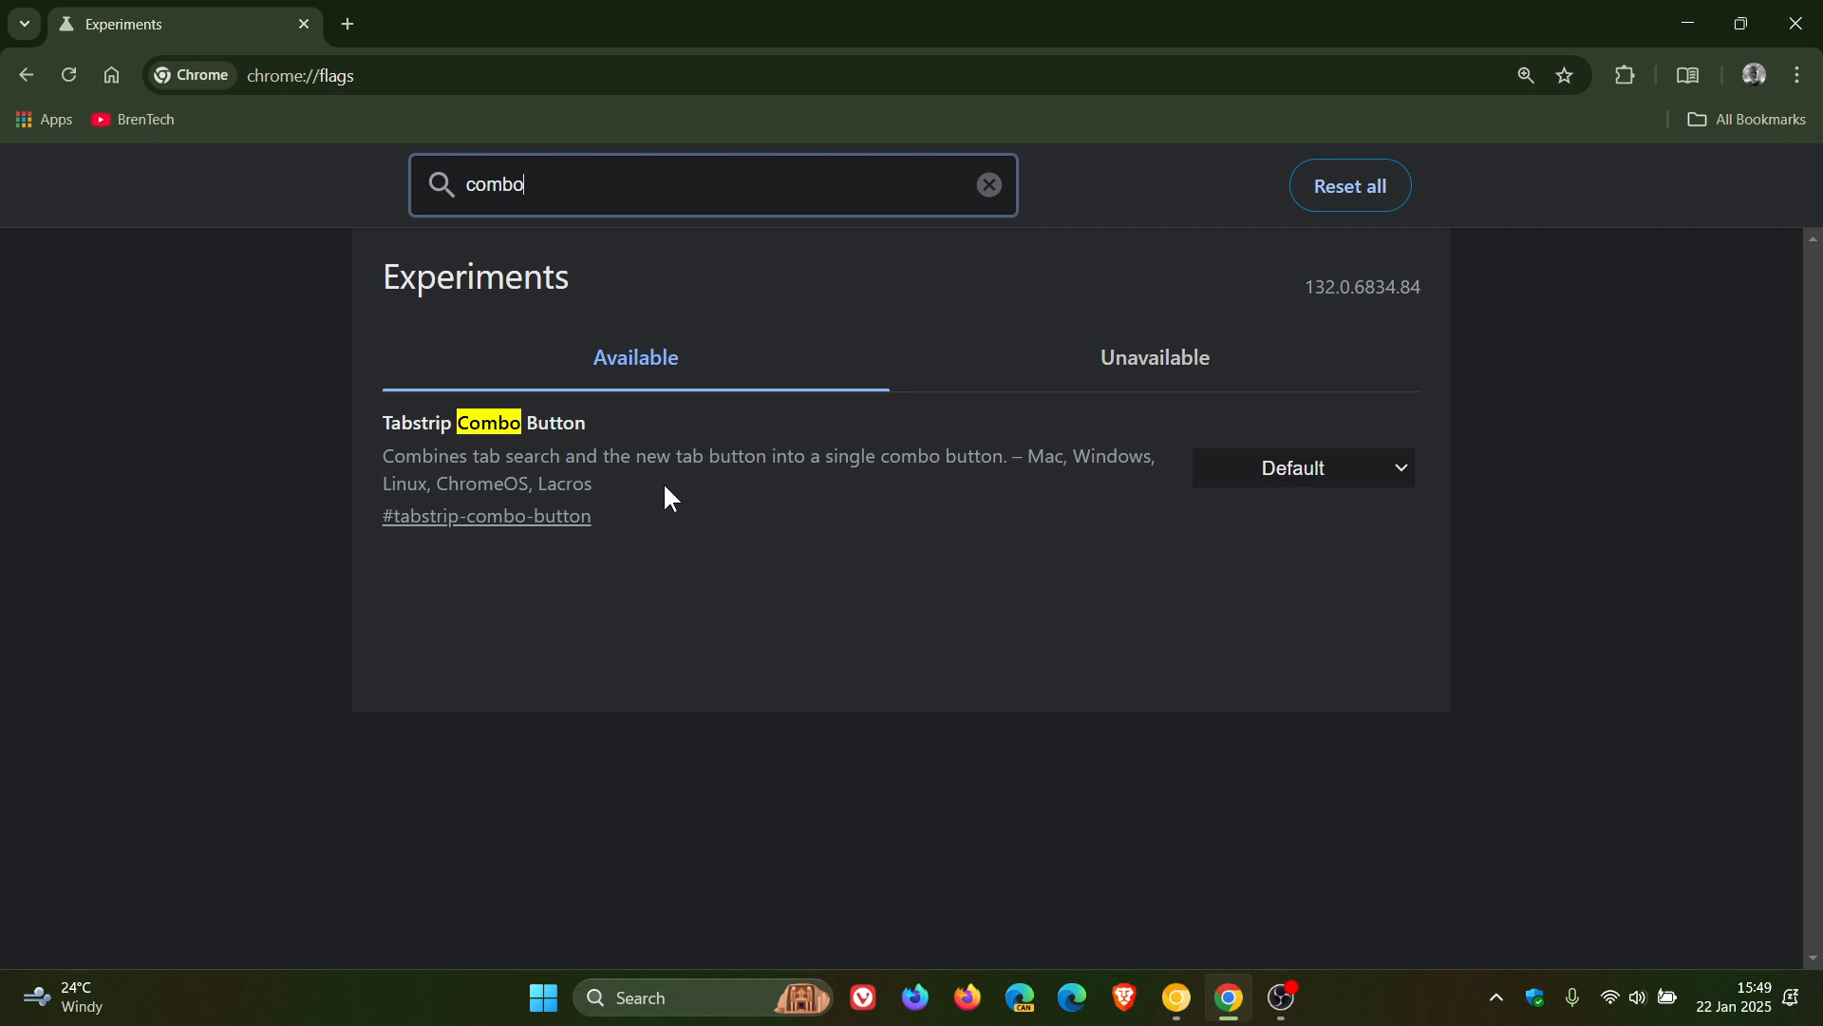
{"action": "mouse_move", "coordinate": [889, 500]}
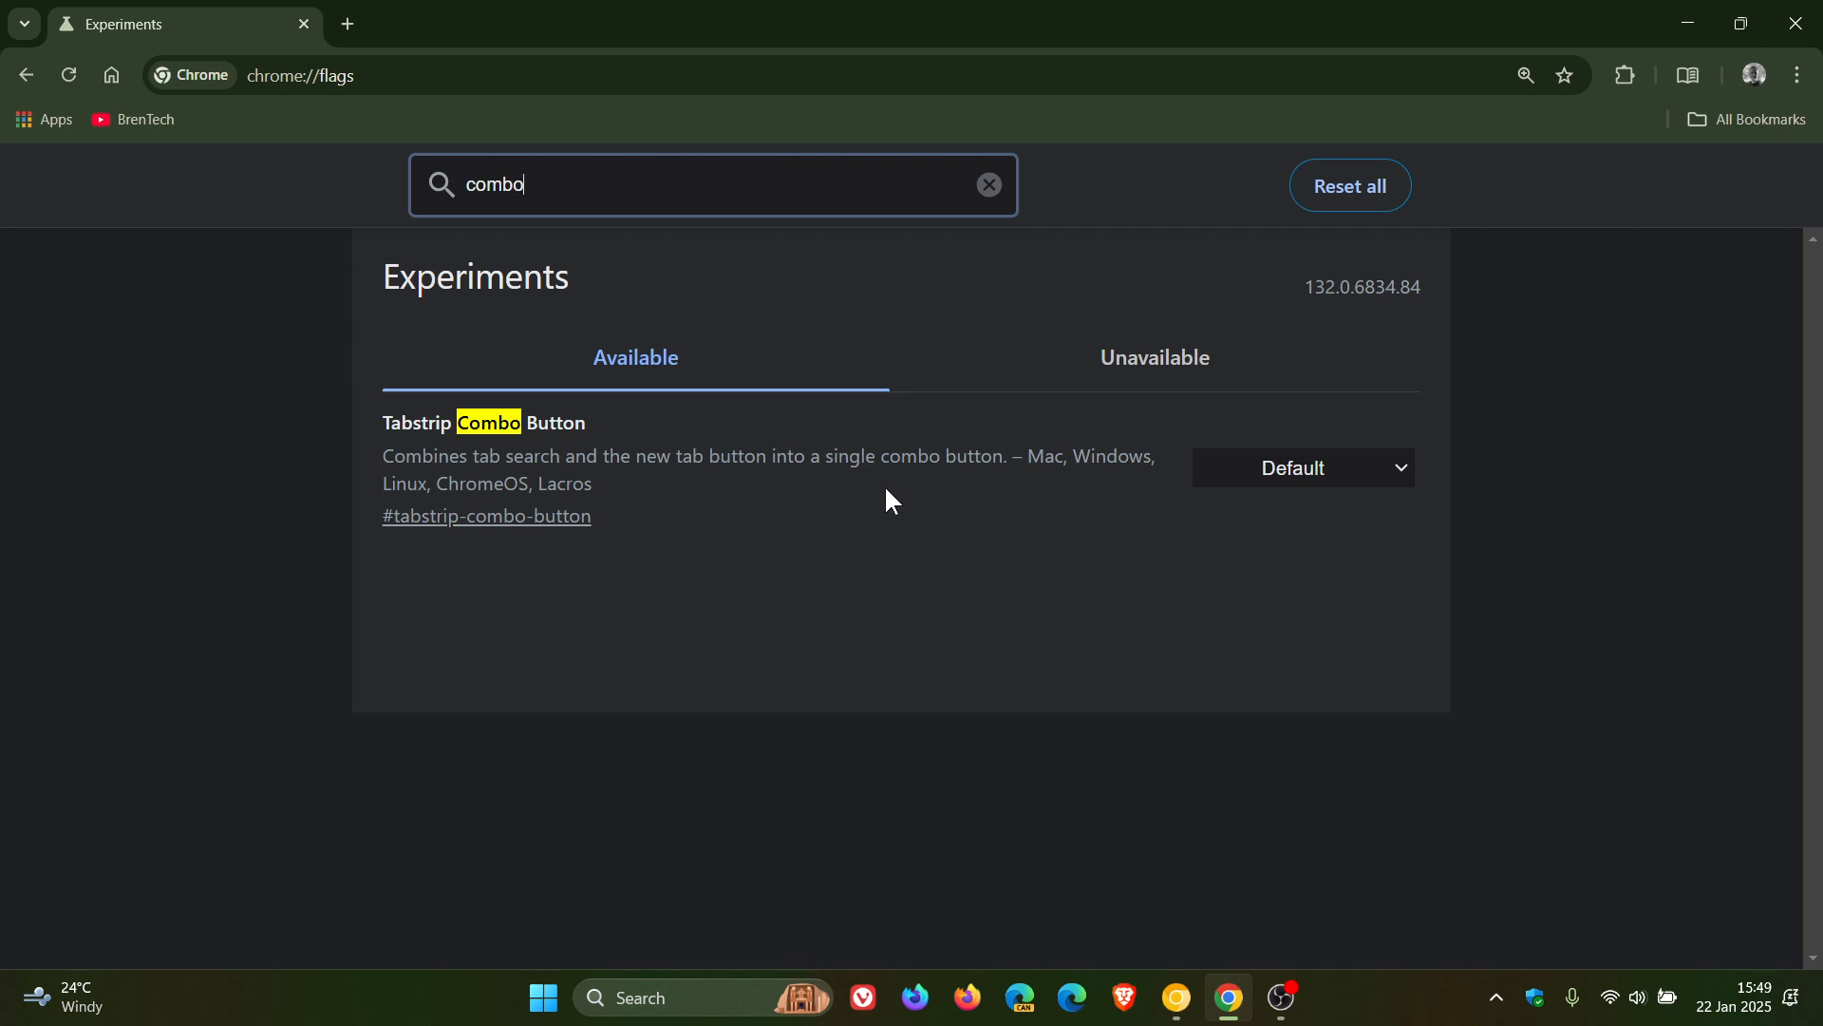
{"action": "mouse_move", "coordinate": [1349, 478]}
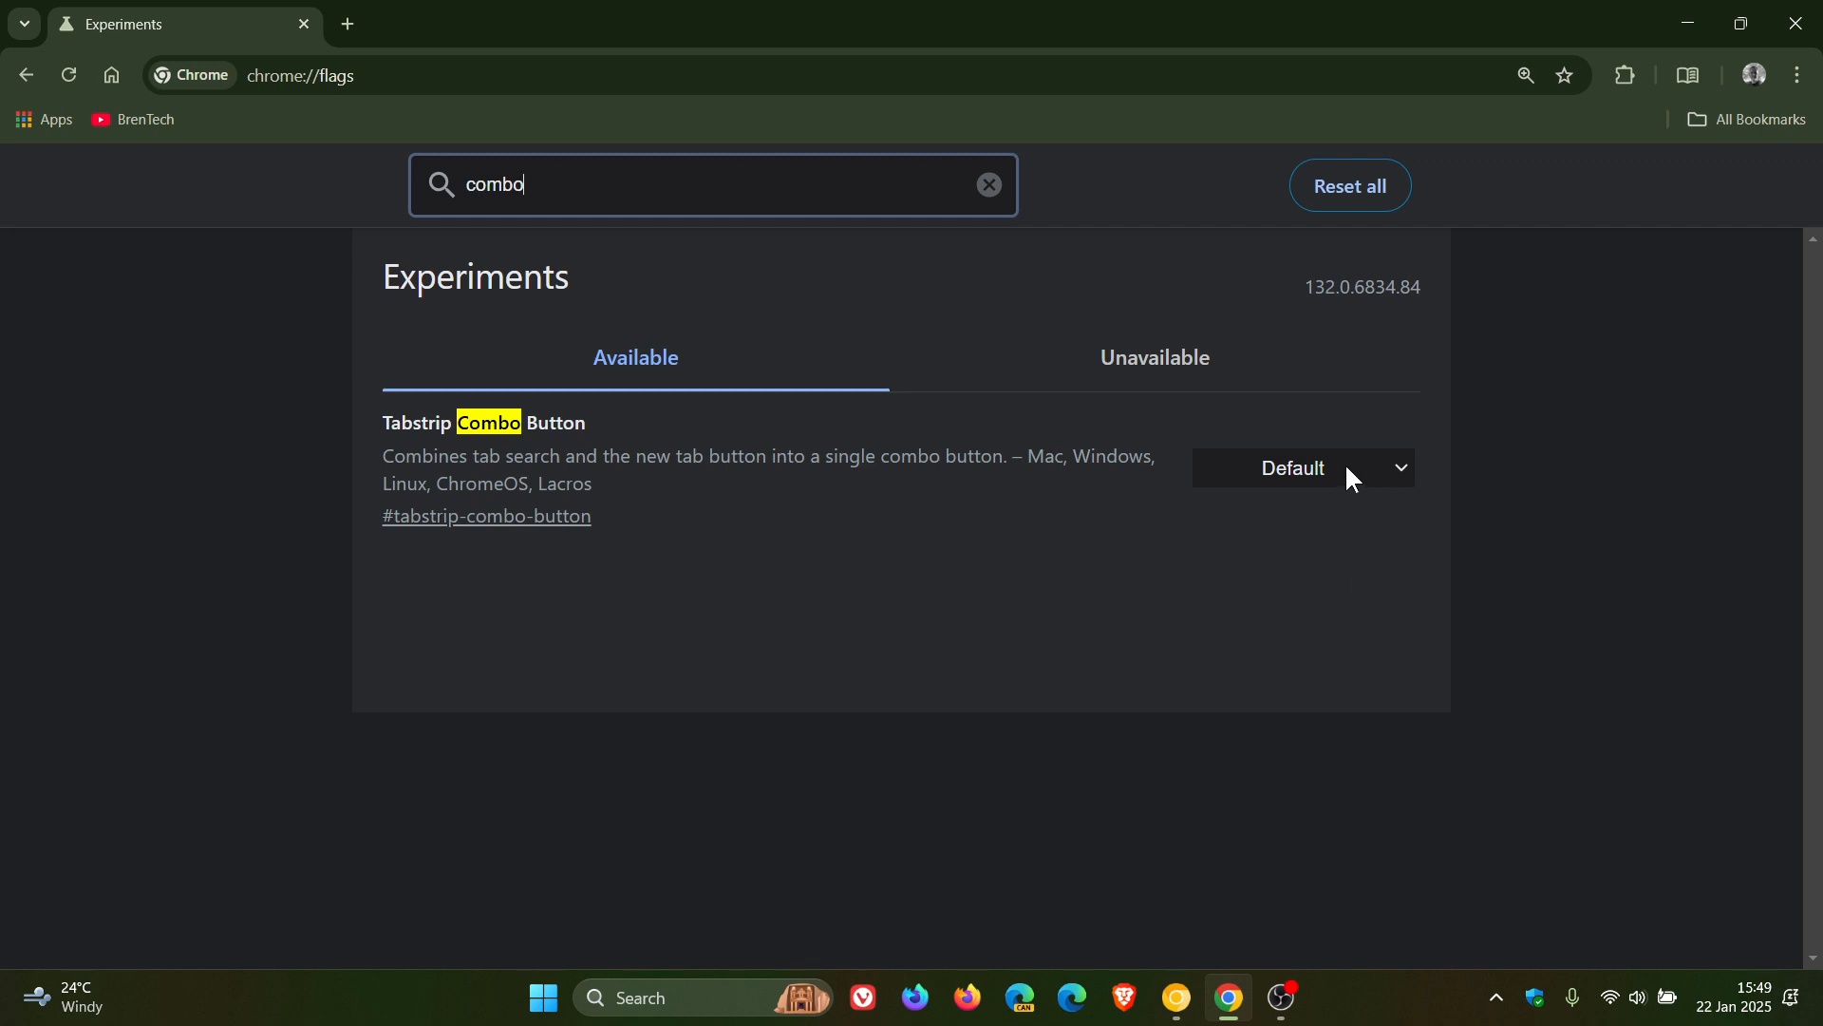
Step: Expand the Tabstrip Combo Button setting choices to pick Enabled
{"action": "left_click", "coordinate": [1299, 467]}
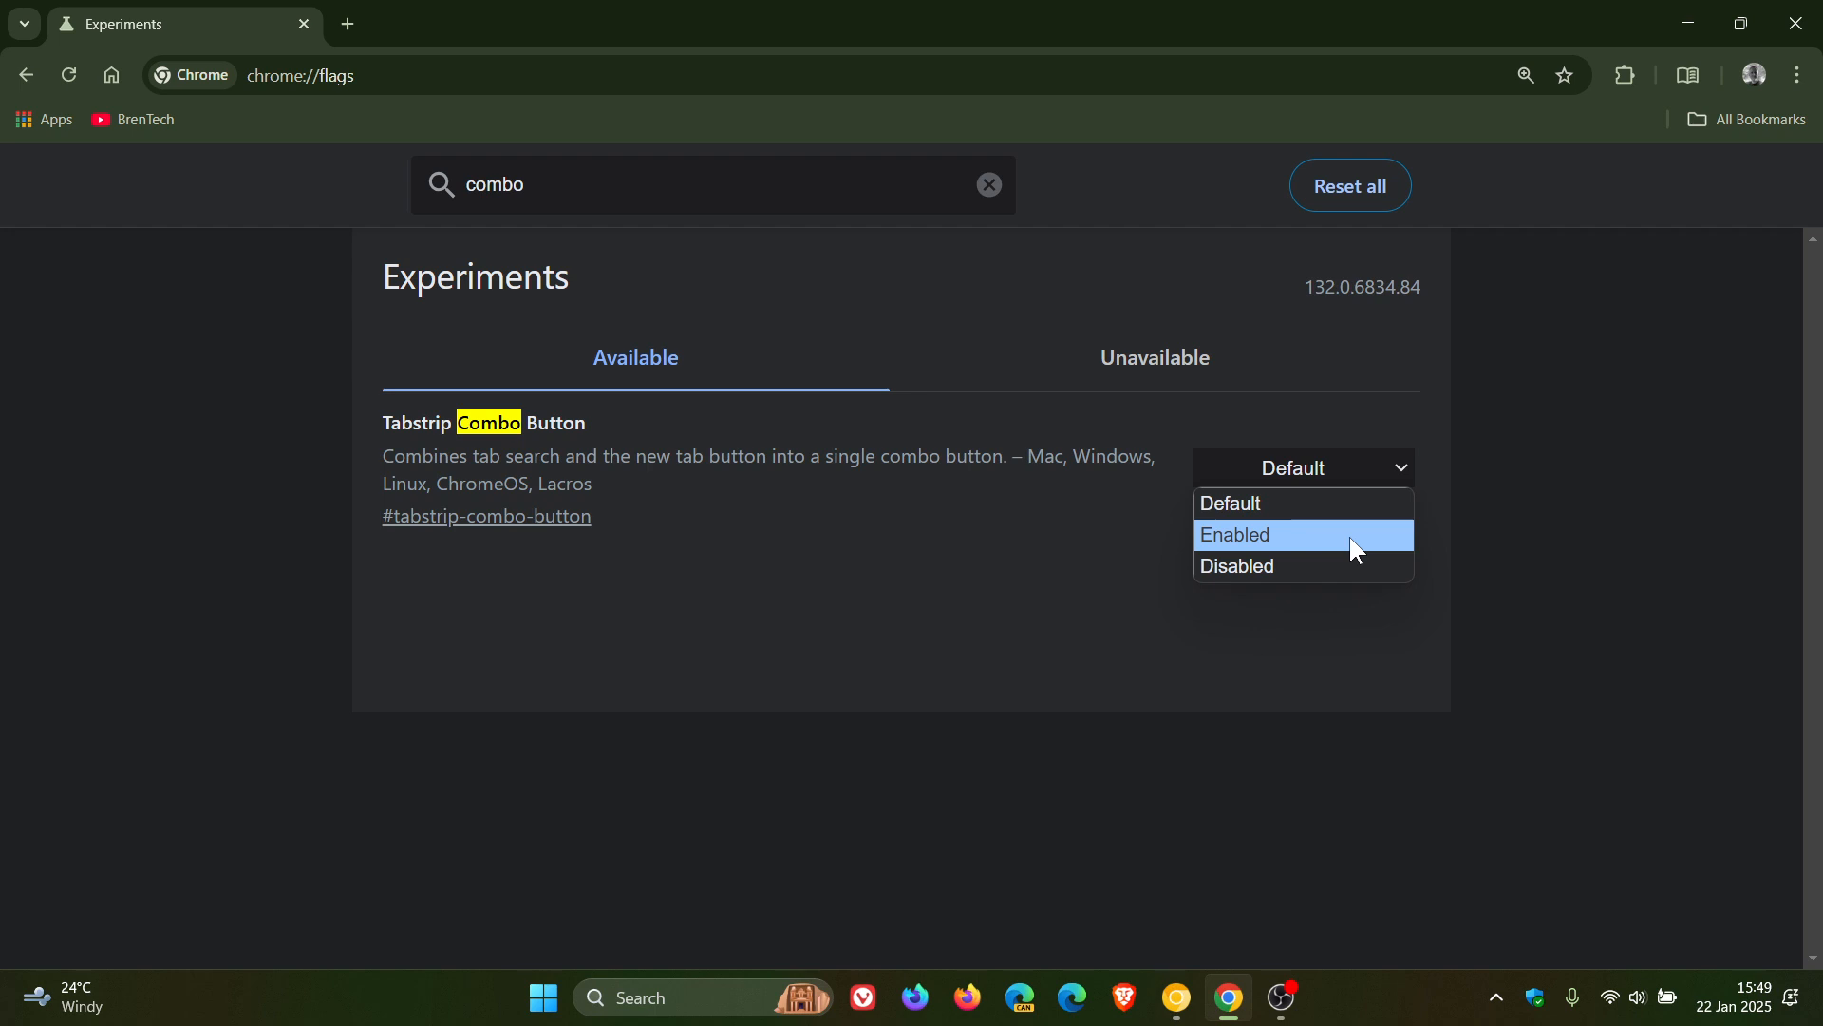
{"action": "mouse_move", "coordinate": [1337, 659]}
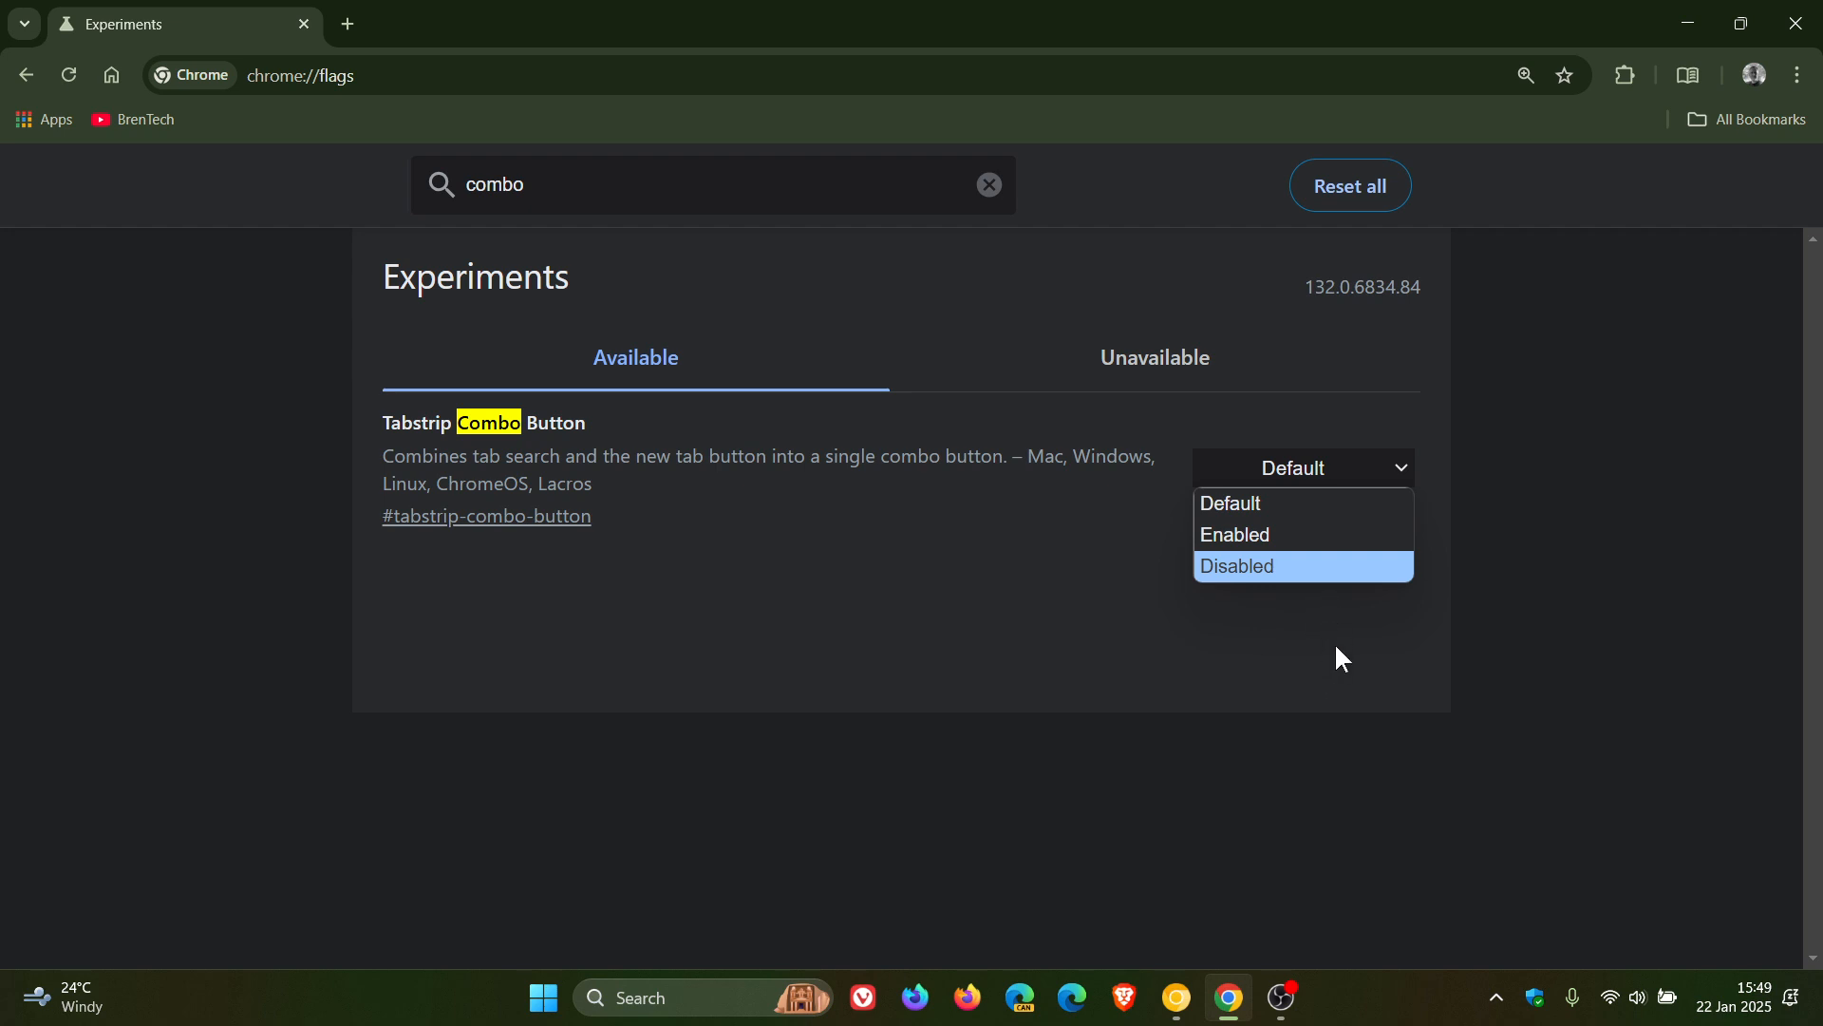
{"action": "mouse_move", "coordinate": [1287, 535]}
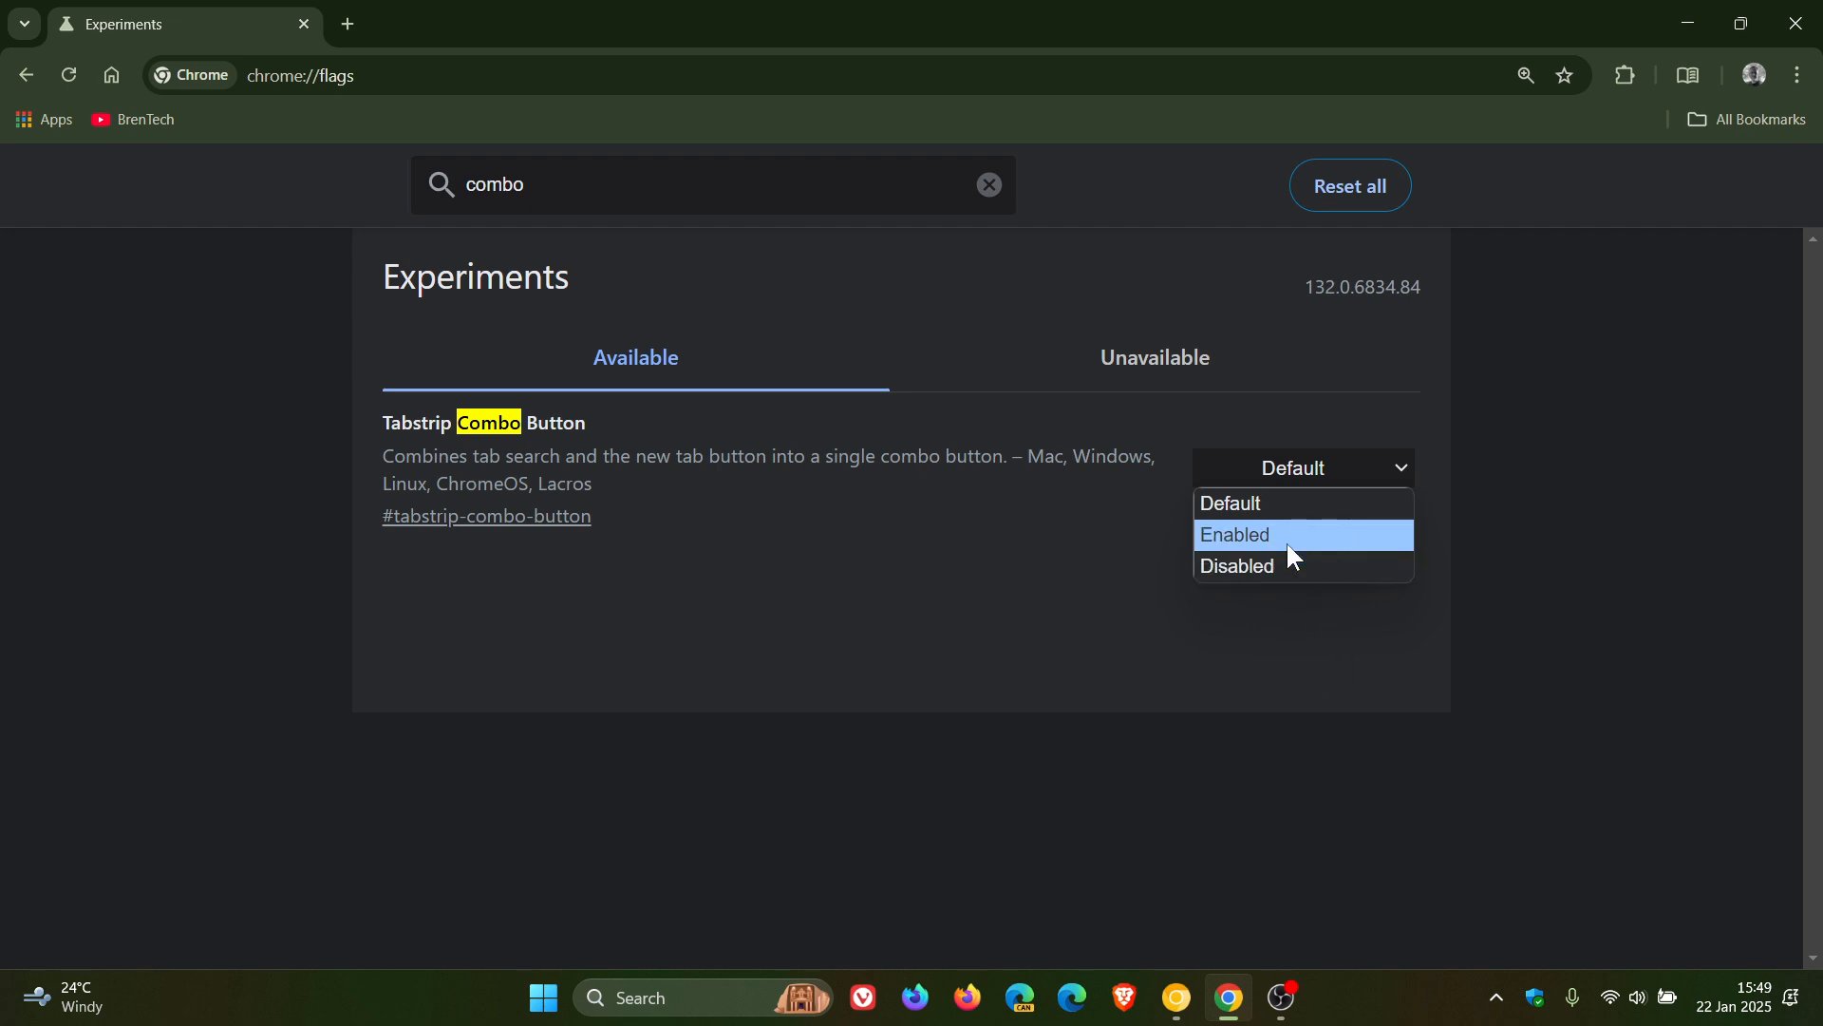
{"action": "mouse_move", "coordinate": [1299, 543]}
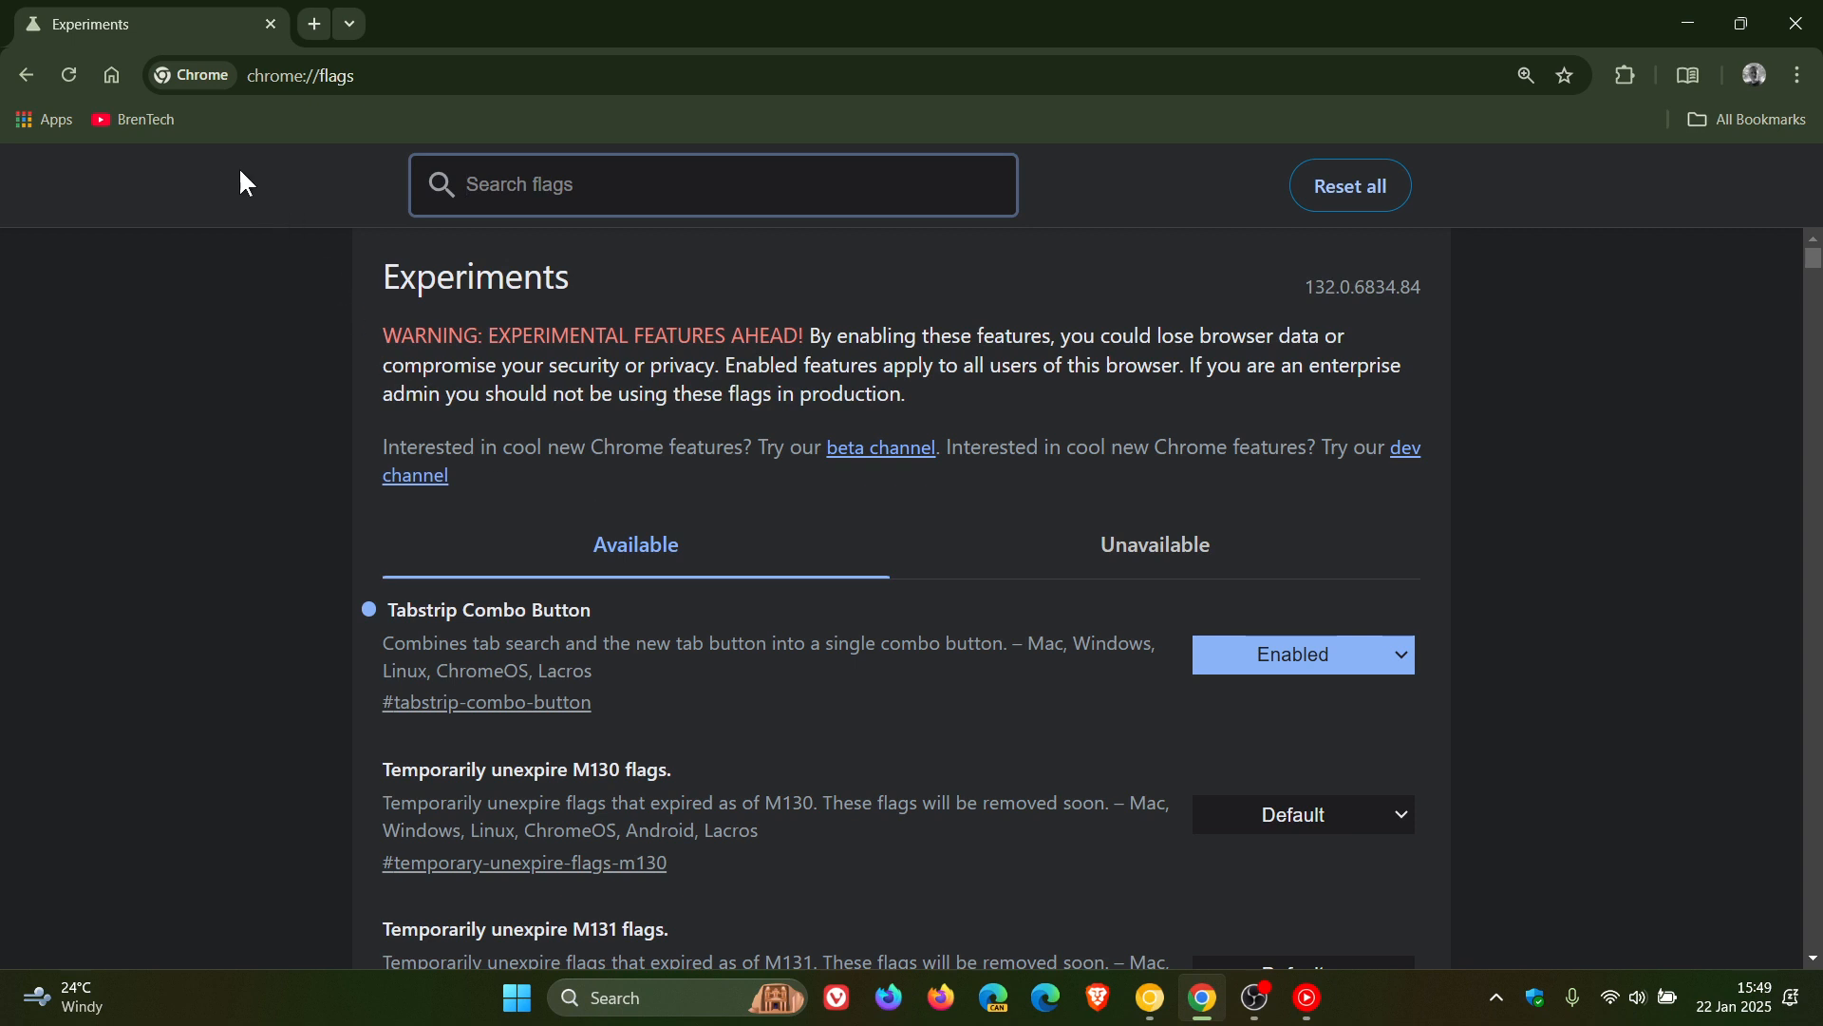
{"action": "mouse_move", "coordinate": [553, 598]}
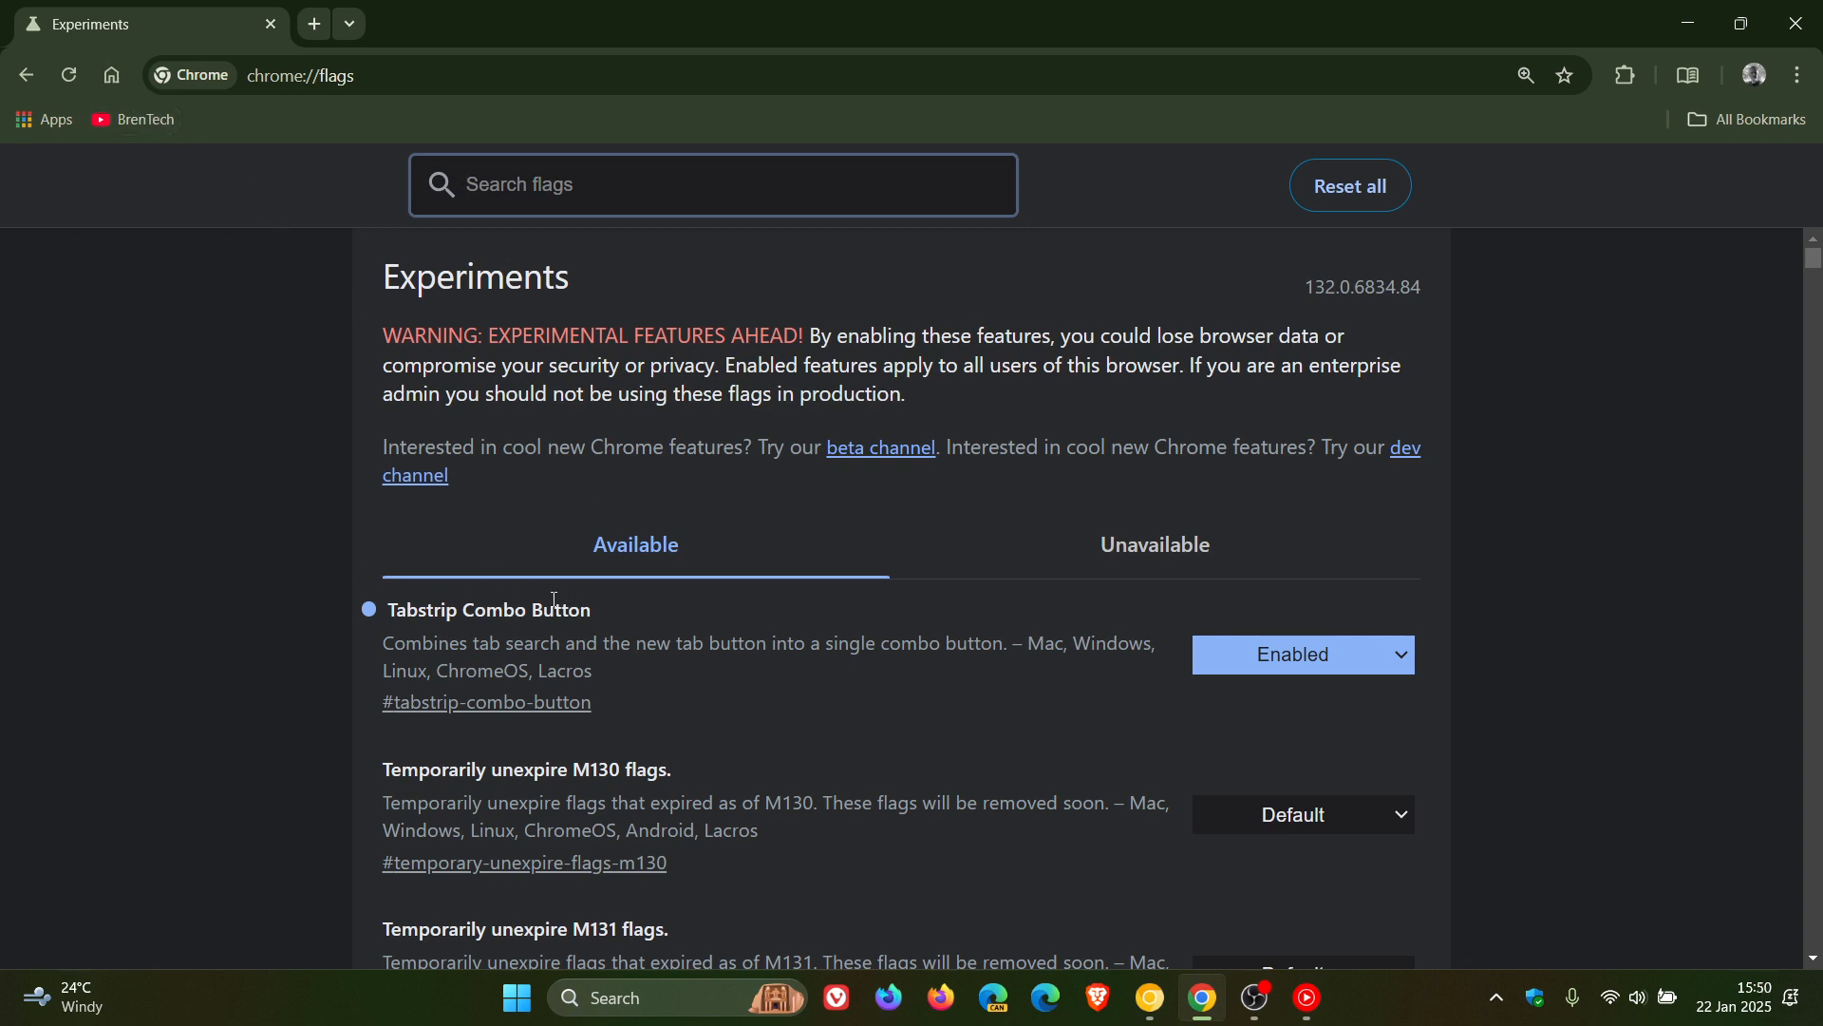
Step: Use the combo button to add two new tabs, then show the tab-search list from its chevron
{"action": "left_click", "coordinate": [314, 23]}
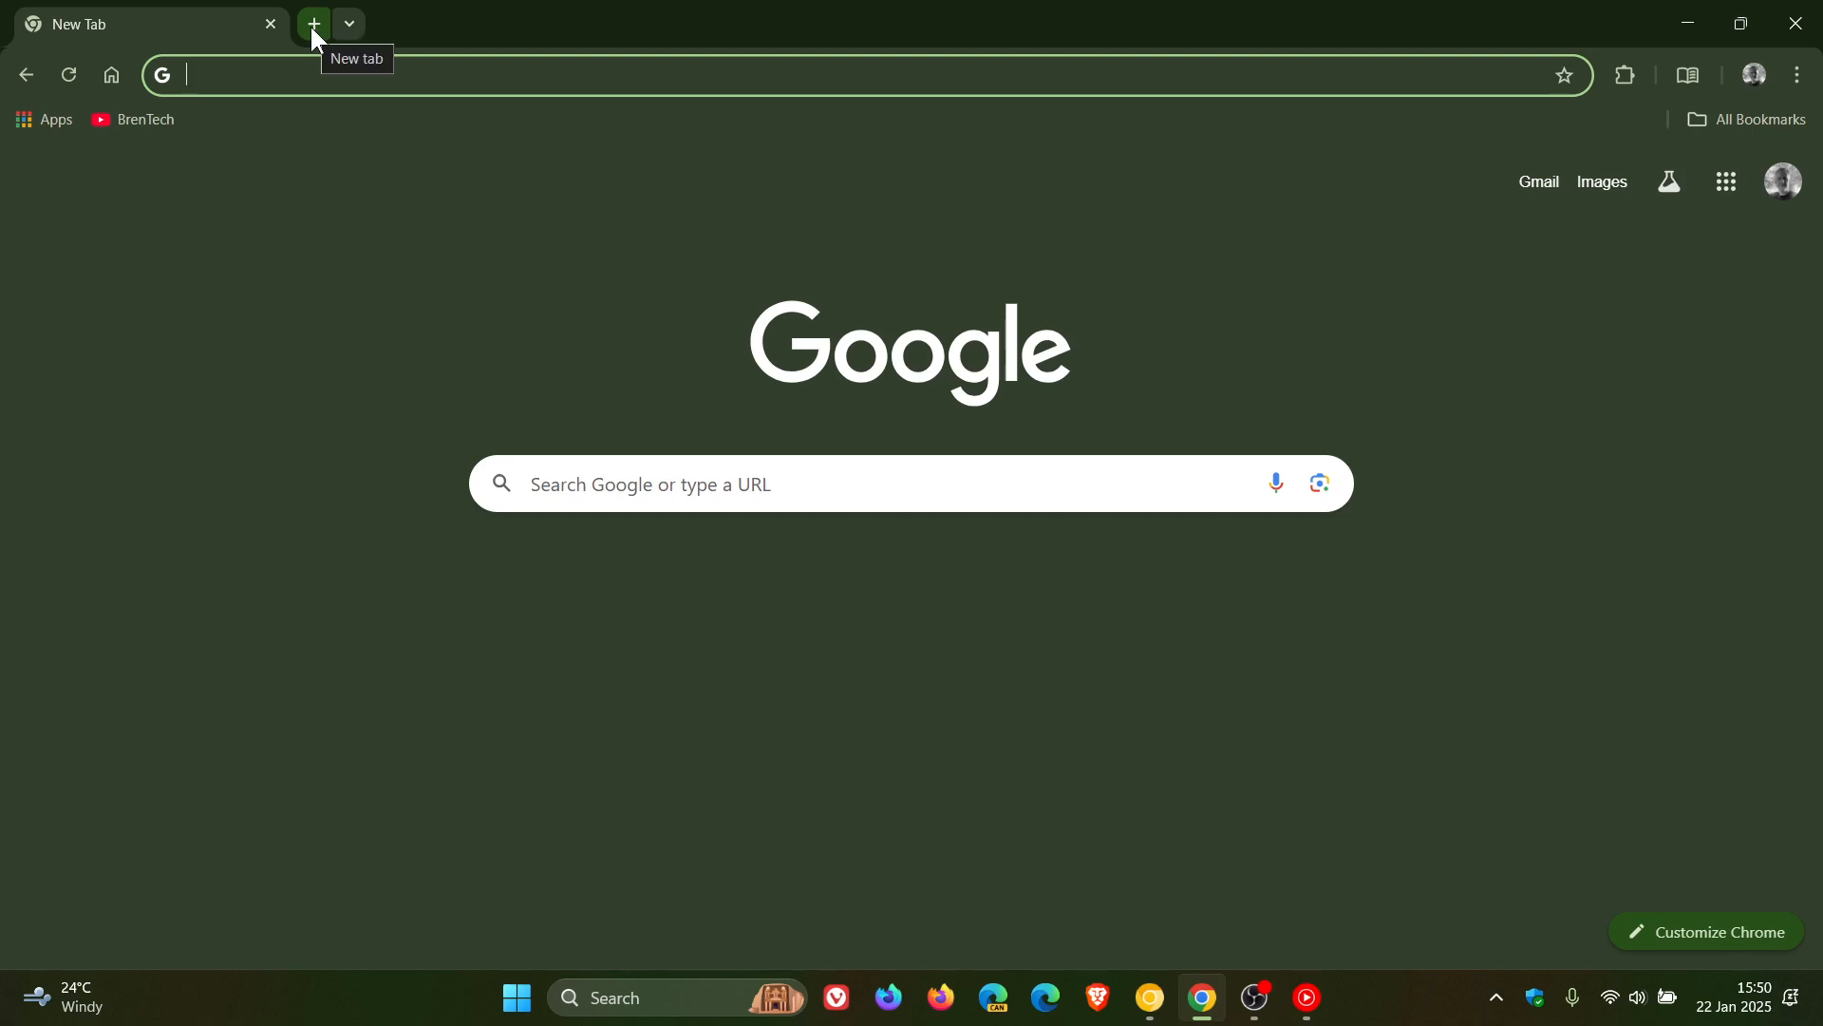
{"action": "left_click", "coordinate": [311, 23]}
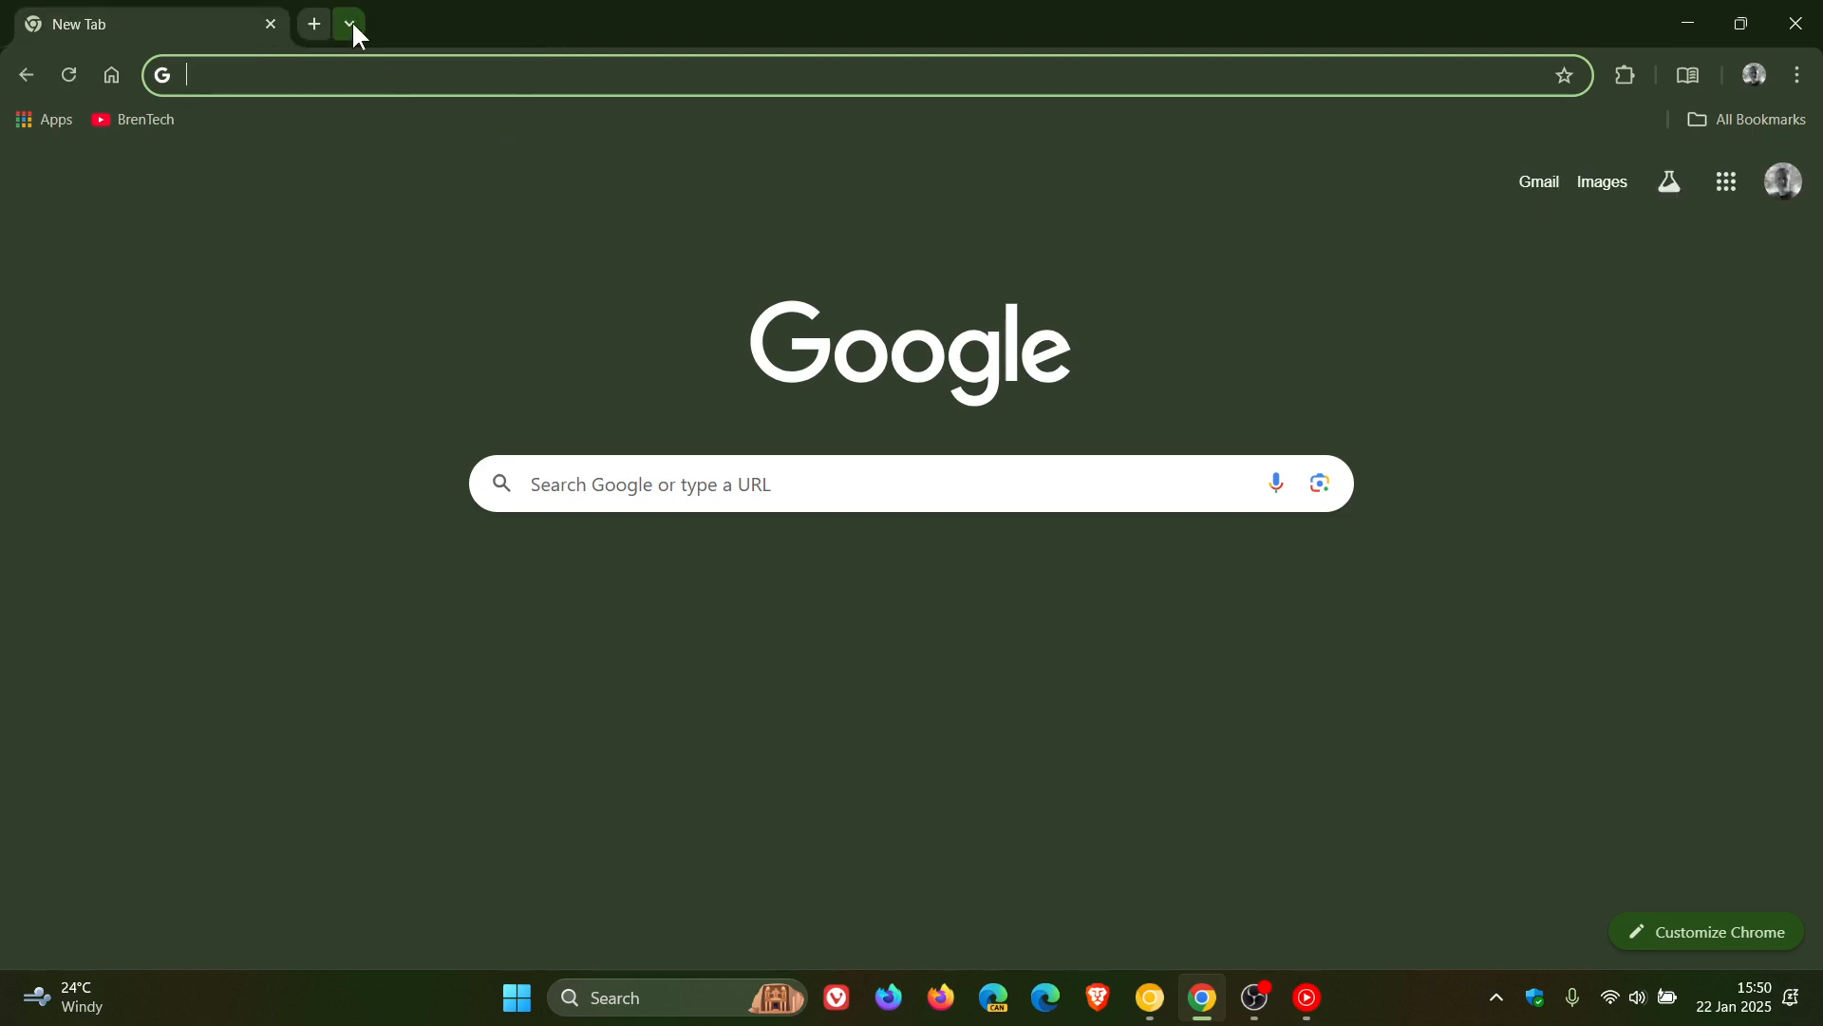
{"action": "left_click", "coordinate": [350, 23]}
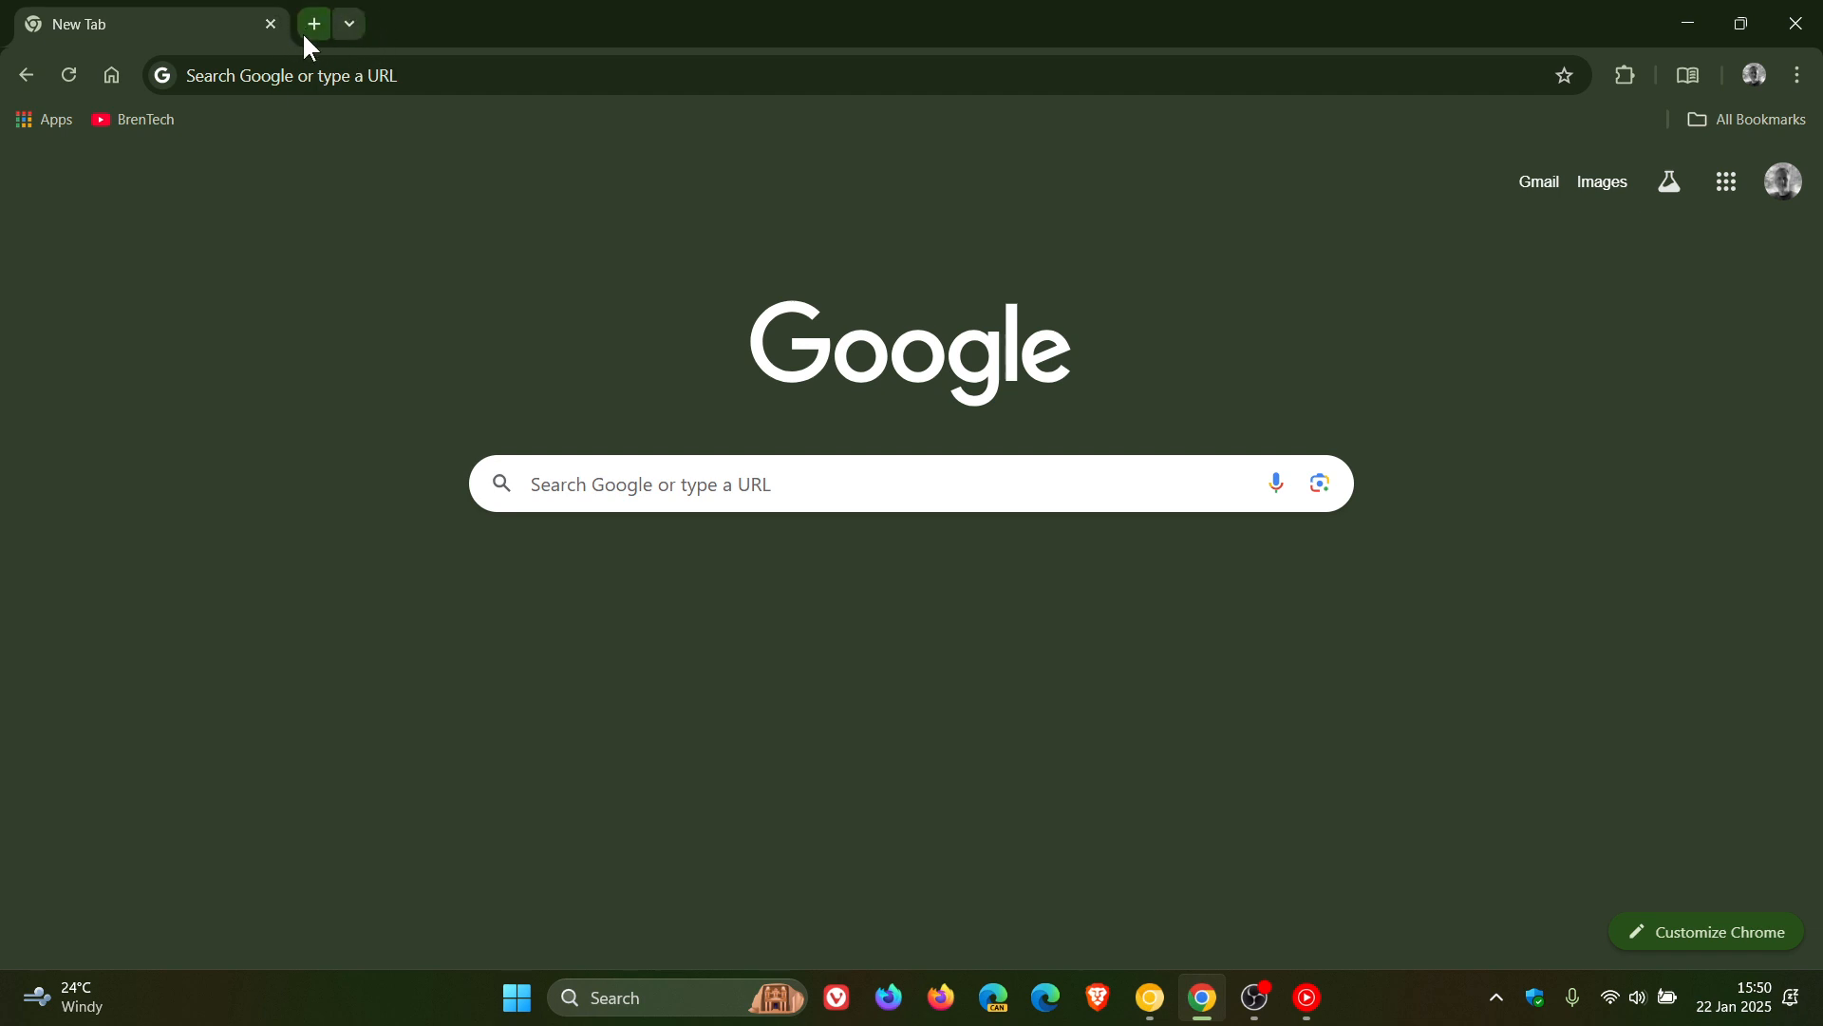
{"action": "mouse_move", "coordinate": [484, 220]}
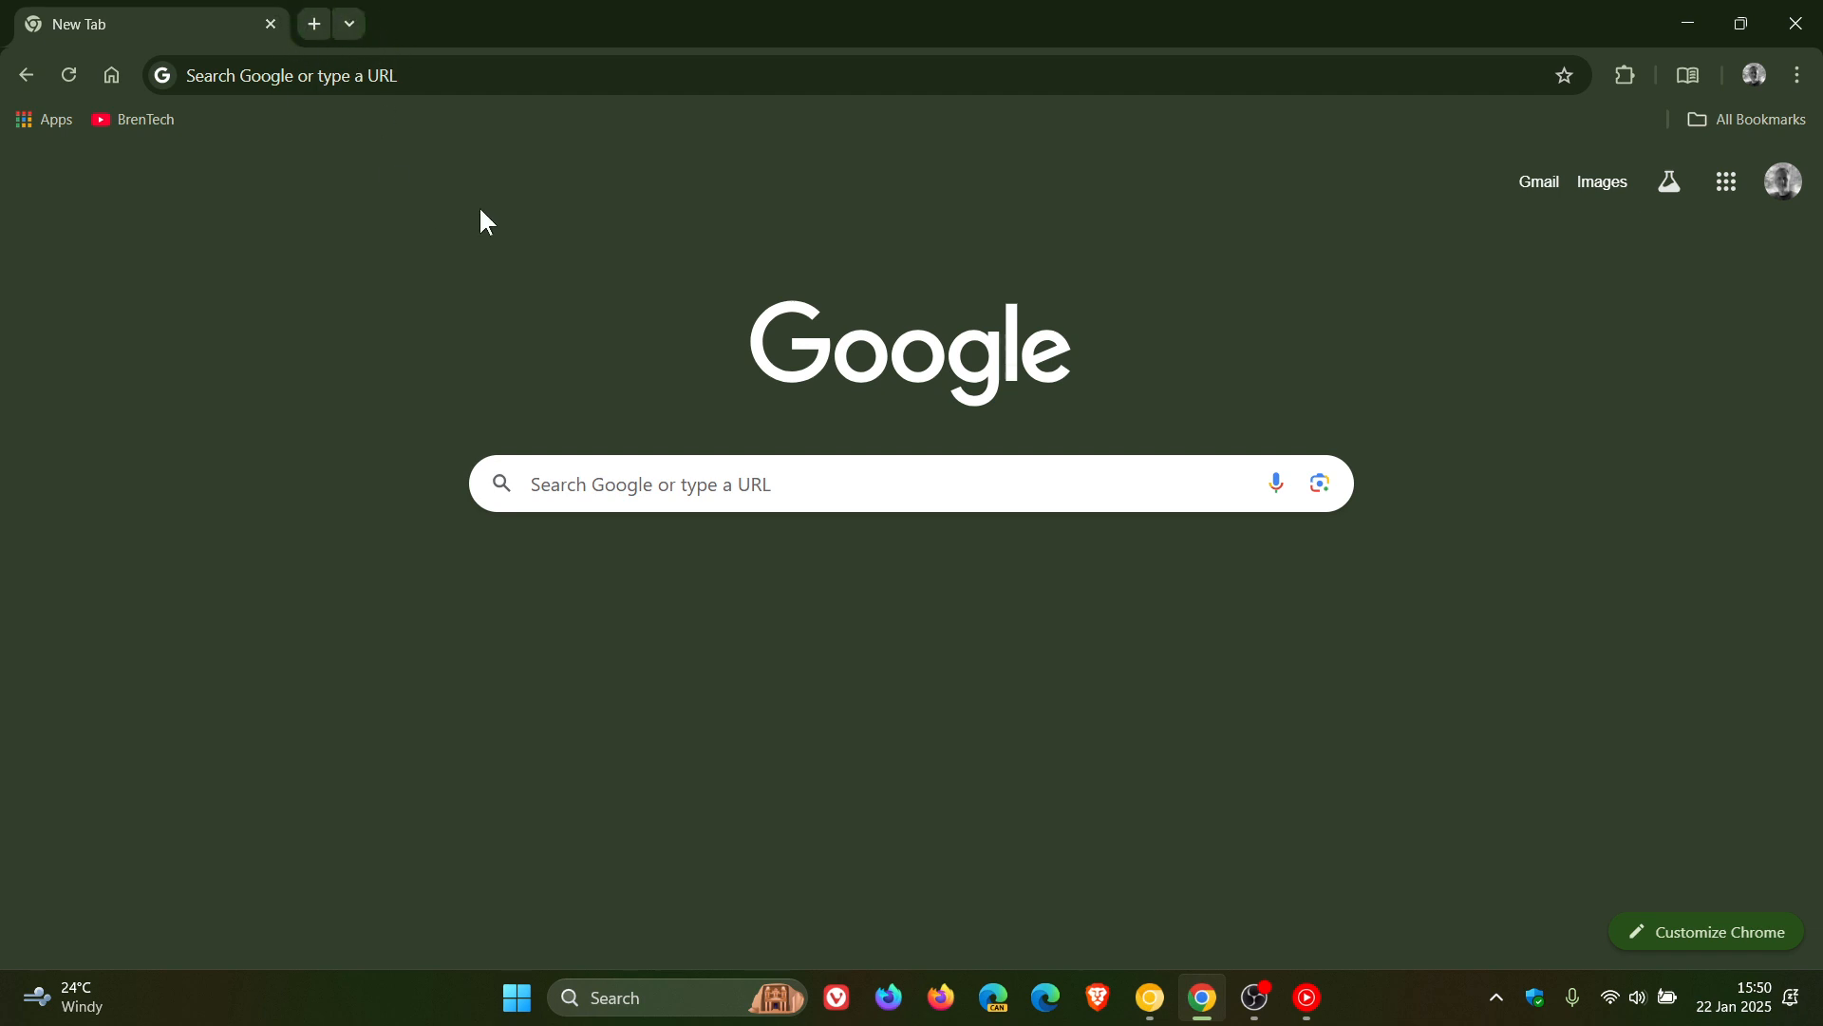
{"action": "mouse_move", "coordinate": [1153, 952]}
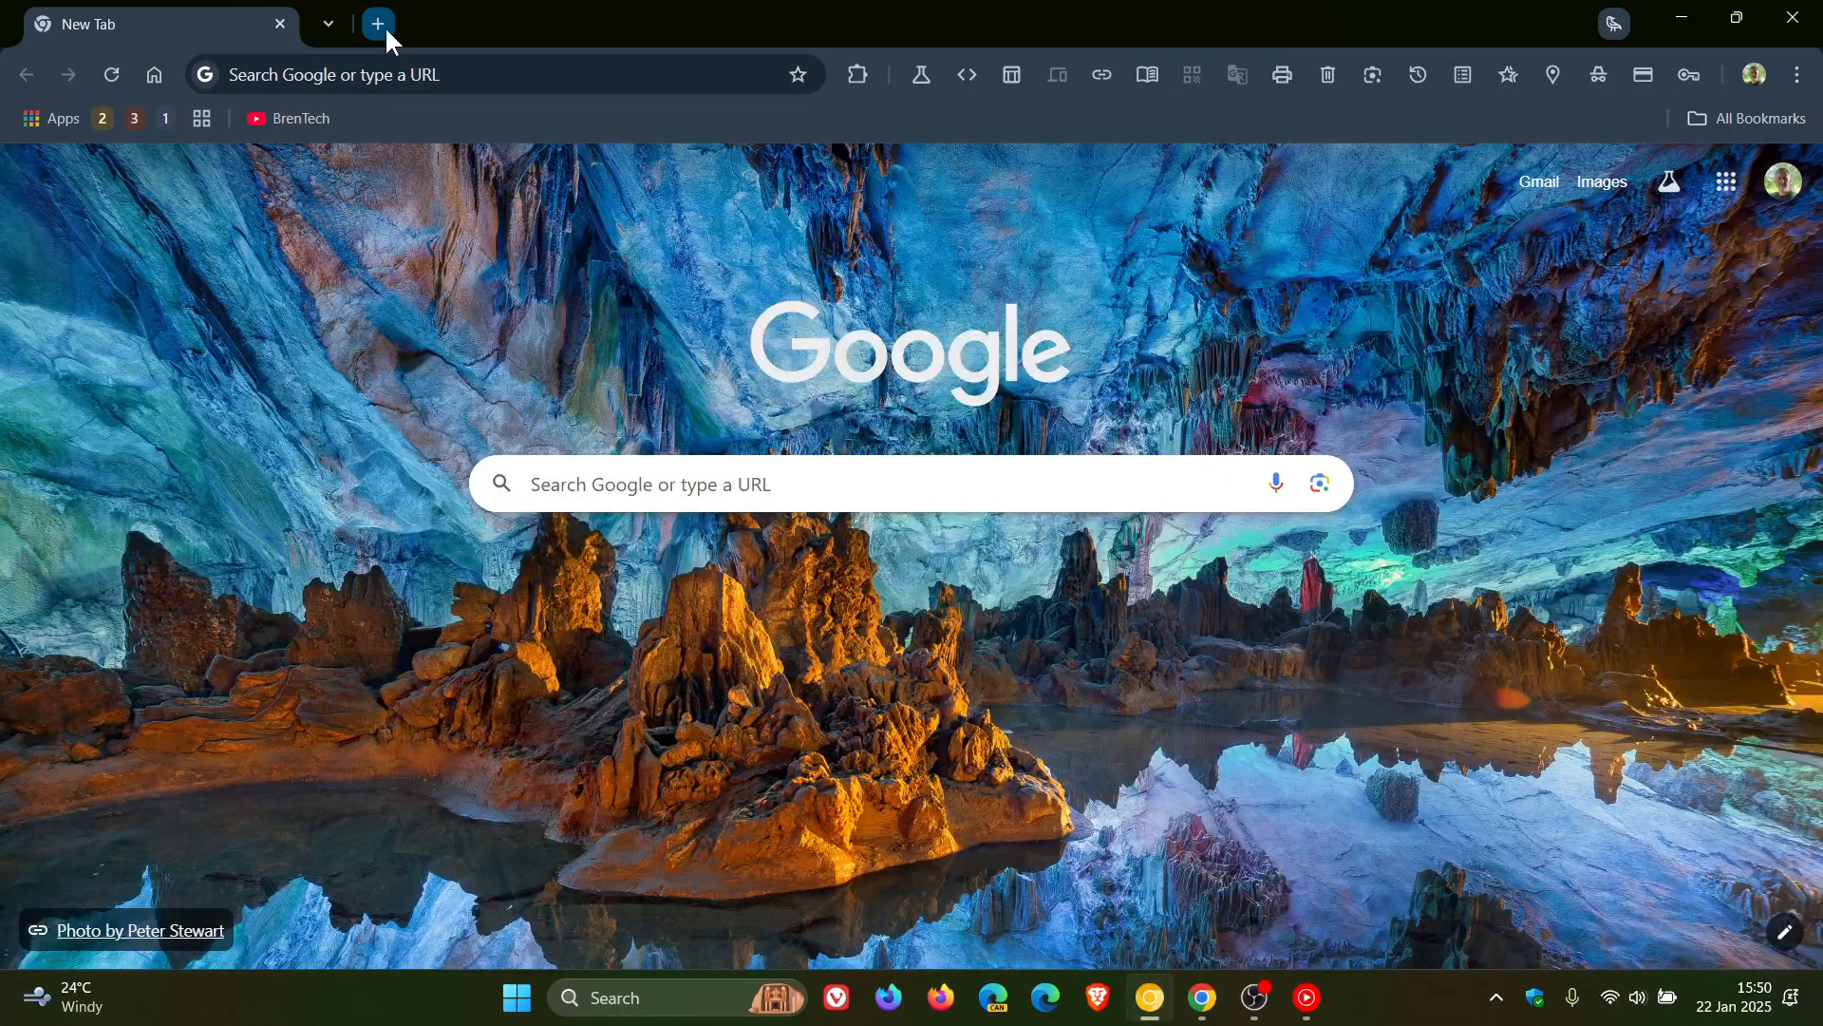
{"action": "mouse_move", "coordinate": [329, 23]}
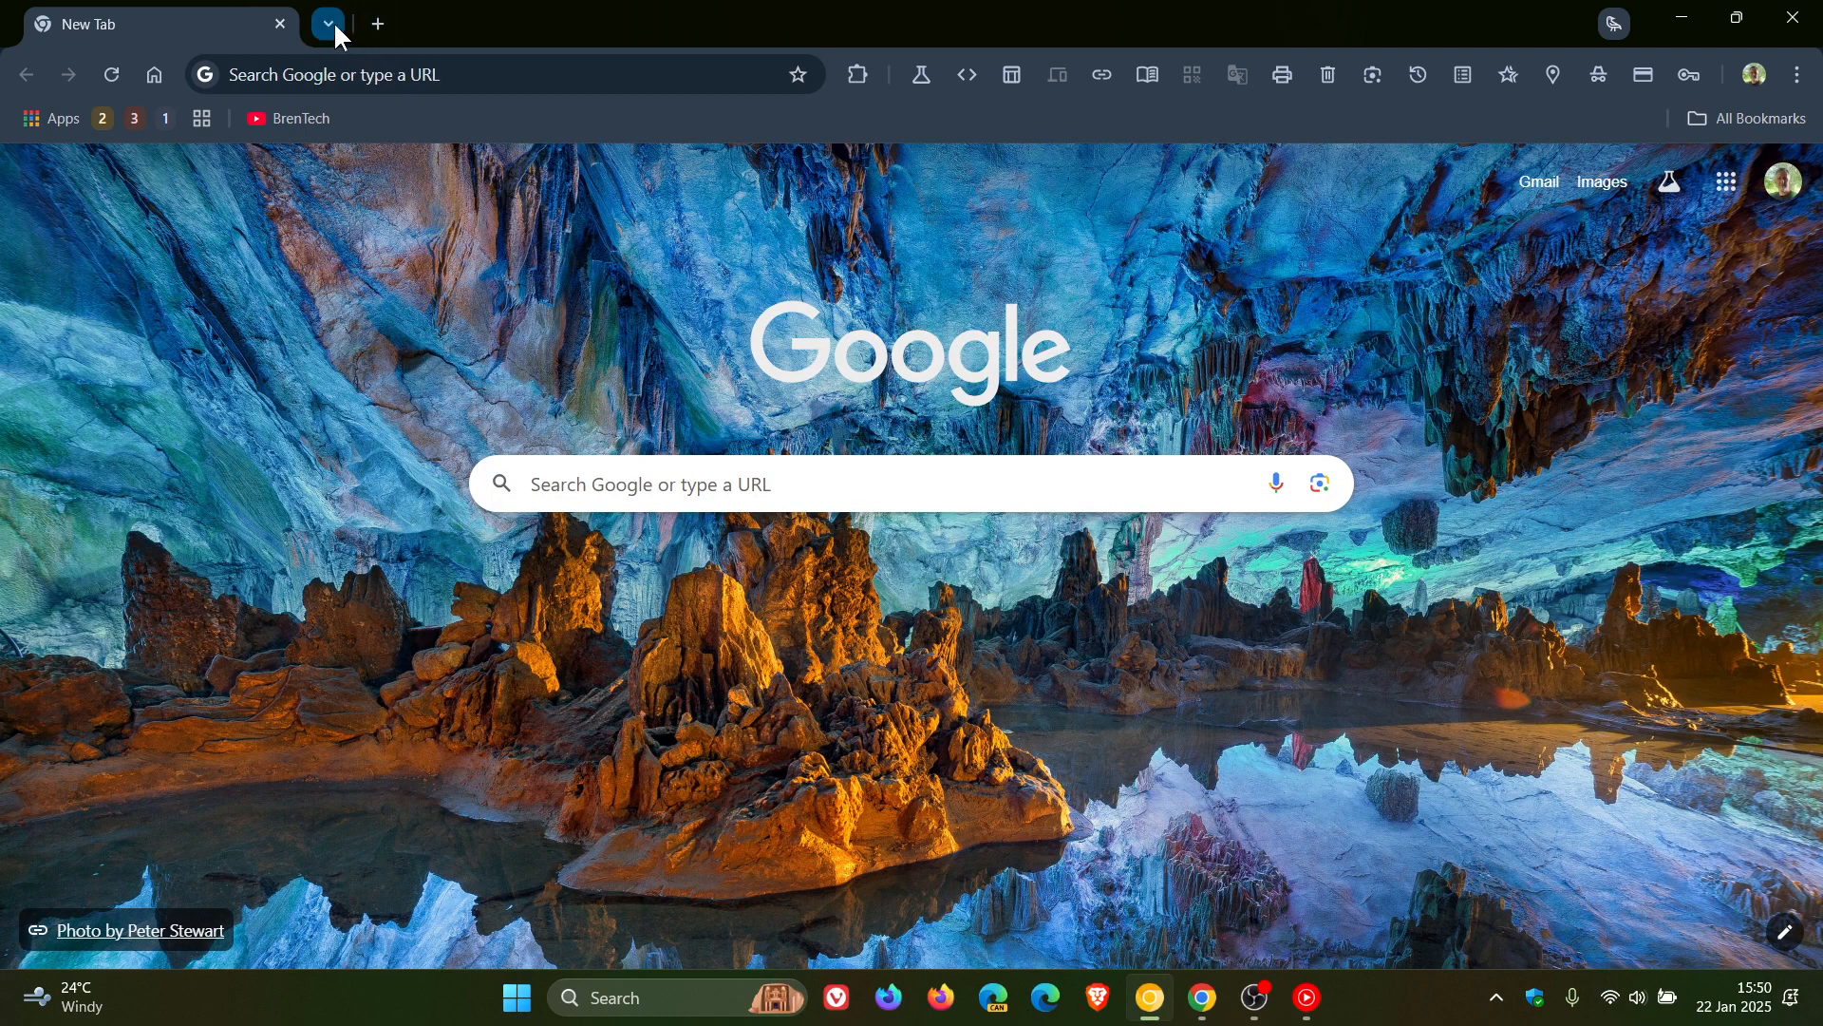
{"action": "mouse_move", "coordinate": [376, 23]}
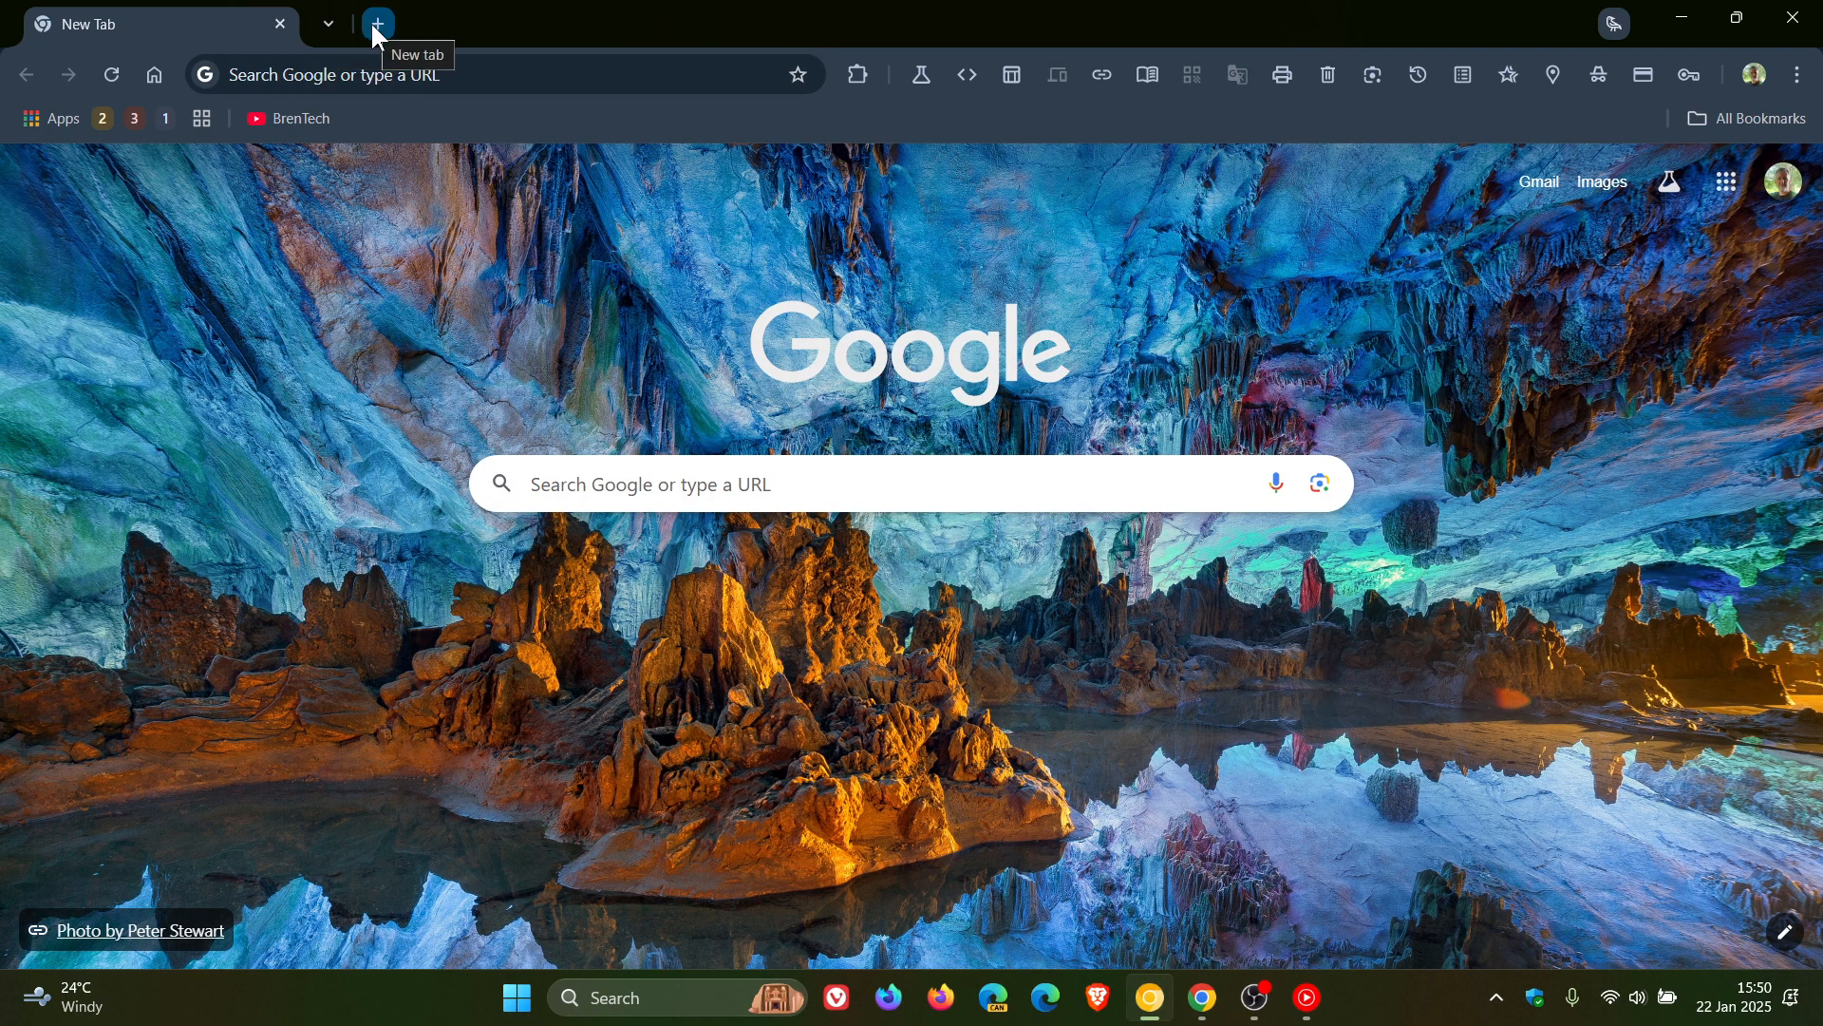
{"action": "mouse_move", "coordinate": [1231, 786]}
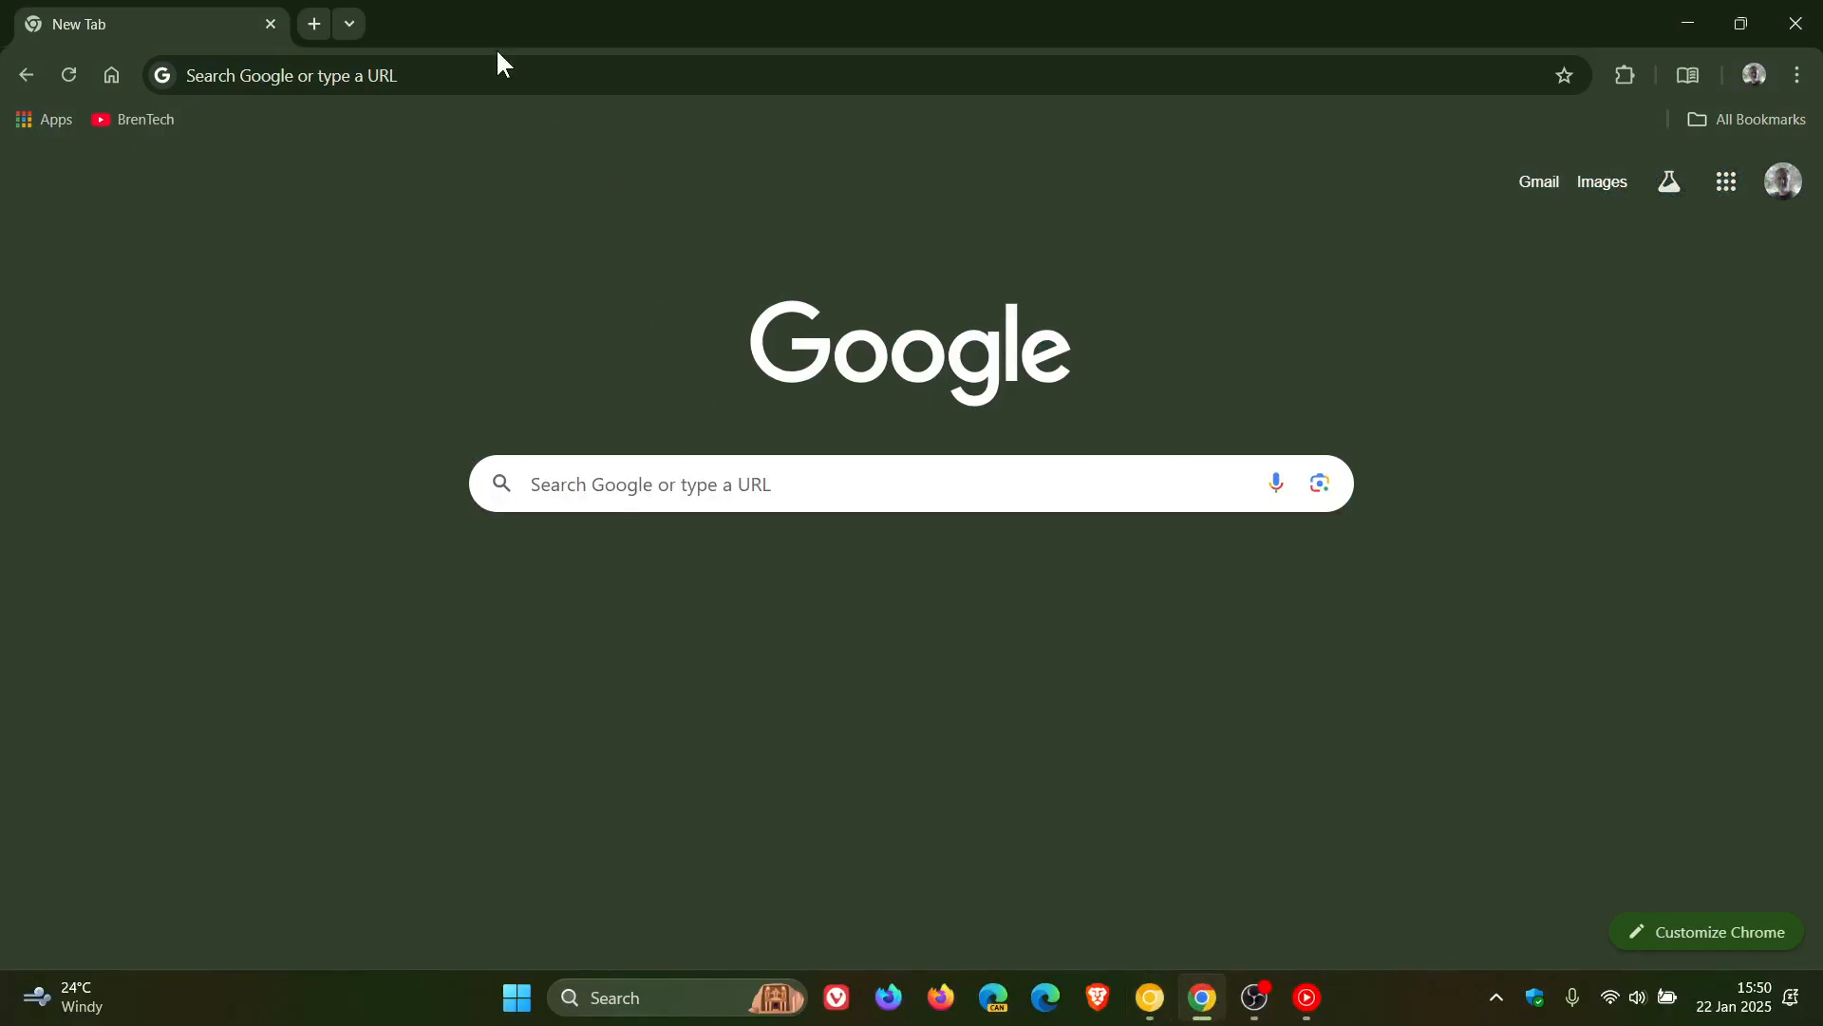
{"action": "mouse_move", "coordinate": [313, 23]}
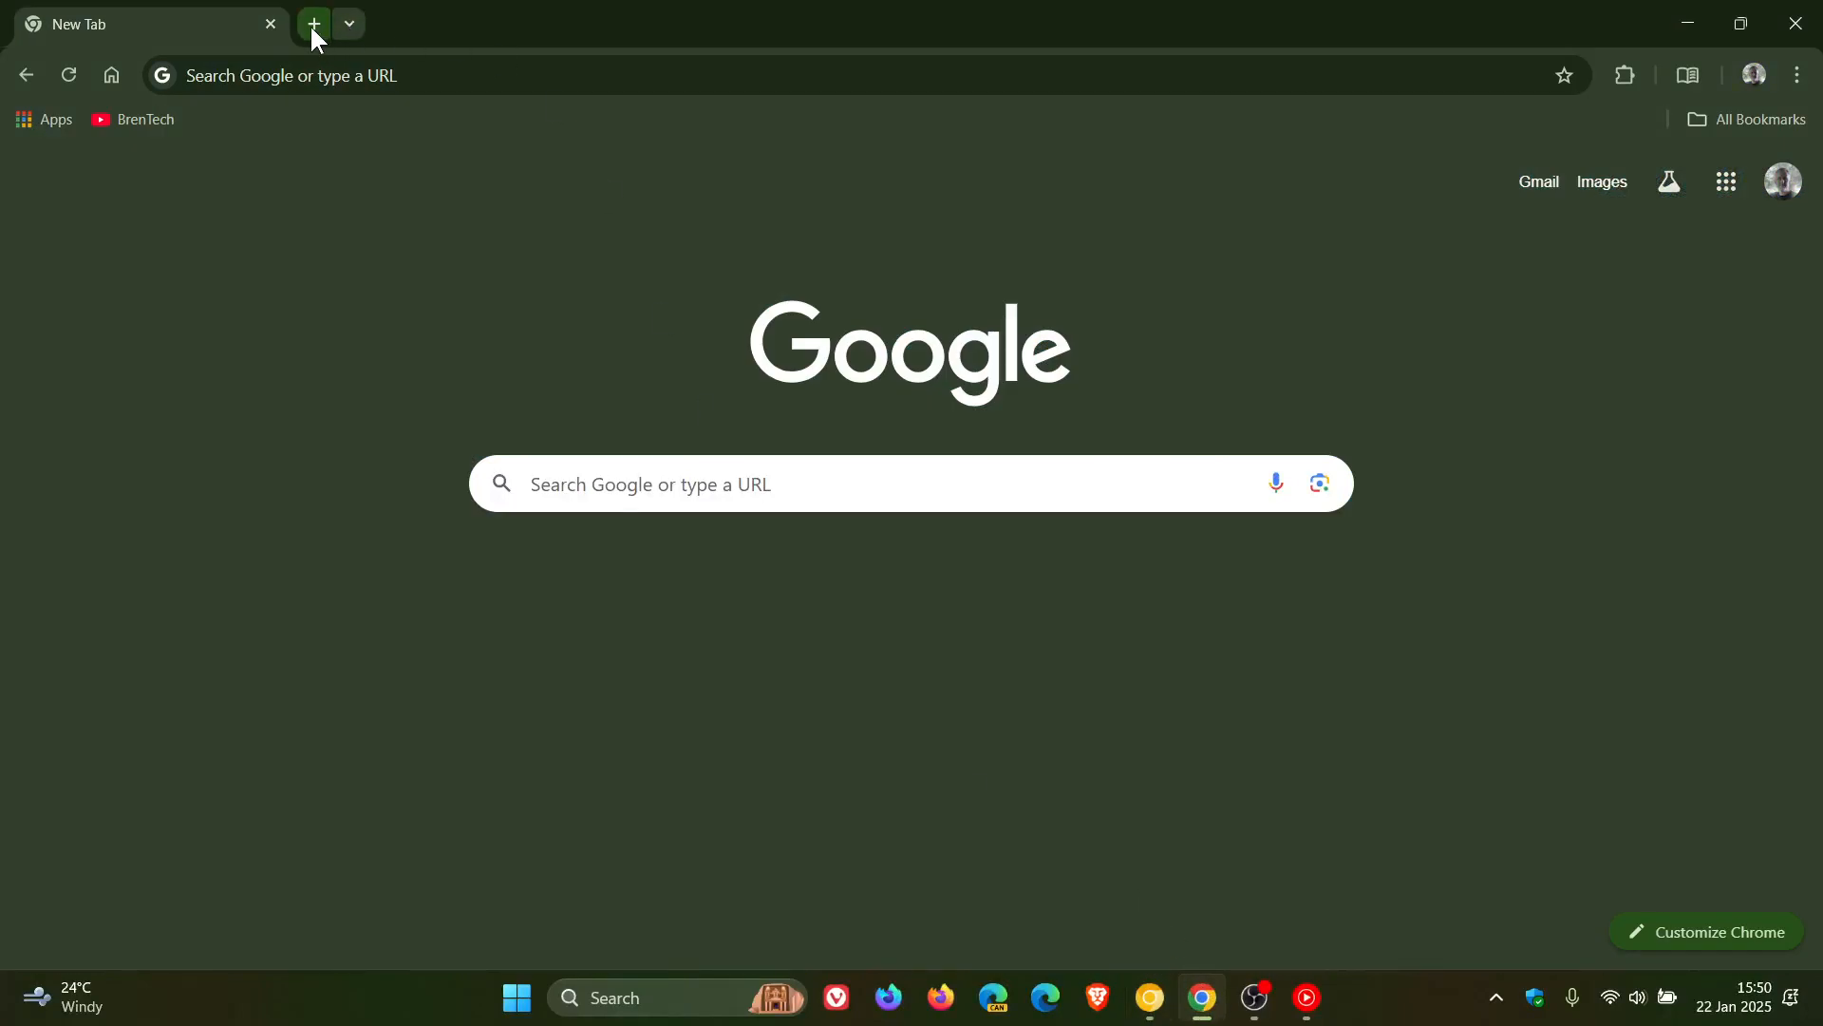
{"action": "mouse_move", "coordinate": [832, 277]}
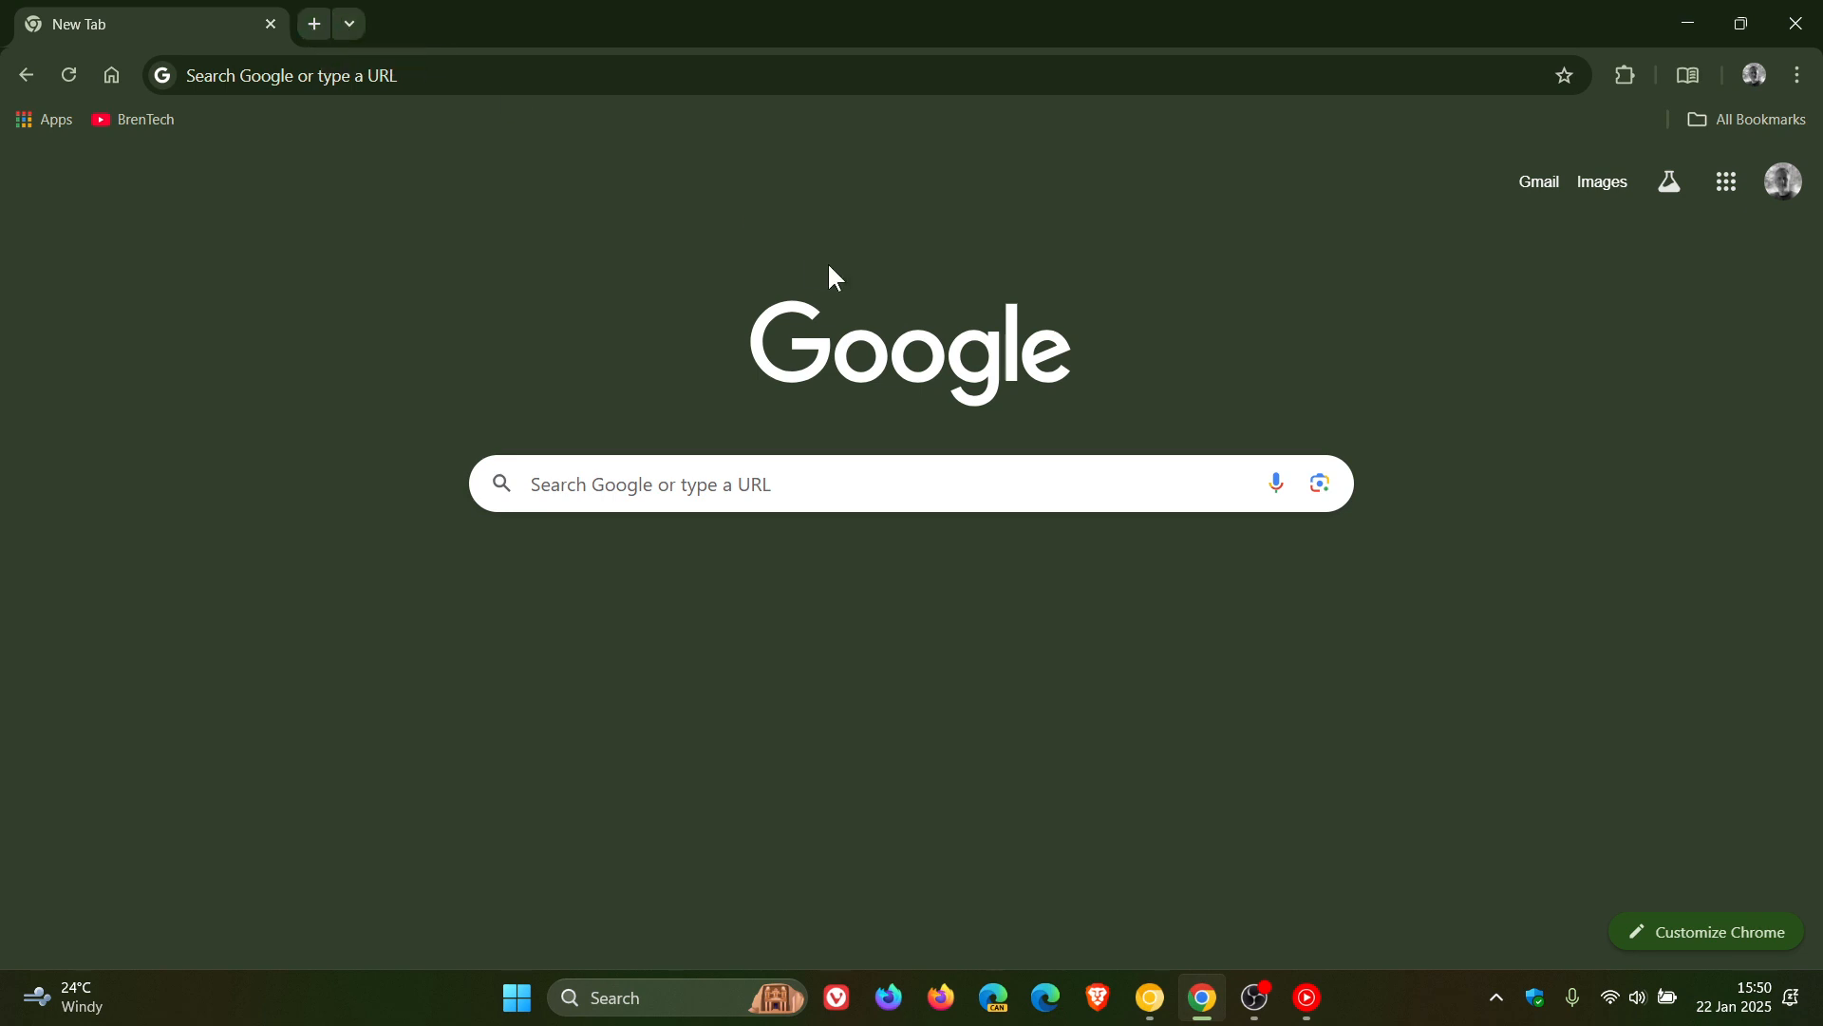
{"action": "mouse_move", "coordinate": [1497, 437]}
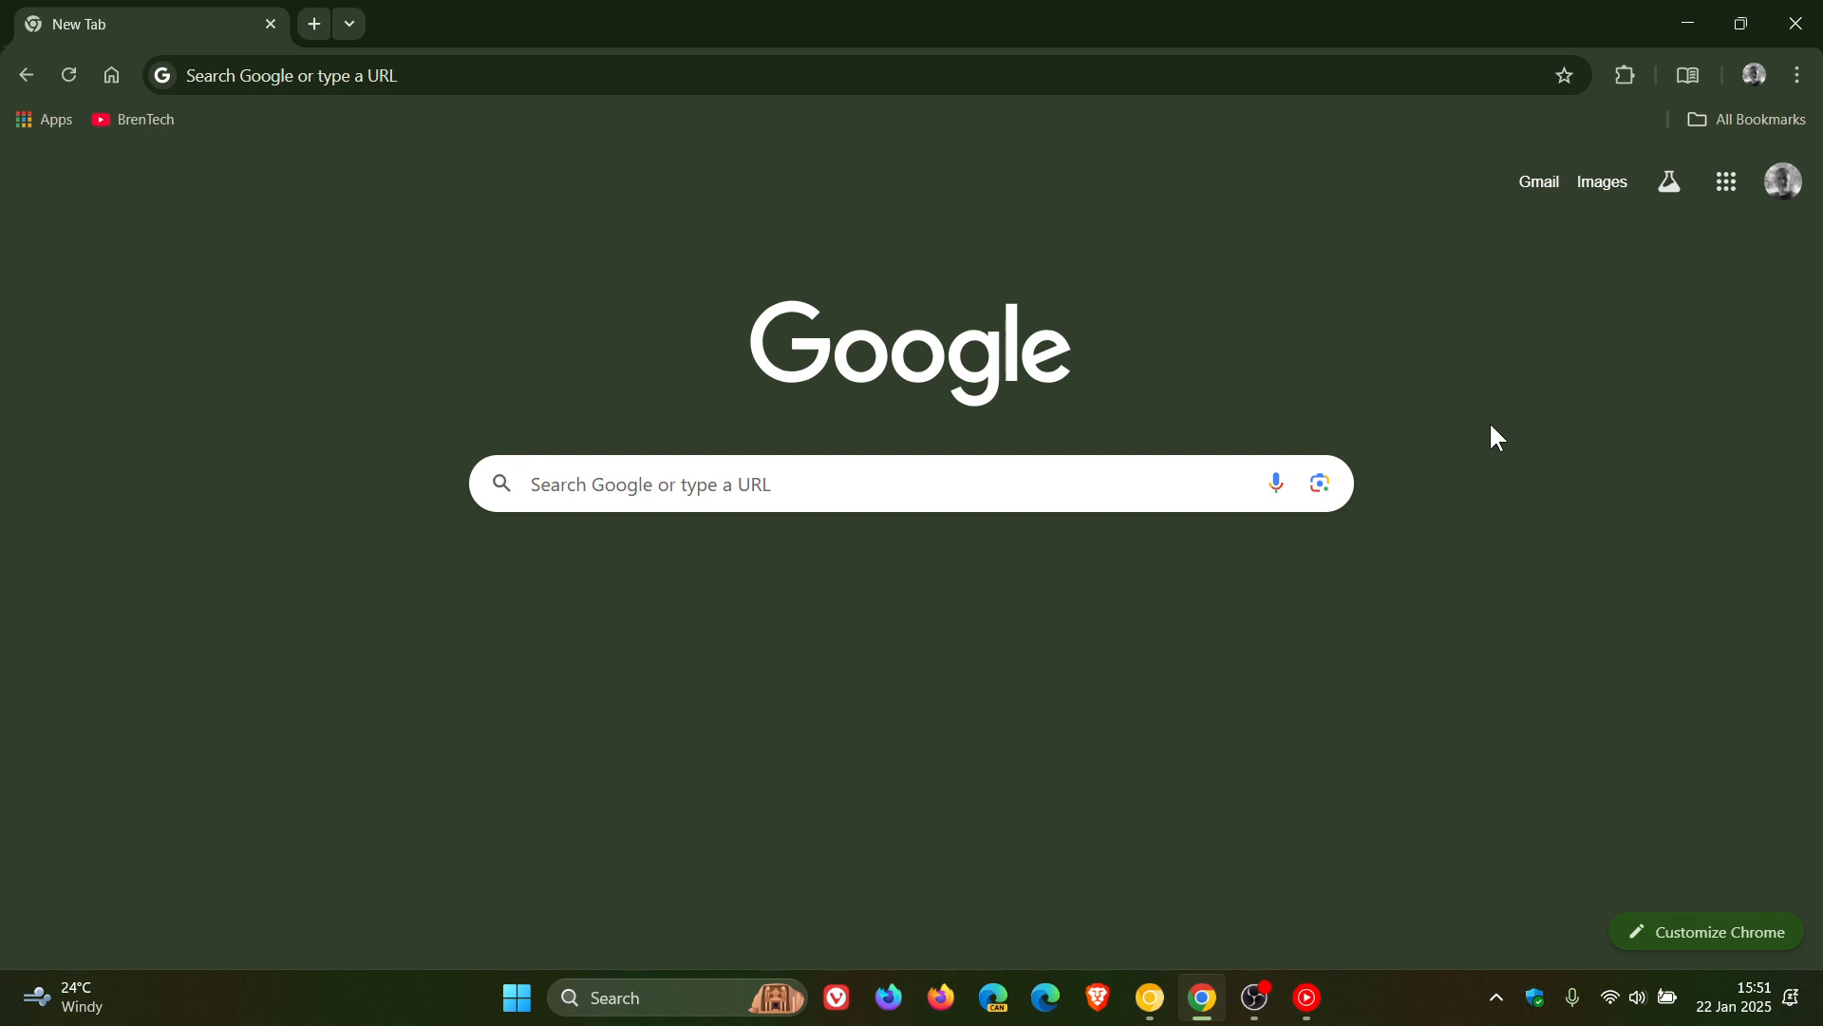
{"action": "mouse_move", "coordinate": [1094, 454]}
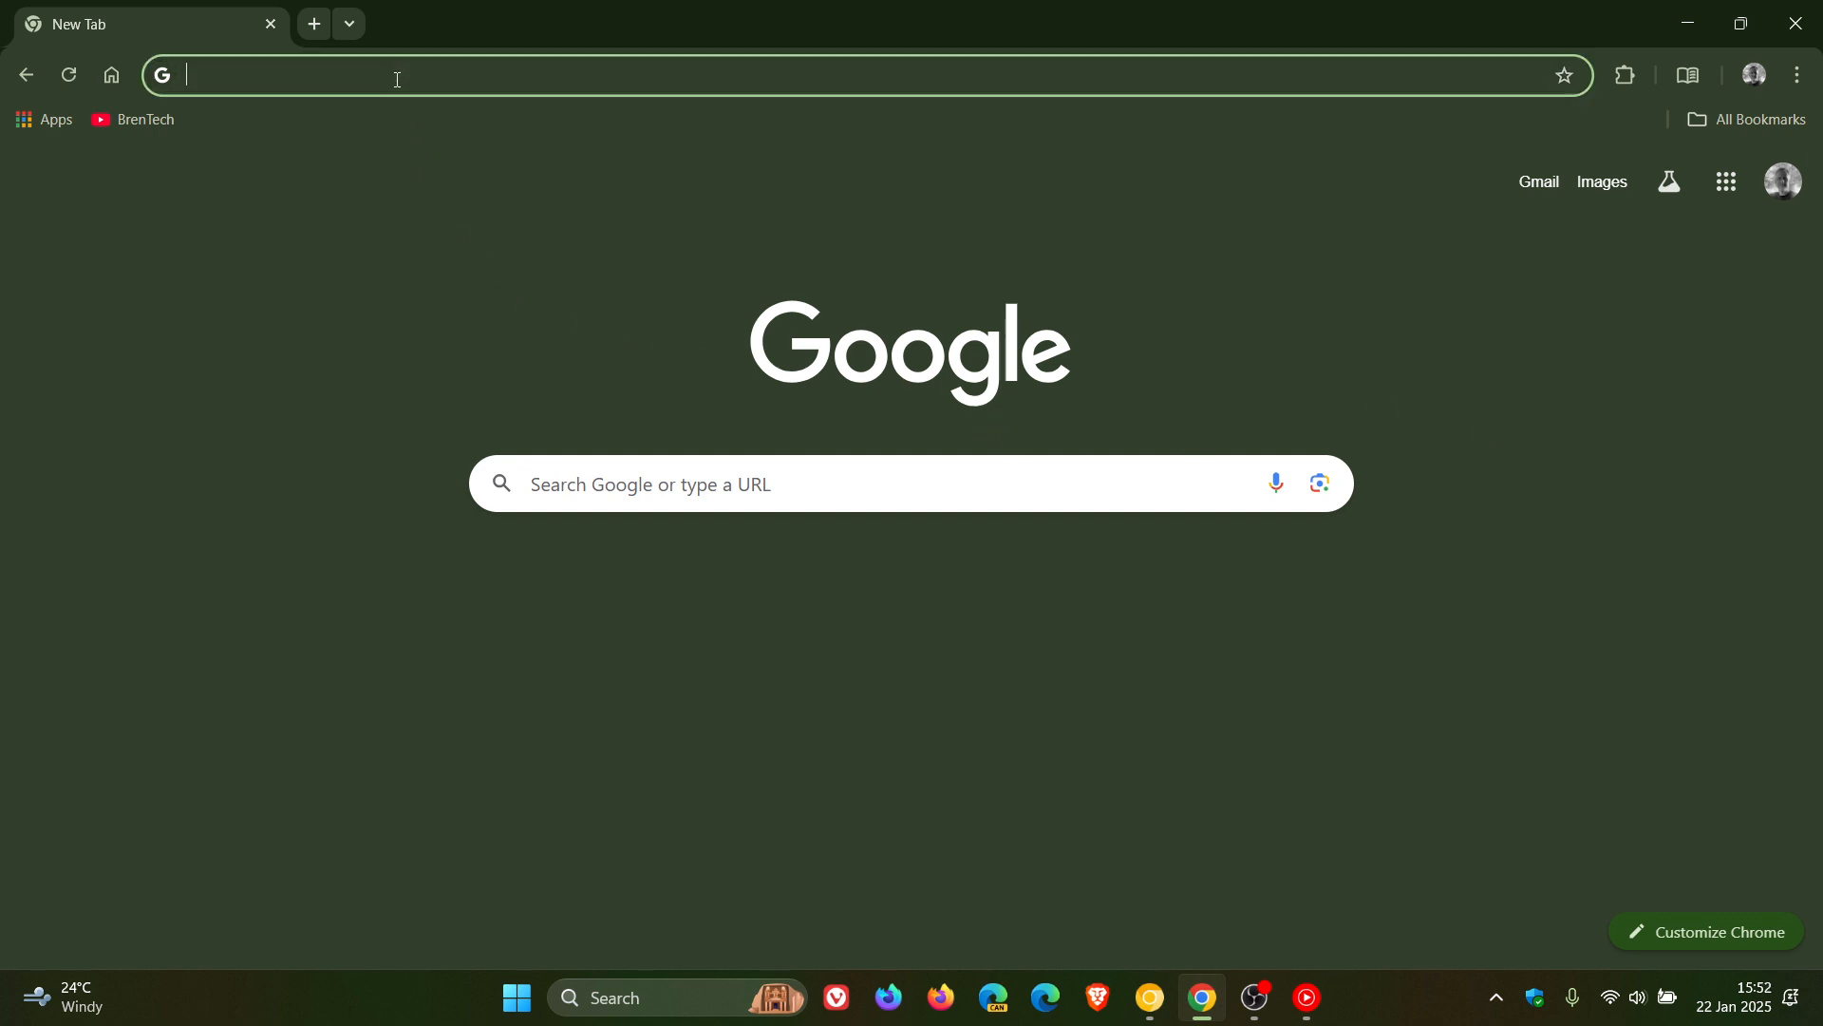
Step: Return to chrome://flags and expand the Tabstrip Combo Button choices to restore Default
{"action": "type", "text": "cf"}
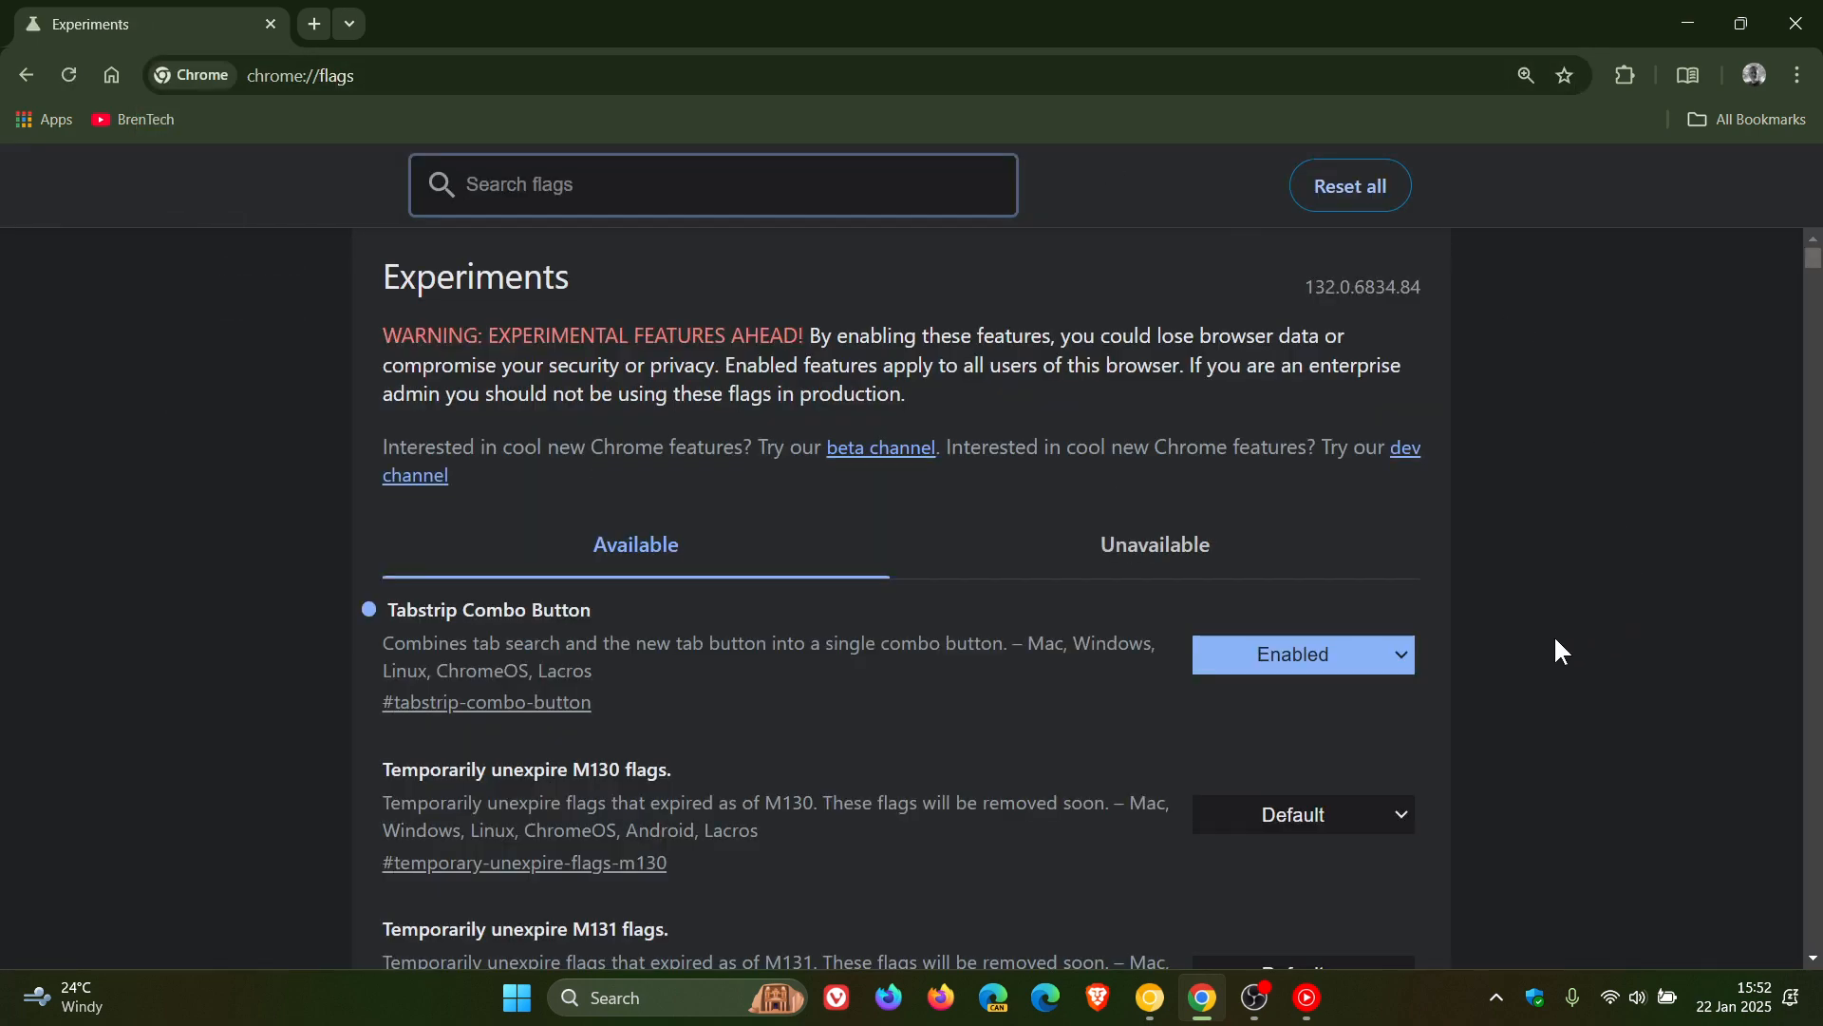
{"action": "left_click", "coordinate": [1293, 655]}
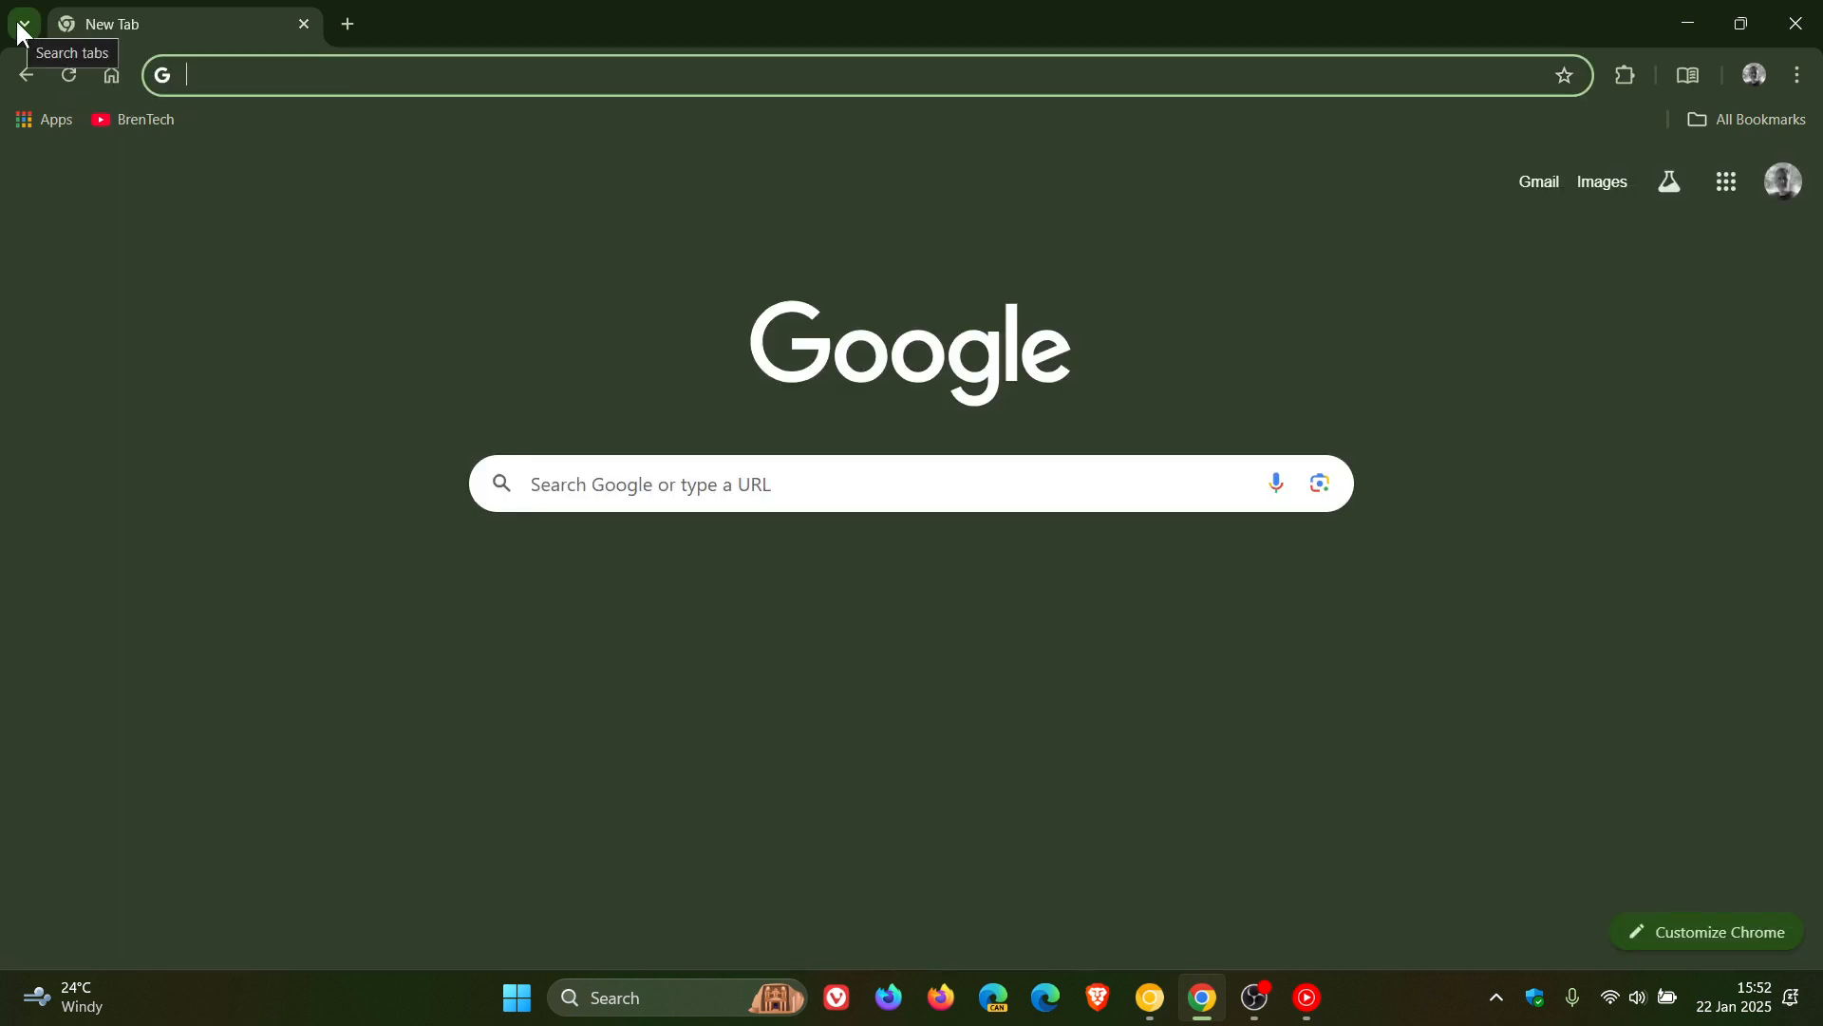
{"action": "mouse_move", "coordinate": [345, 23]}
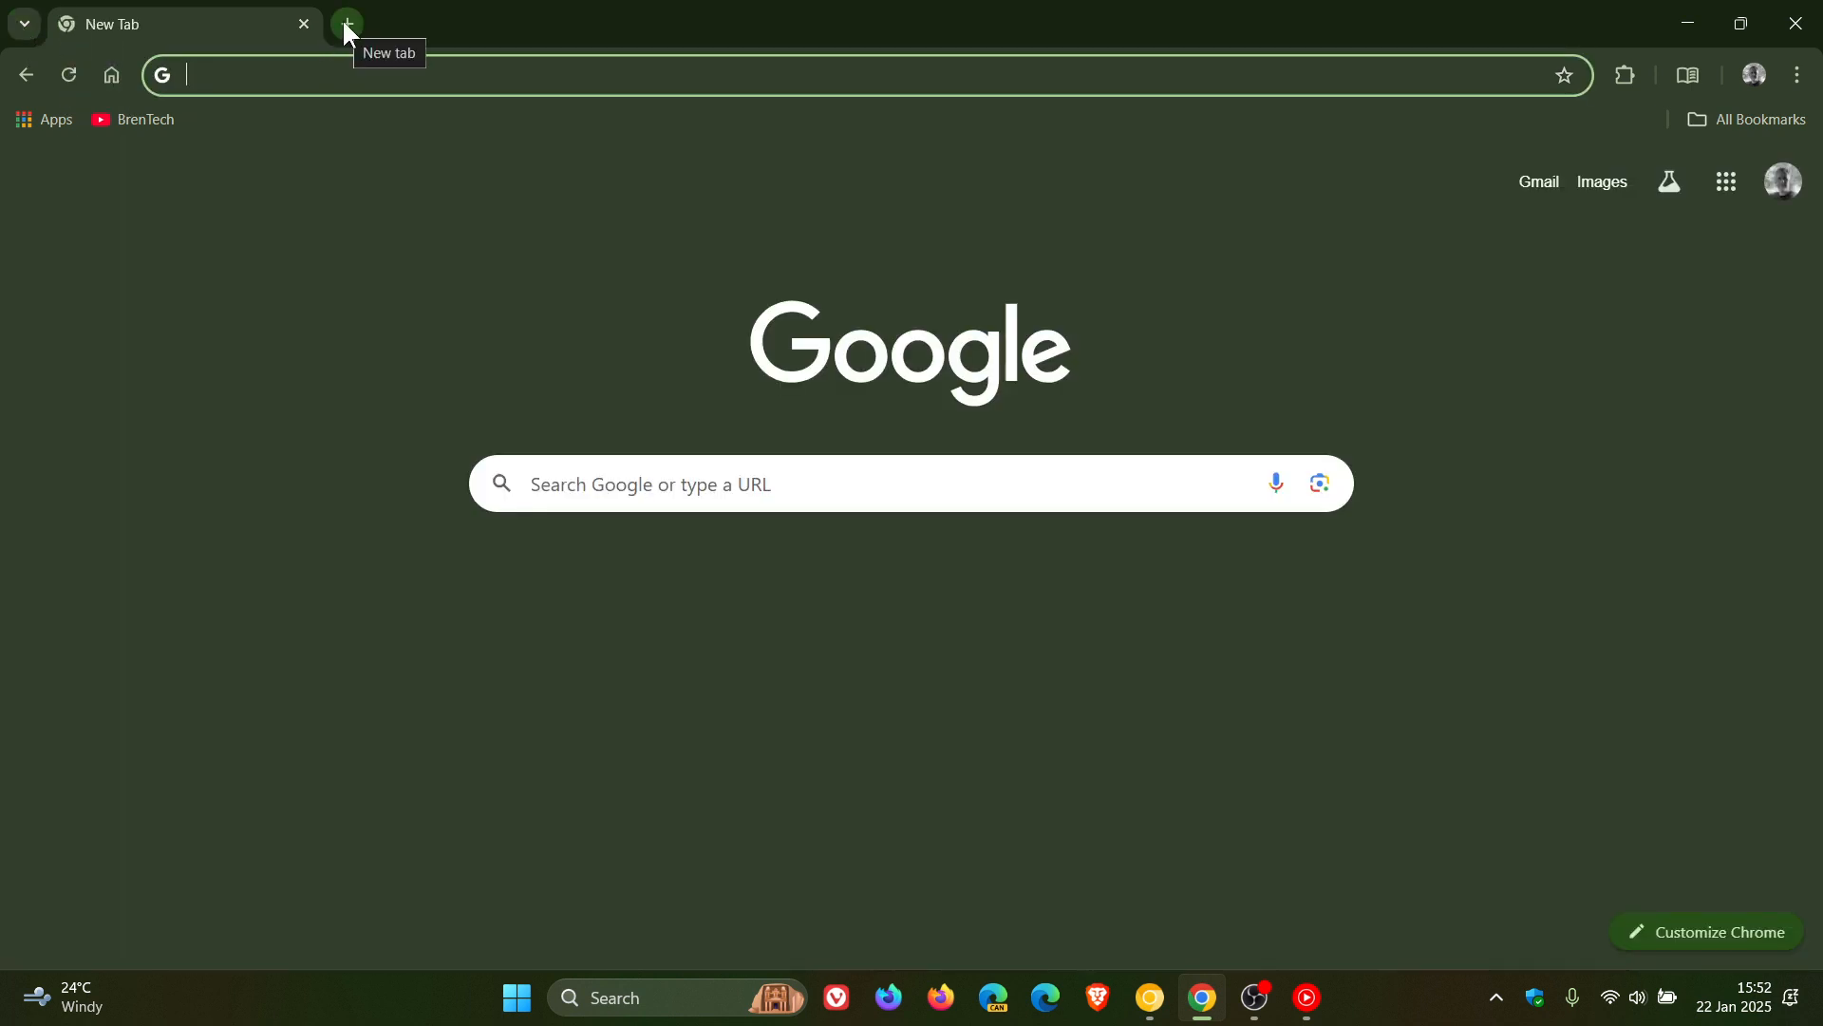
{"action": "mouse_move", "coordinate": [361, 32]}
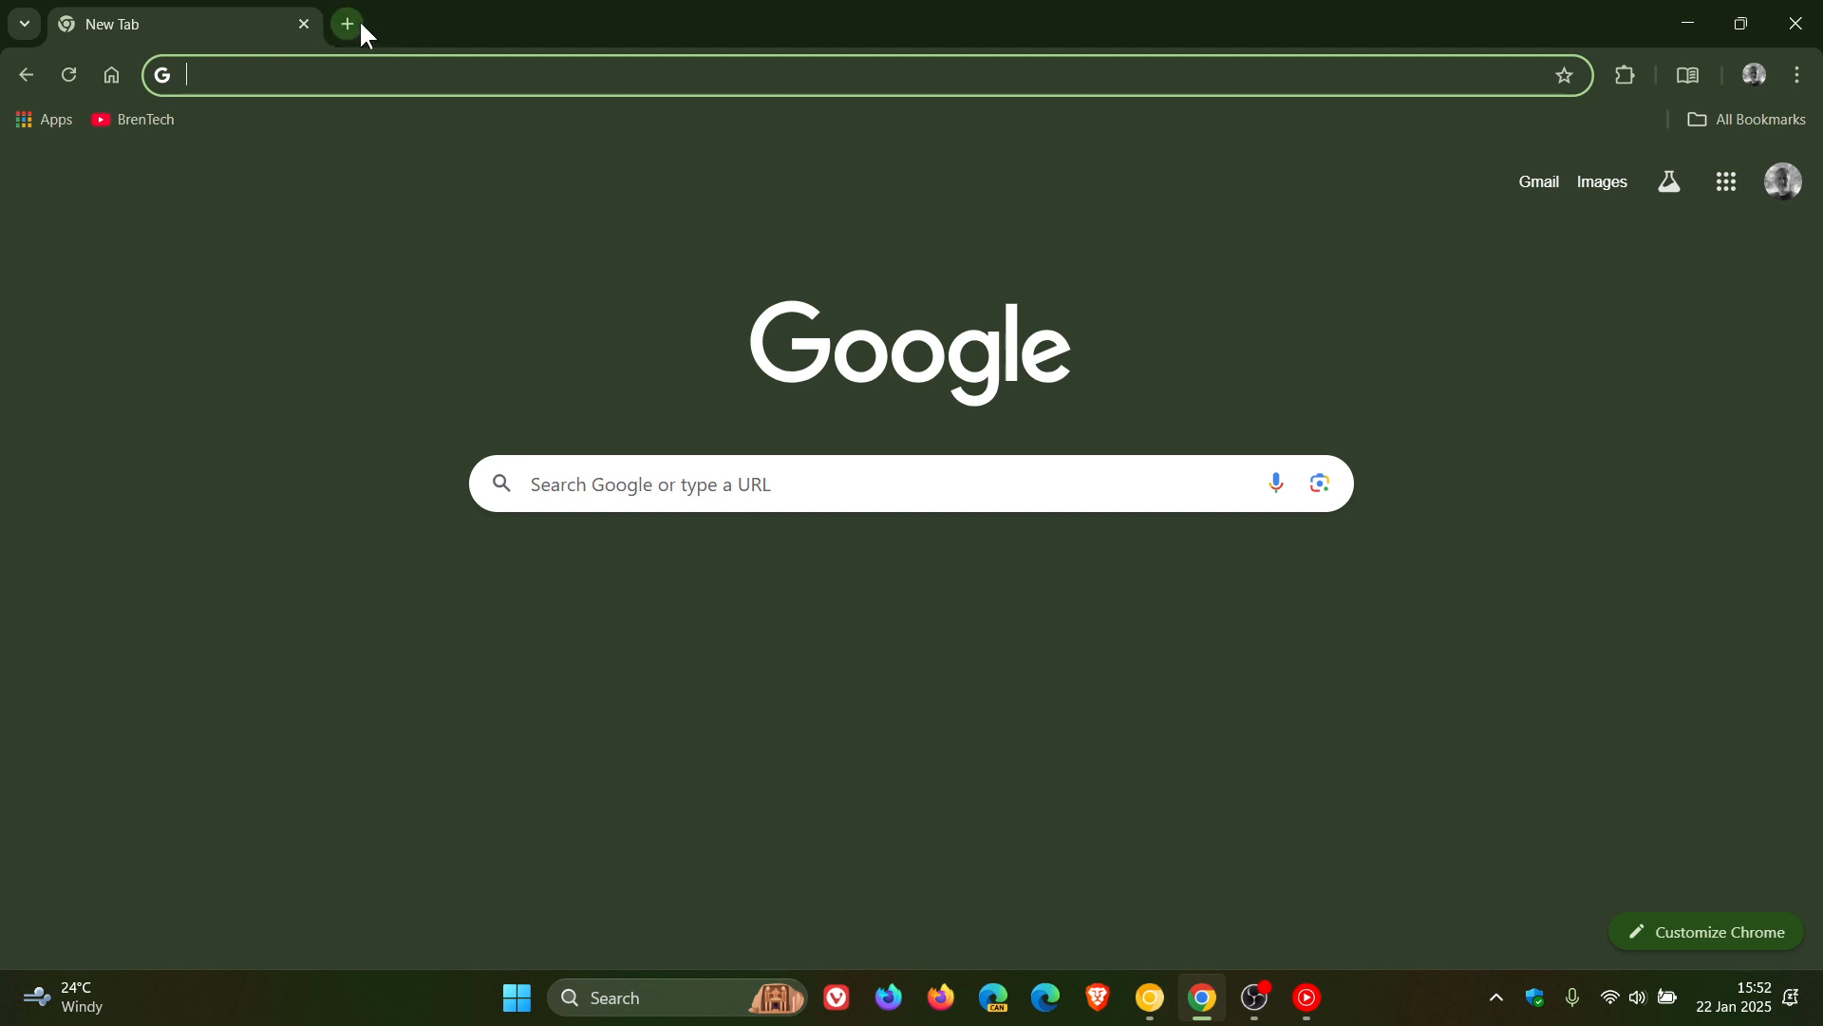
{"action": "mouse_move", "coordinate": [1551, 402]}
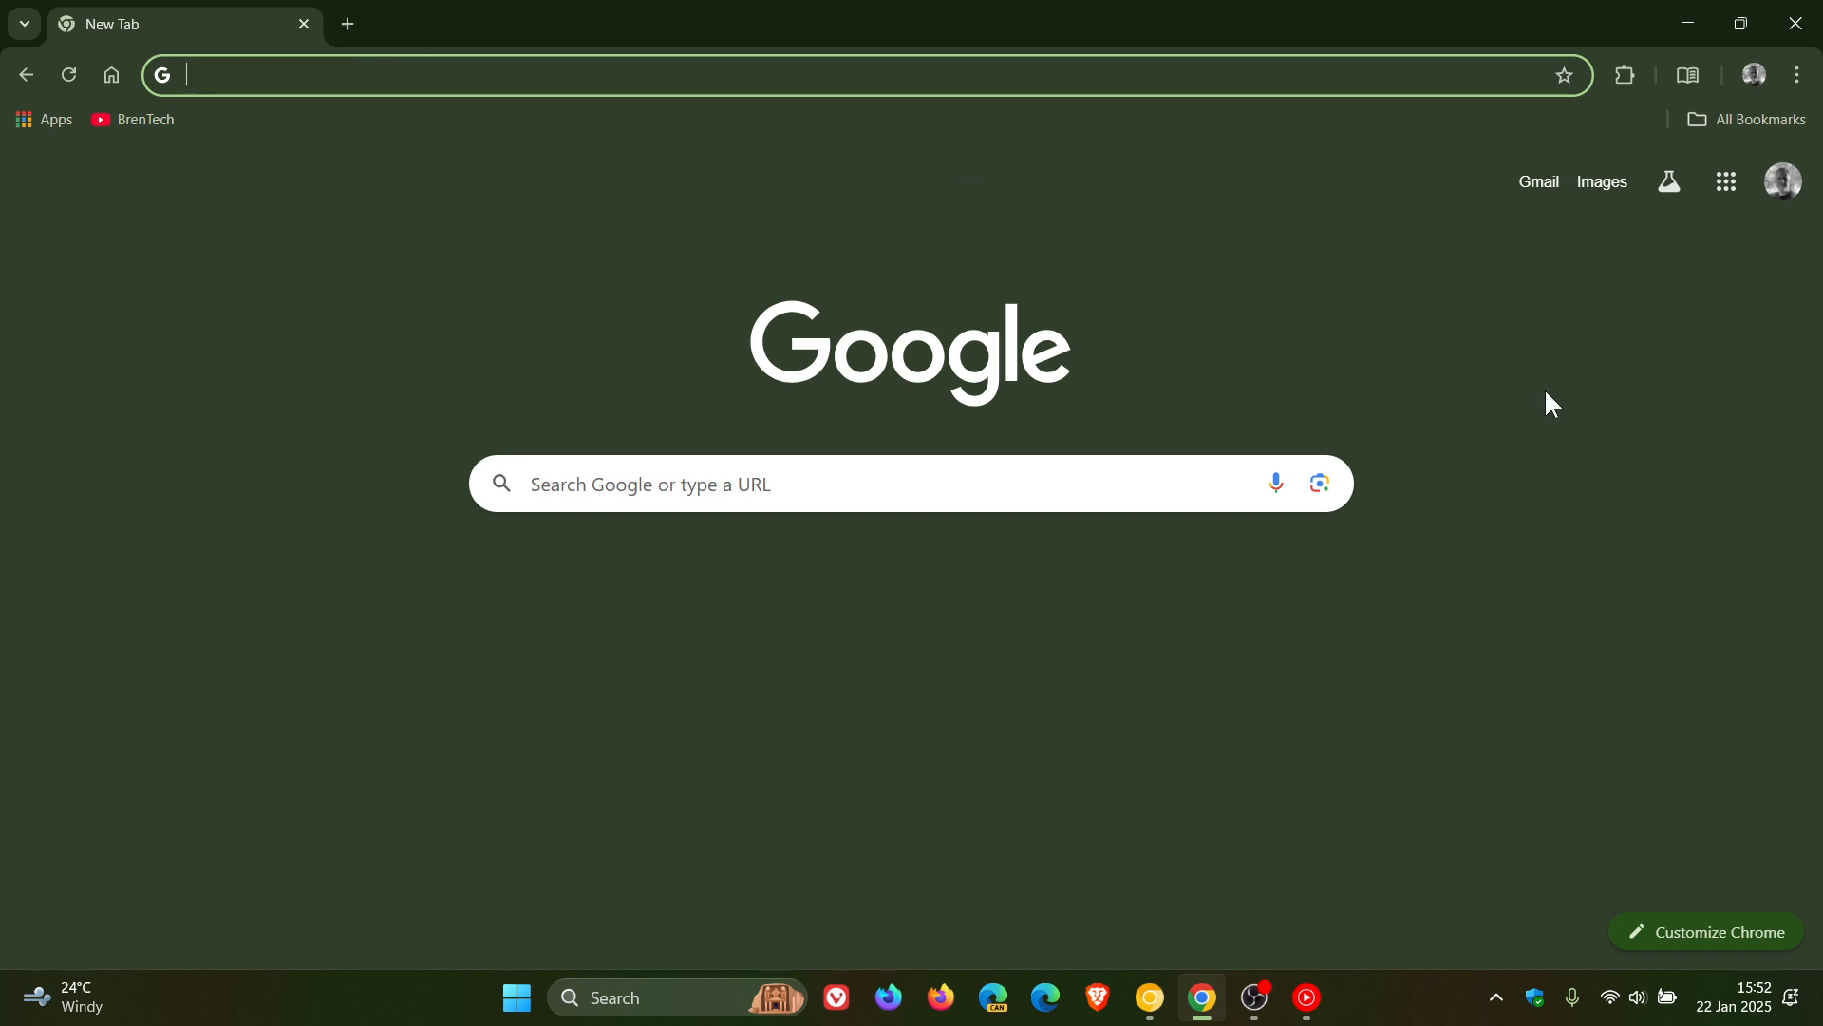